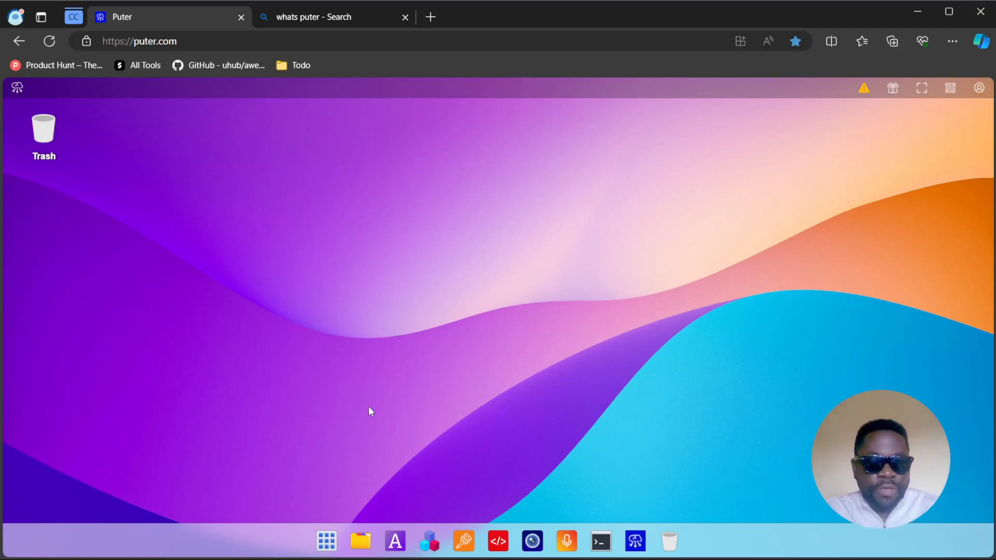
- Switch to the Bing search results tab about Puter, then close it
left_click(318, 18)
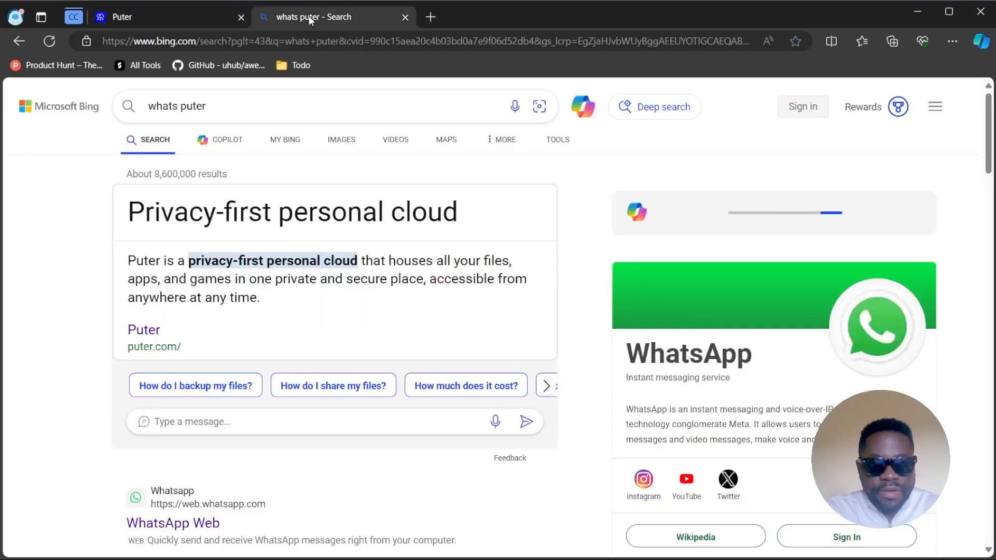
mouse_move(118, 235)
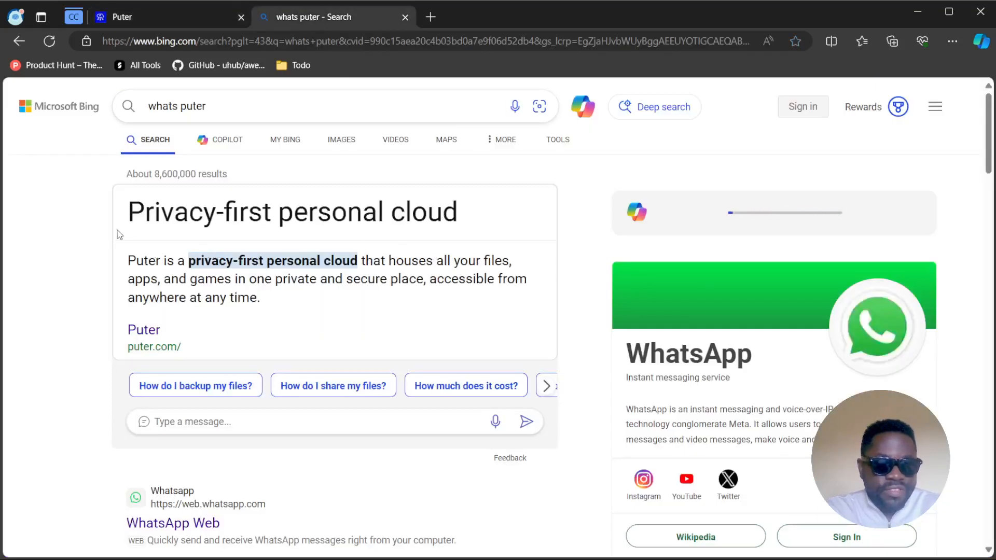
mouse_move(476, 214)
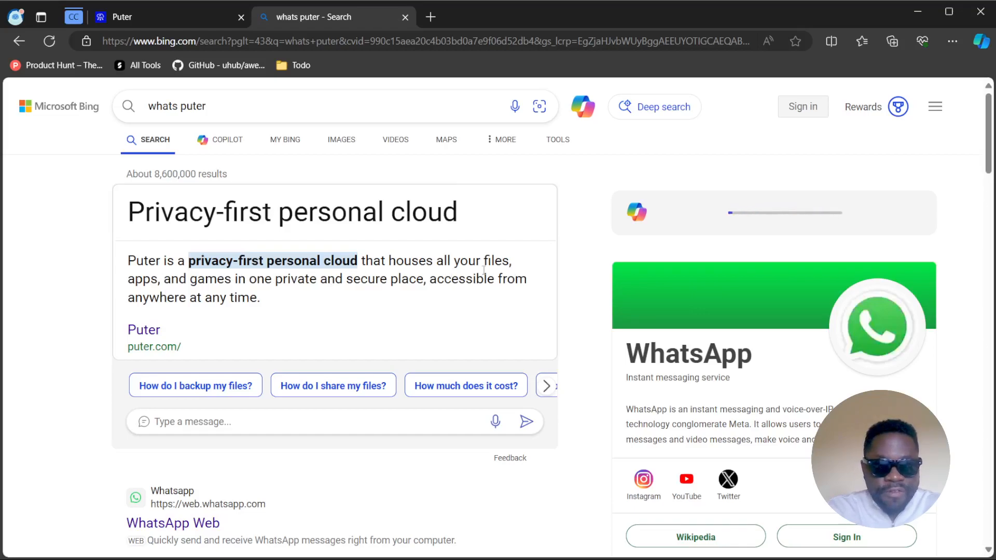
mouse_move(282, 293)
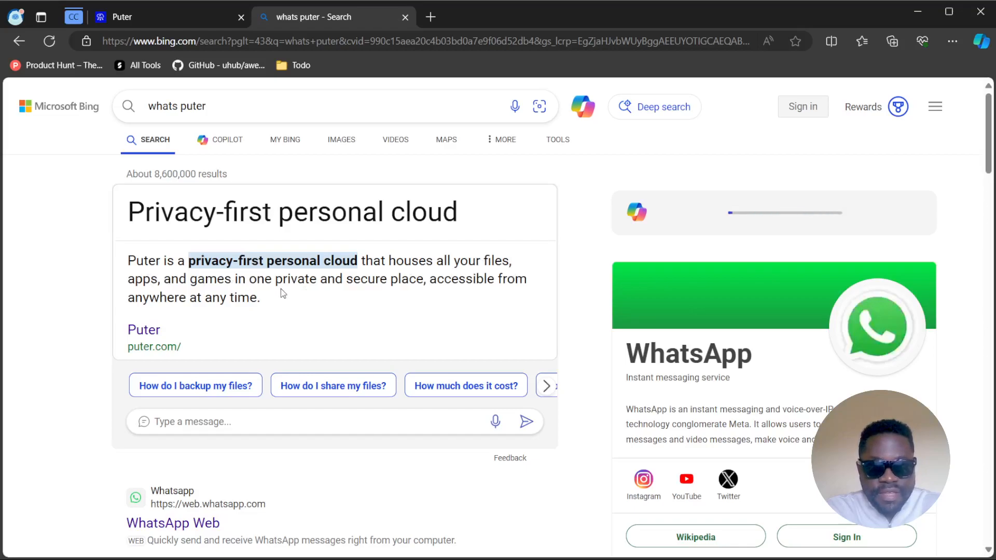
mouse_move(437, 287)
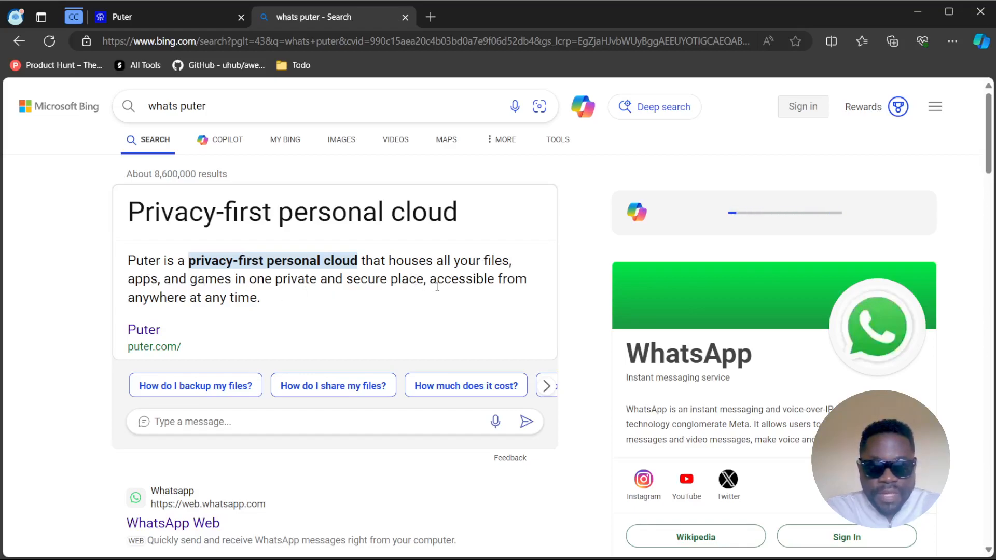
mouse_move(232, 312)
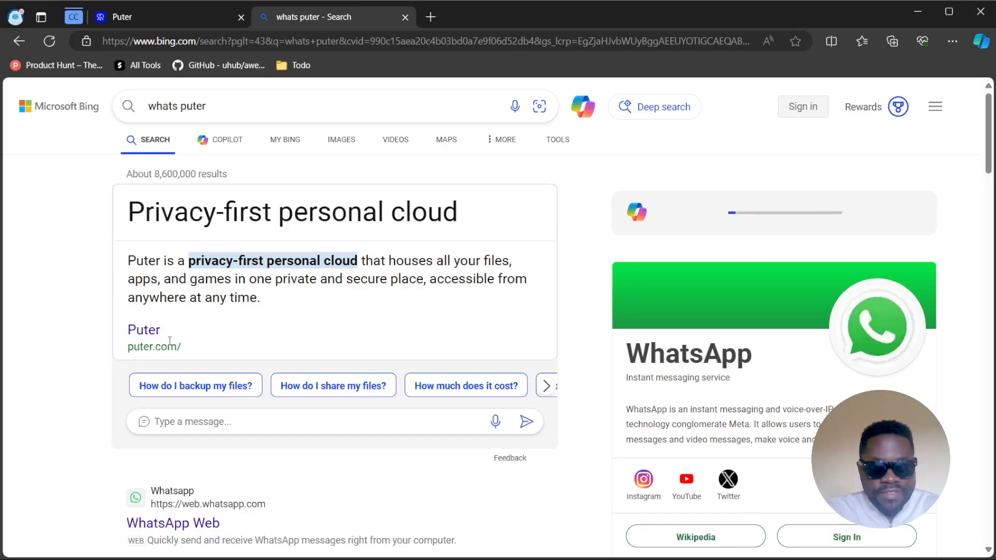
mouse_move(143, 330)
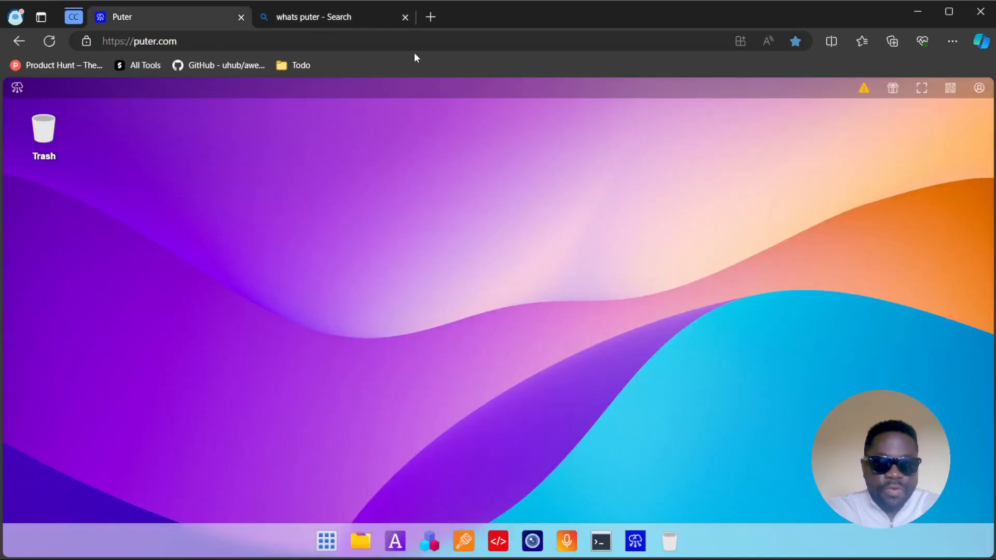
left_click(404, 18)
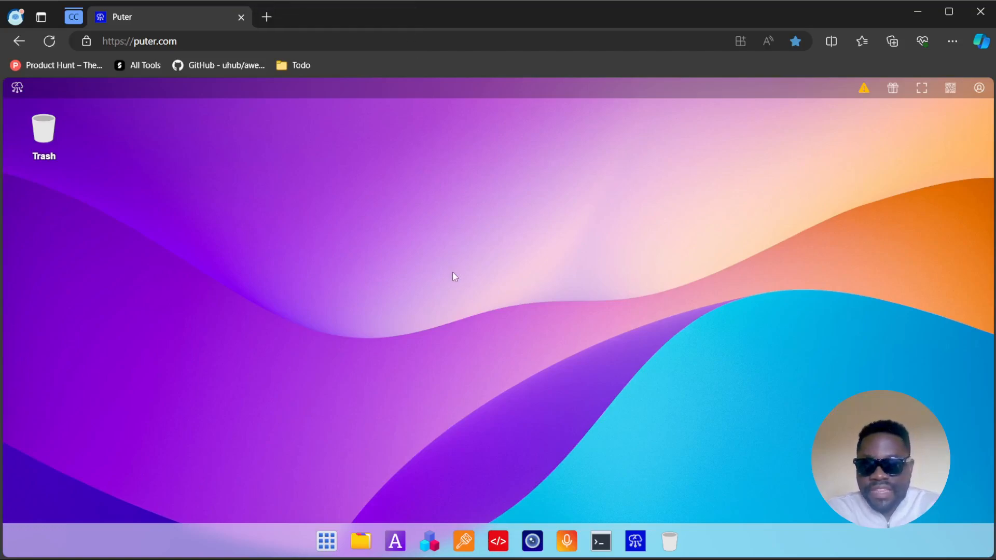
mouse_move(308, 271)
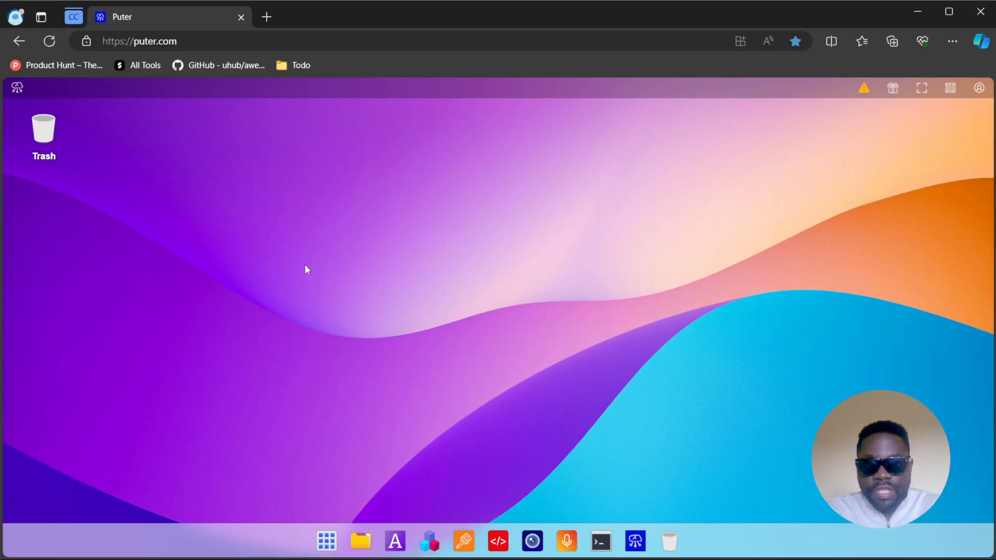
mouse_move(253, 276)
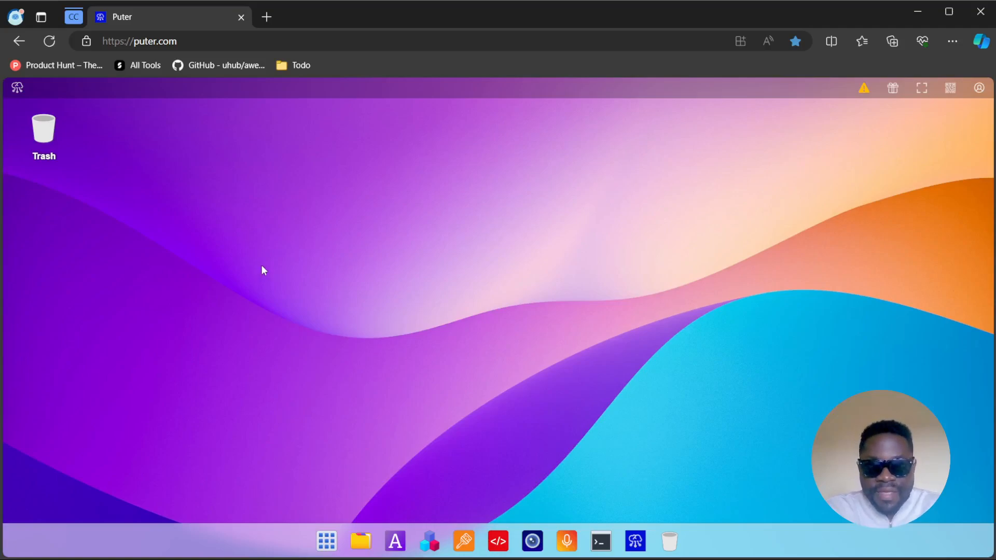
mouse_move(360, 542)
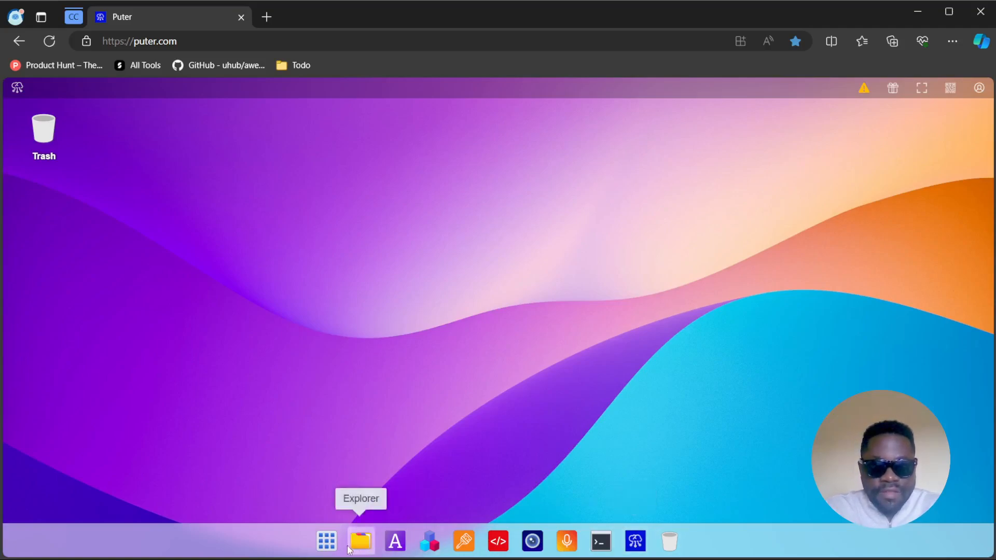
mouse_move(326, 542)
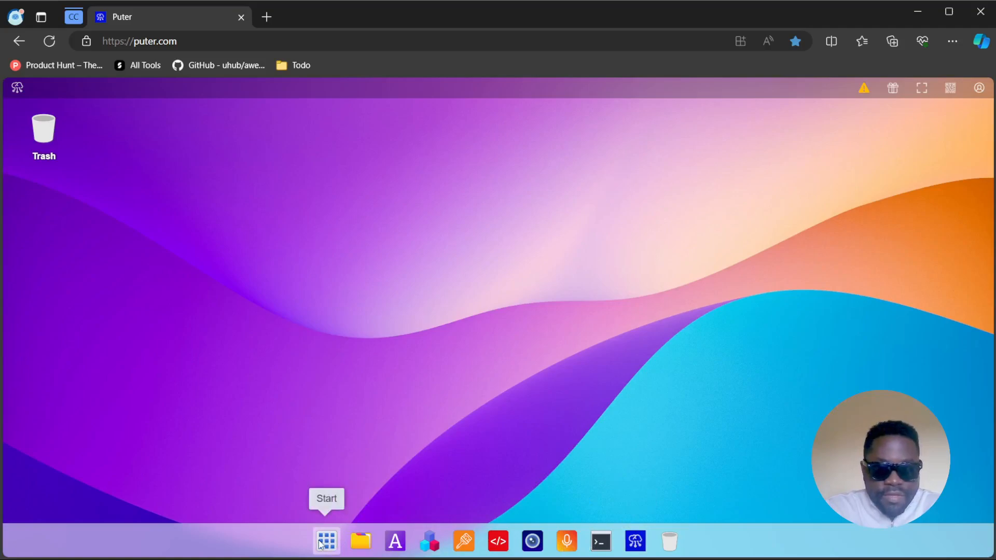
mouse_move(60, 177)
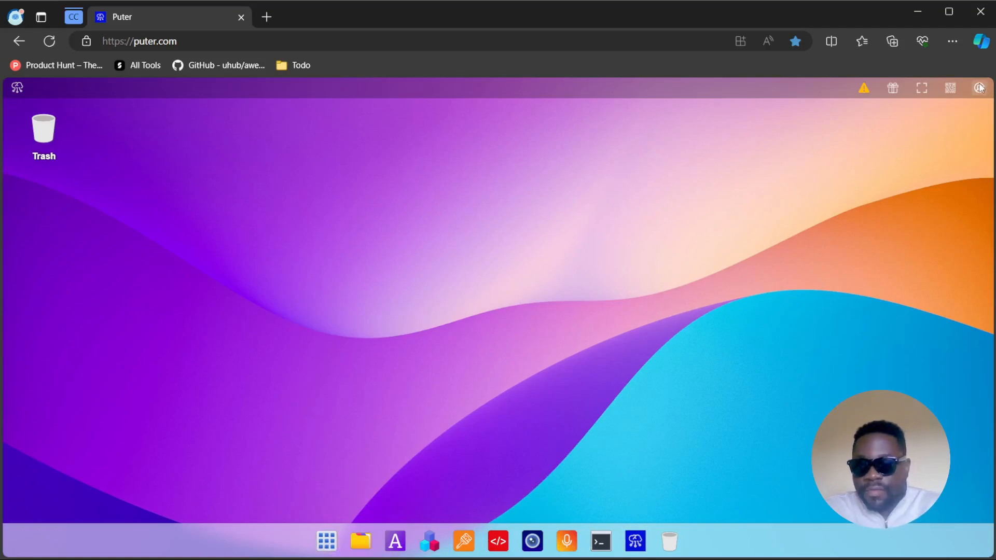
- Open the account menu from the user icon at the top-right of the desktop
left_click(980, 87)
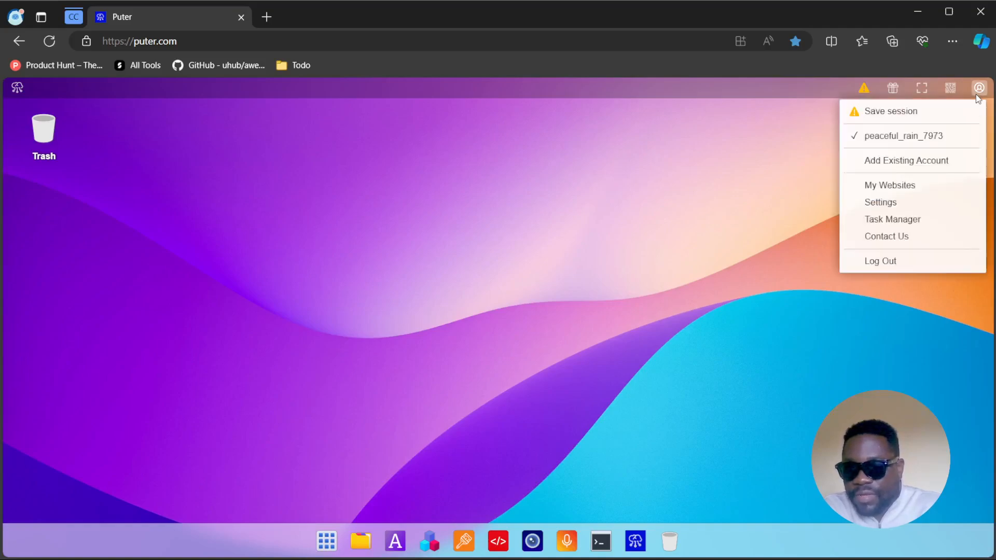
mouse_move(891, 111)
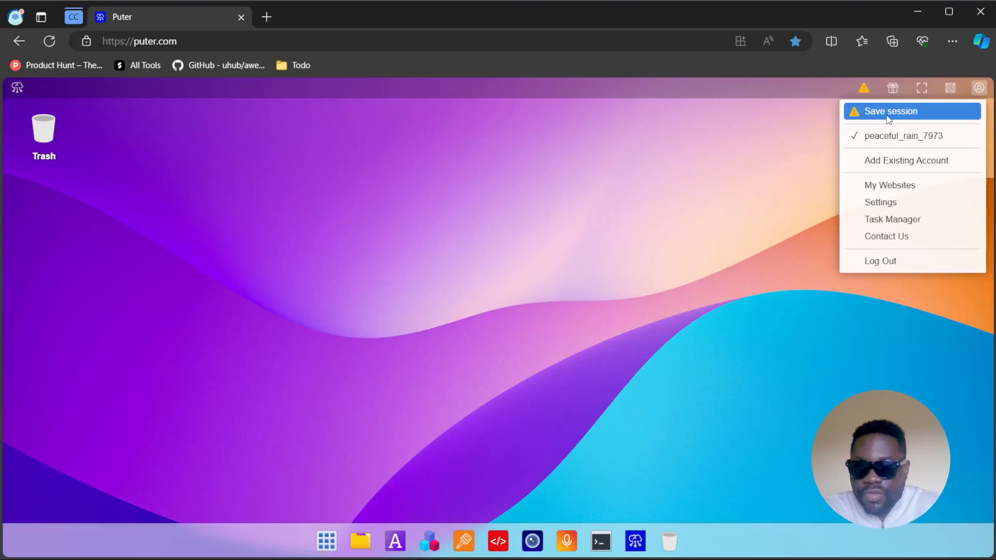
mouse_move(912, 135)
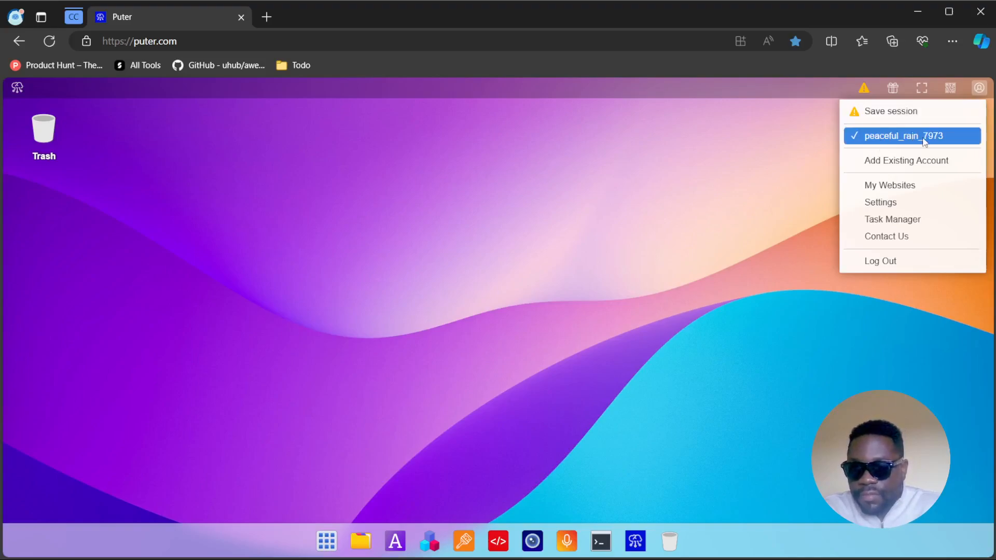
mouse_move(881, 202)
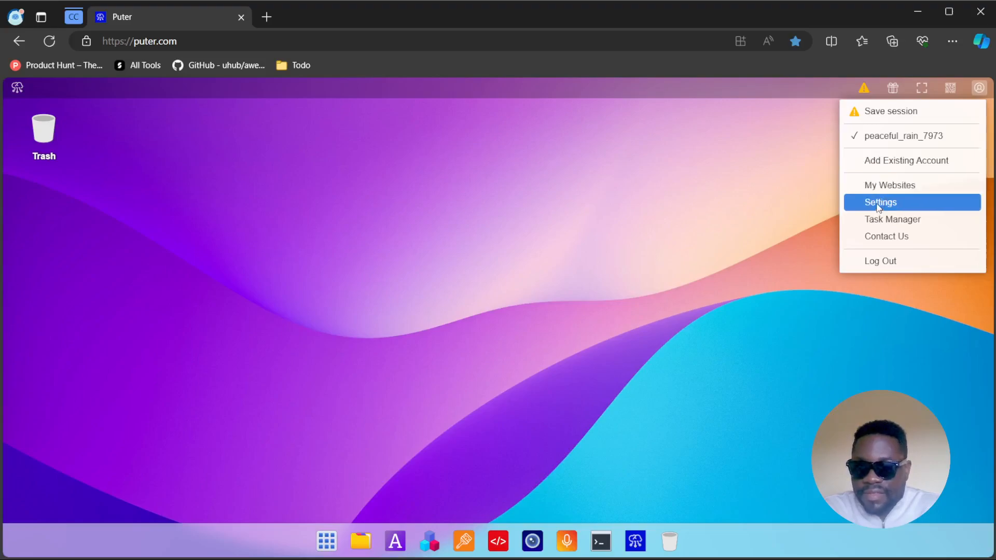
- Open Settings from the account menu and view the Usage page (0 Byte of 500.00 MB)
left_click(880, 202)
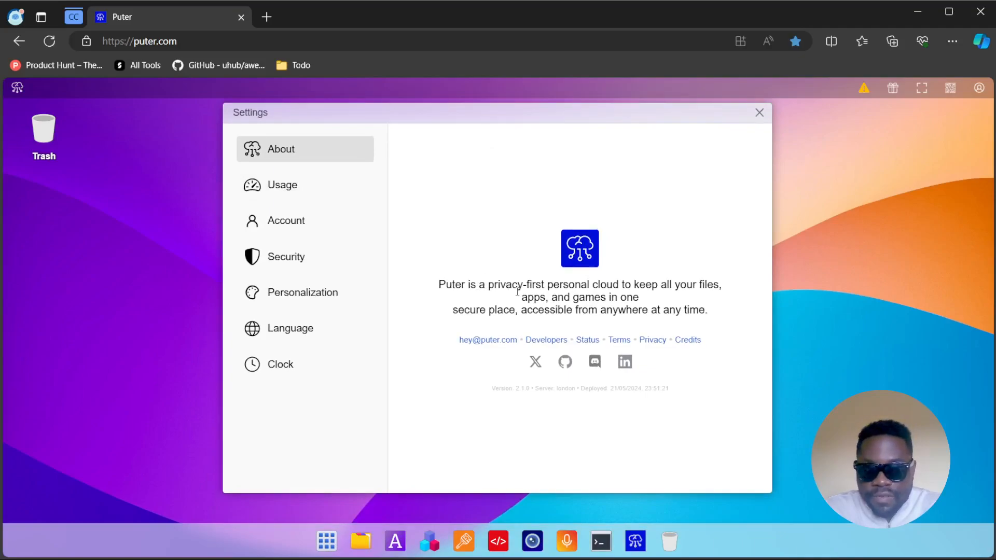
mouse_move(665, 303)
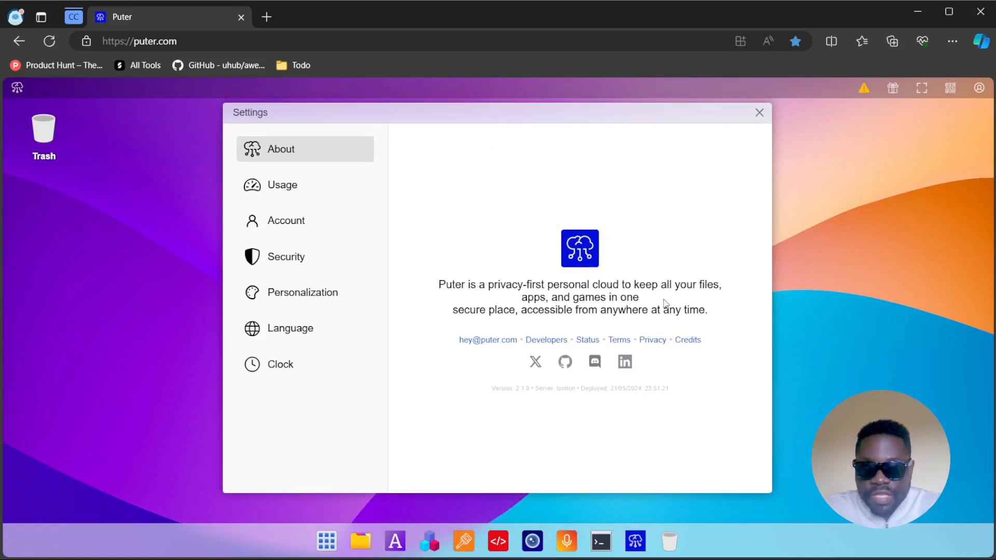
mouse_move(643, 303)
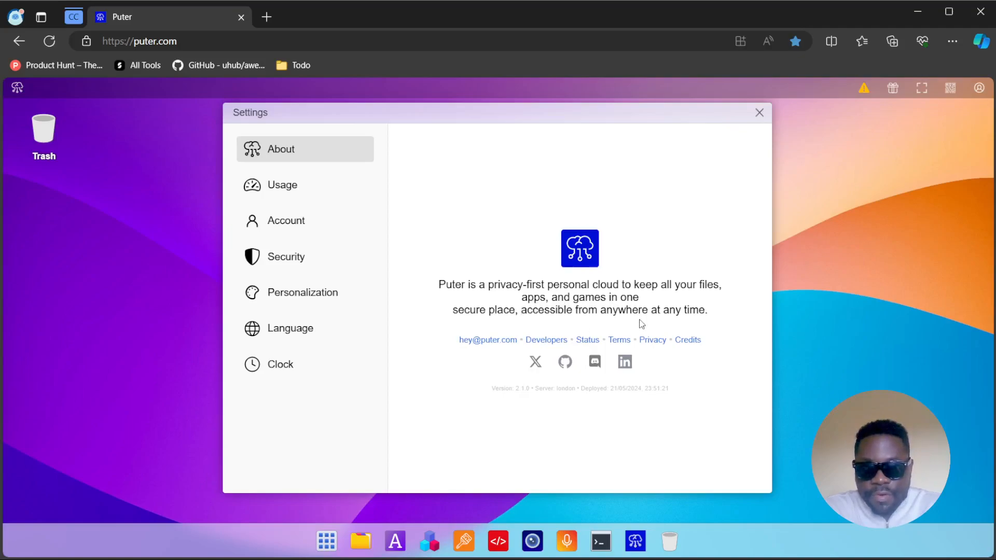
mouse_move(305, 328)
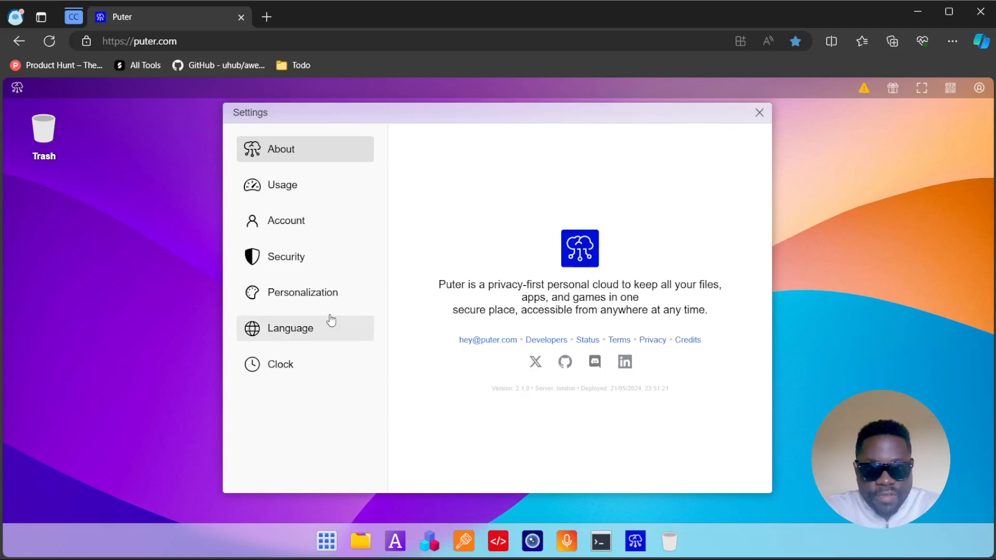
left_click(283, 184)
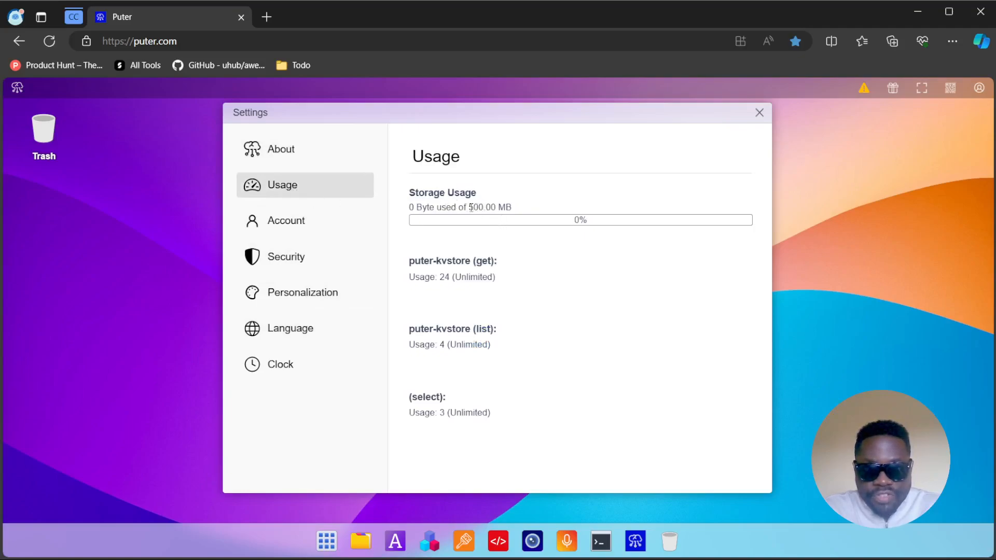
- Browse the Account, Security, Personalization and Language pages, ending on Clock with its Visibility option
double_click(491, 208)
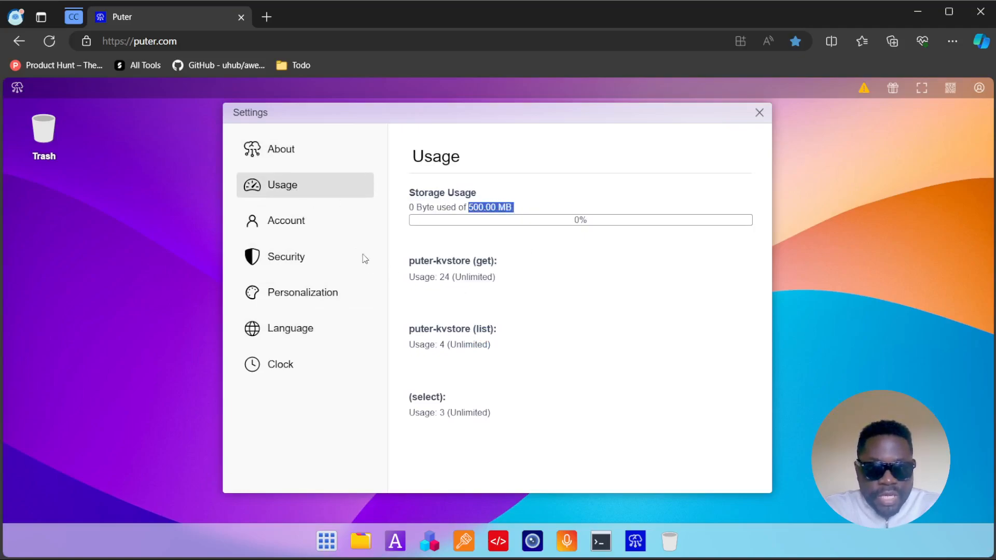
mouse_move(304, 220)
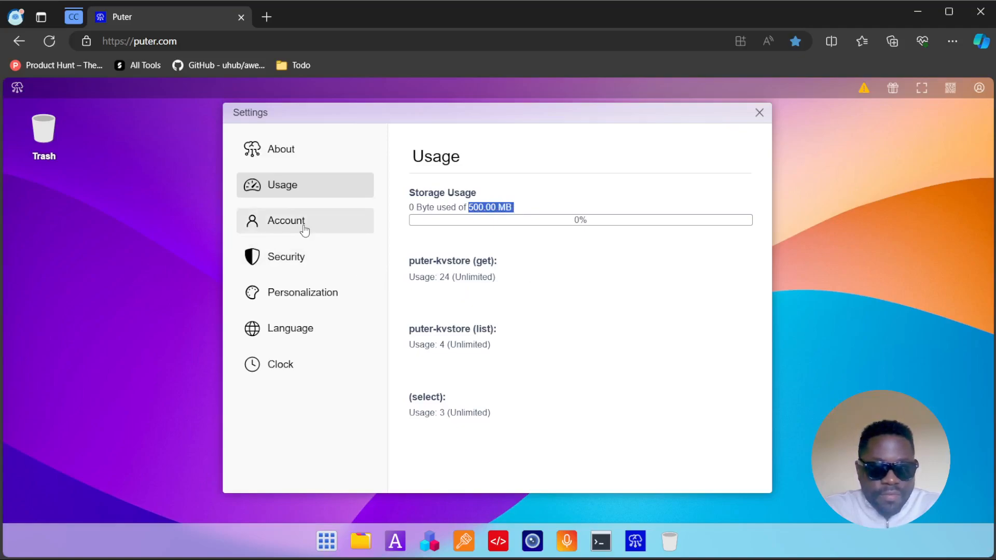
left_click(286, 220)
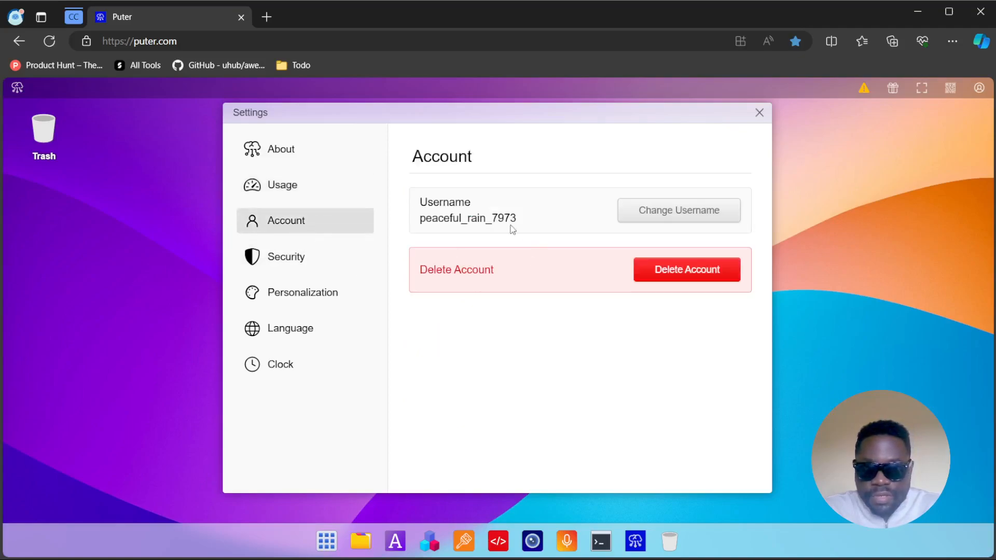
mouse_move(640, 232)
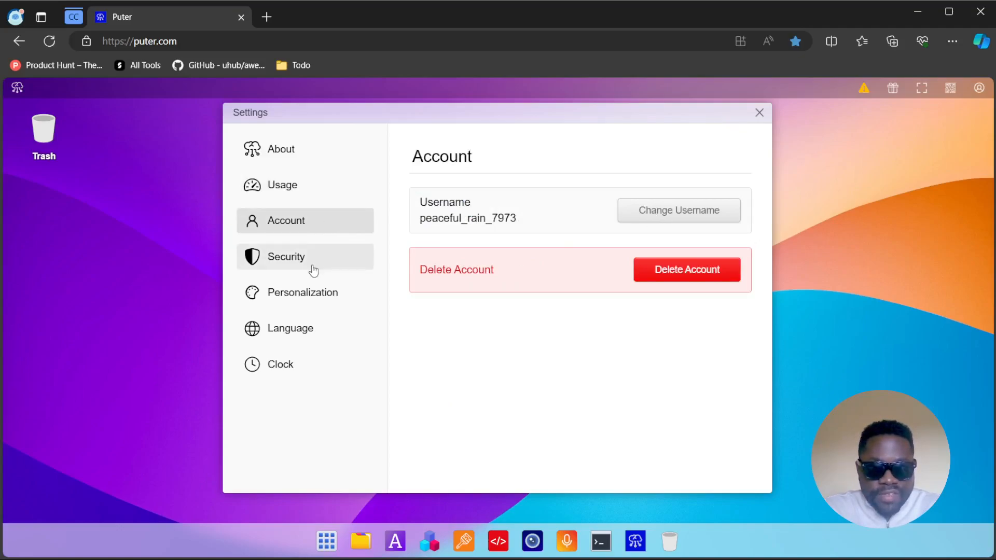
left_click(287, 256)
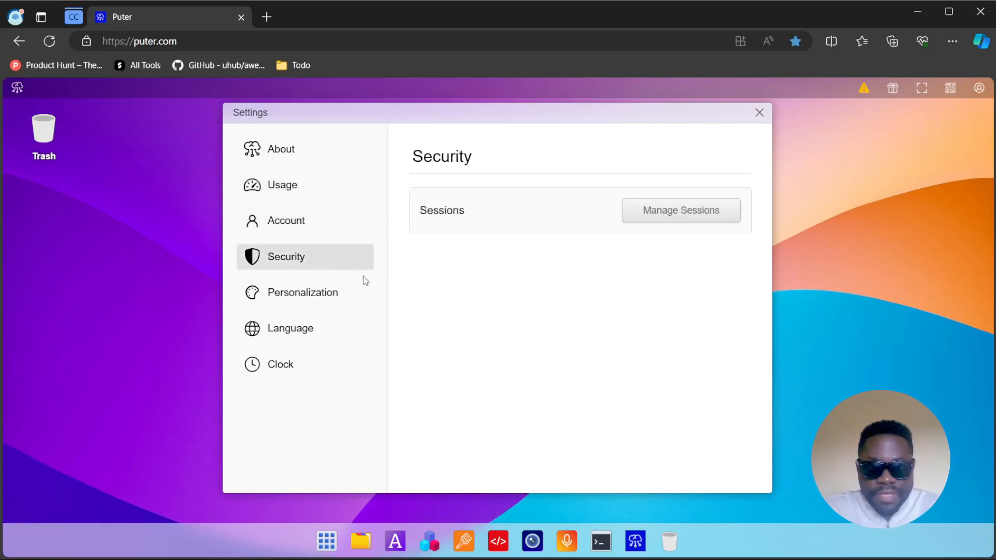
left_click(303, 293)
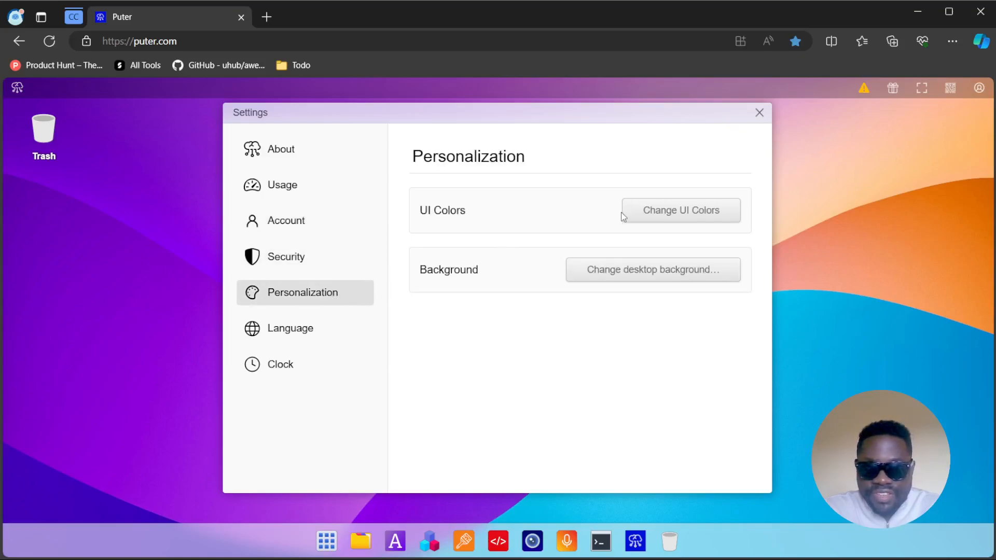
mouse_move(652, 290)
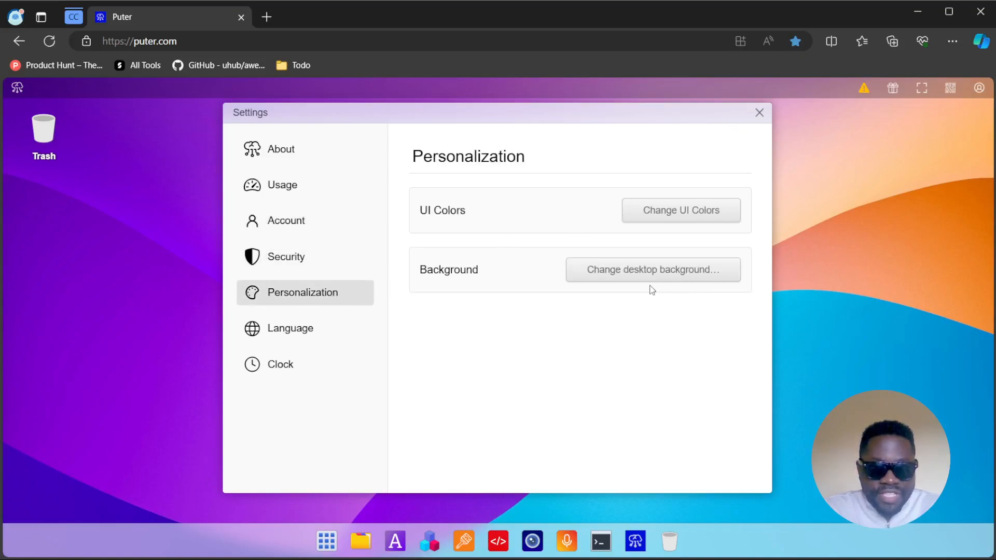
left_click(291, 327)
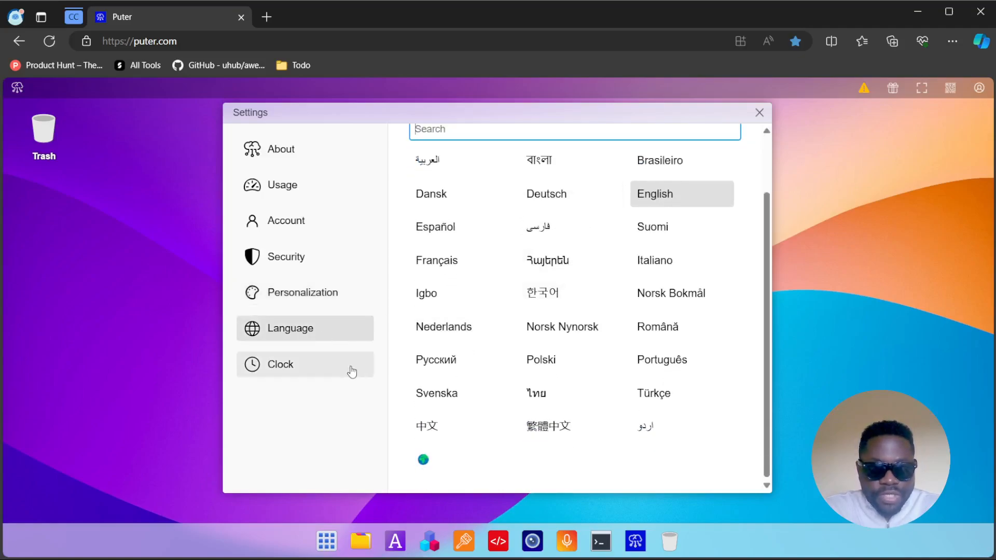
left_click(280, 365)
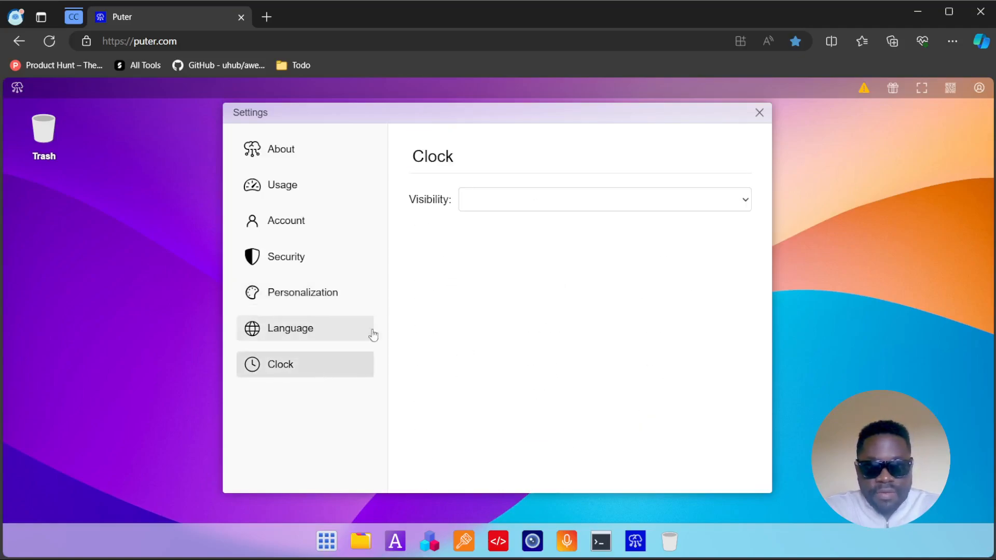
mouse_move(766, 117)
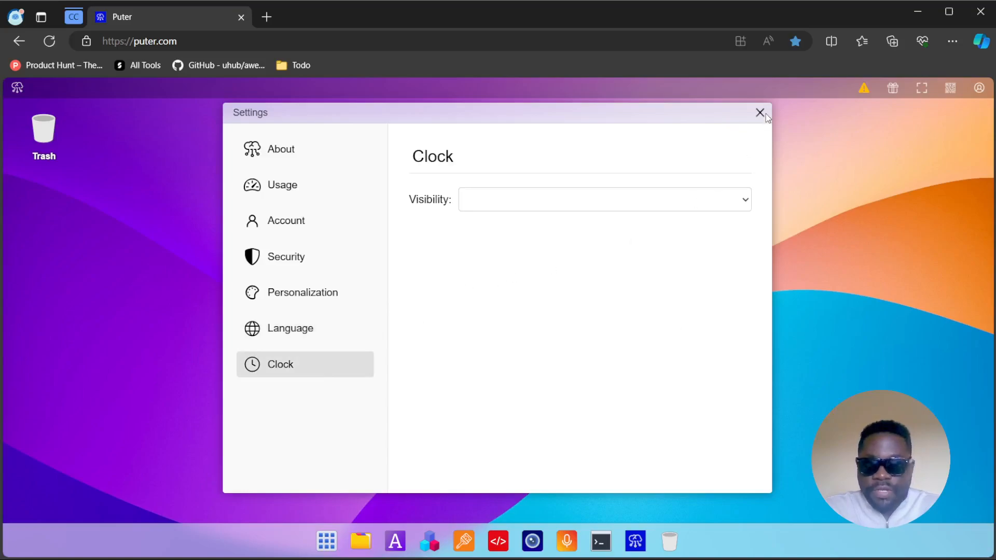
- Close Settings, open the Task Manager from the account menu, then close it
left_click(759, 112)
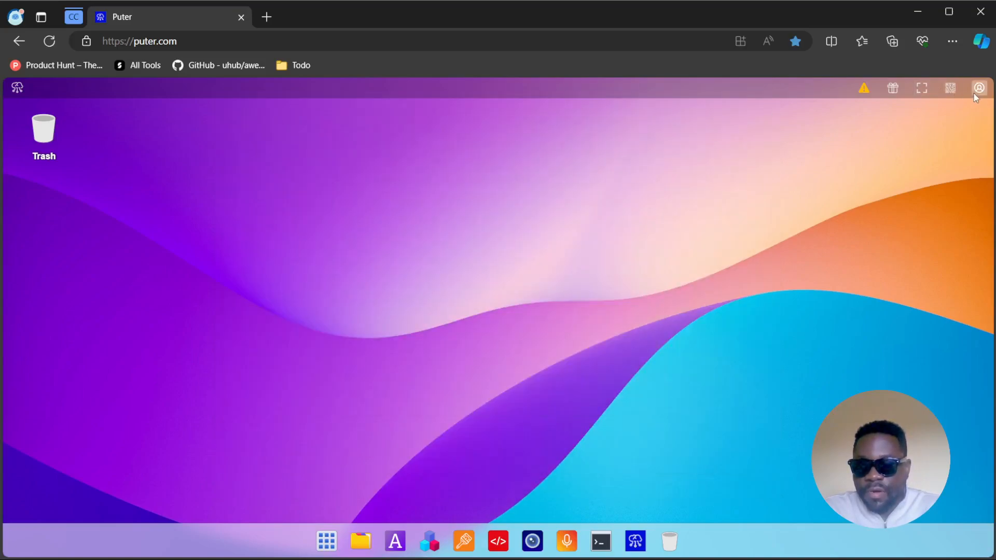
left_click(978, 87)
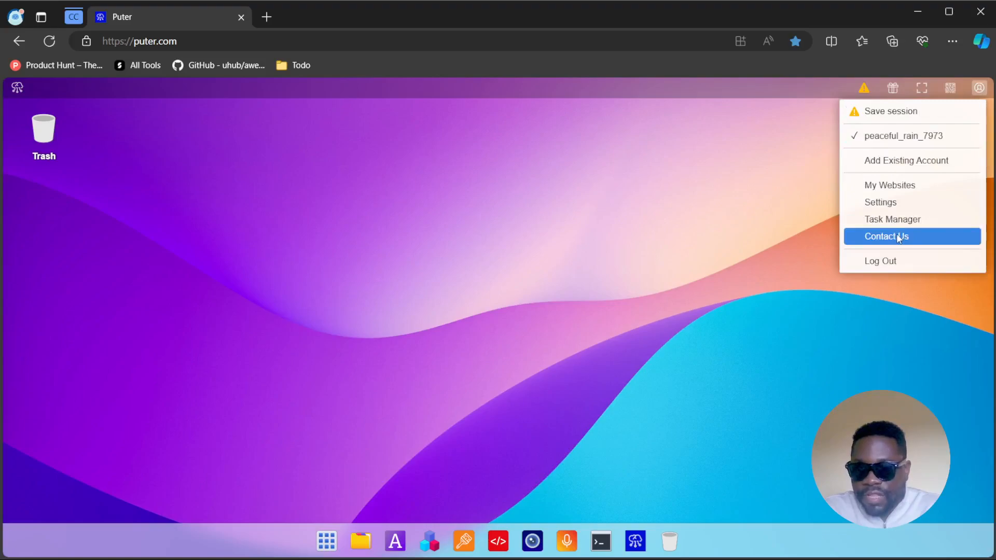
left_click(892, 218)
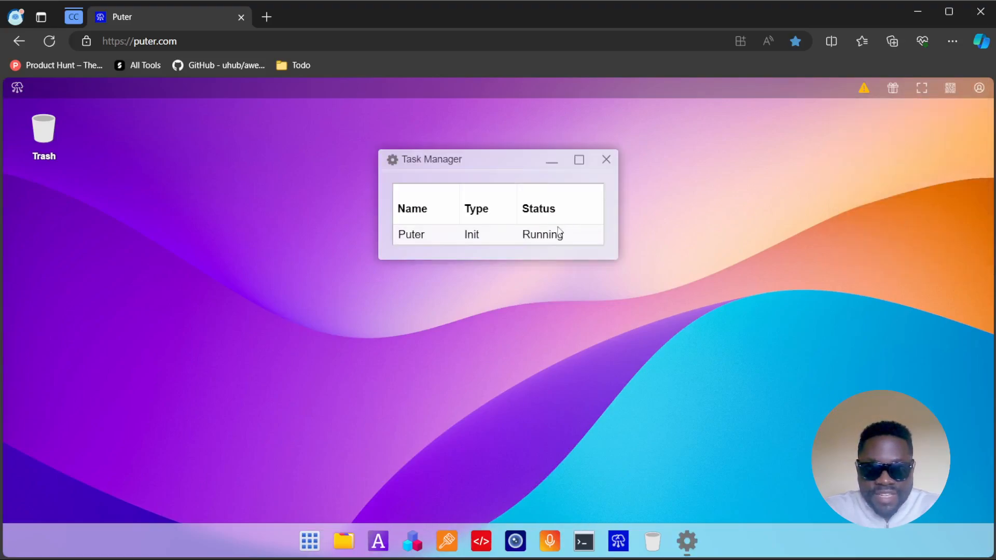
mouse_move(589, 177)
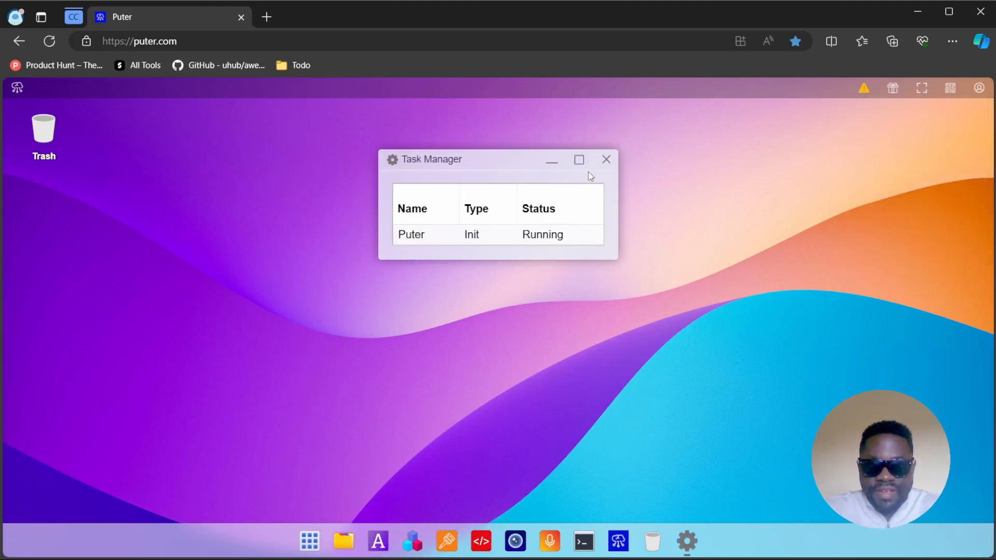
left_click(605, 160)
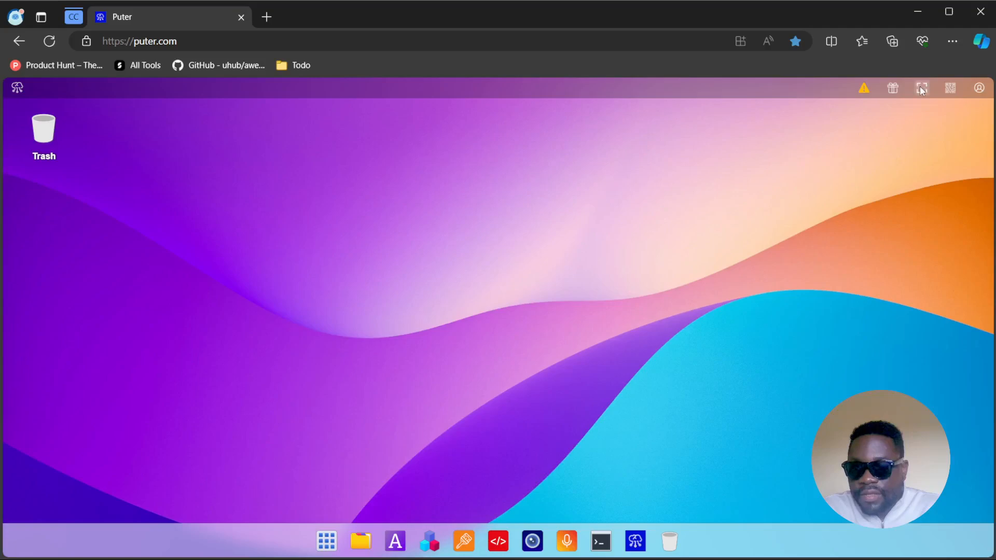
mouse_move(911, 95)
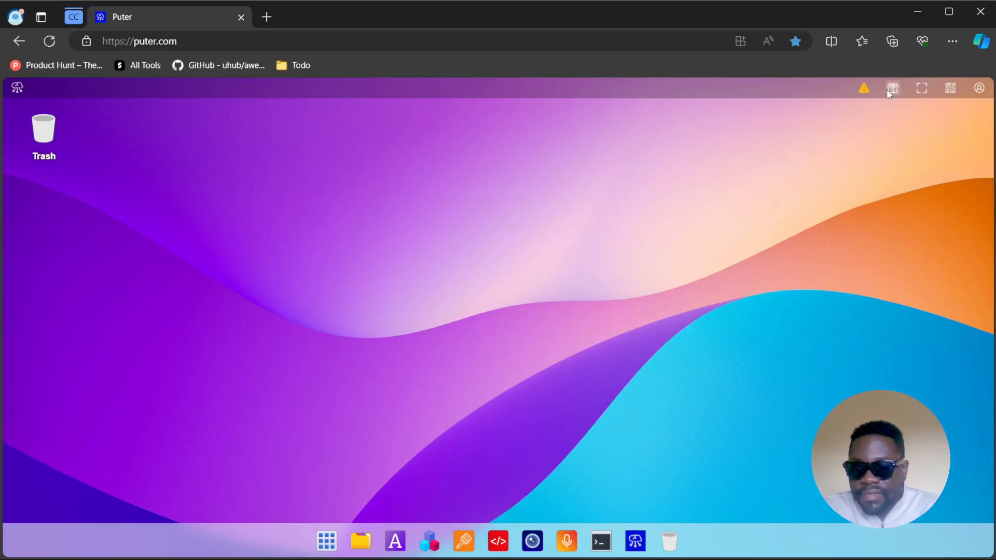
mouse_move(864, 88)
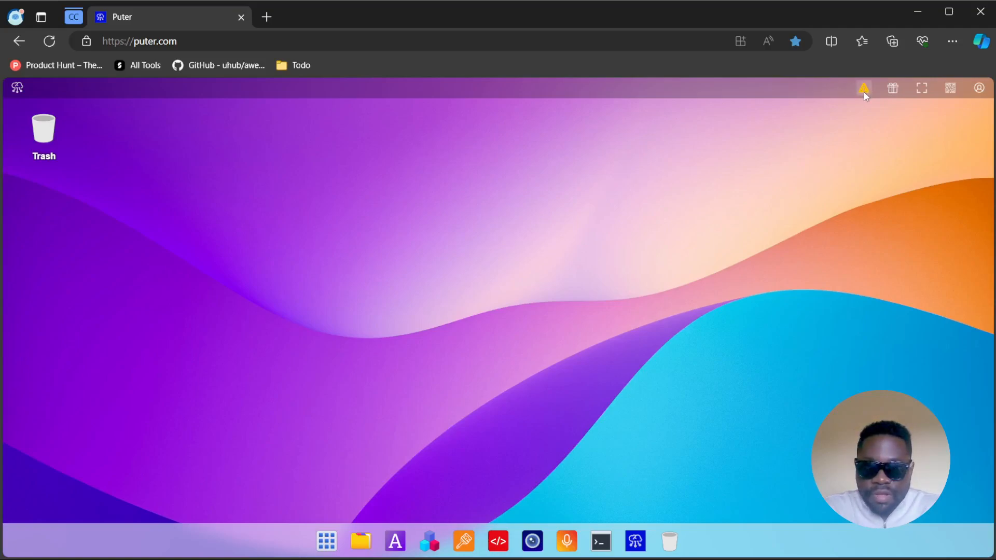
mouse_move(487, 380)
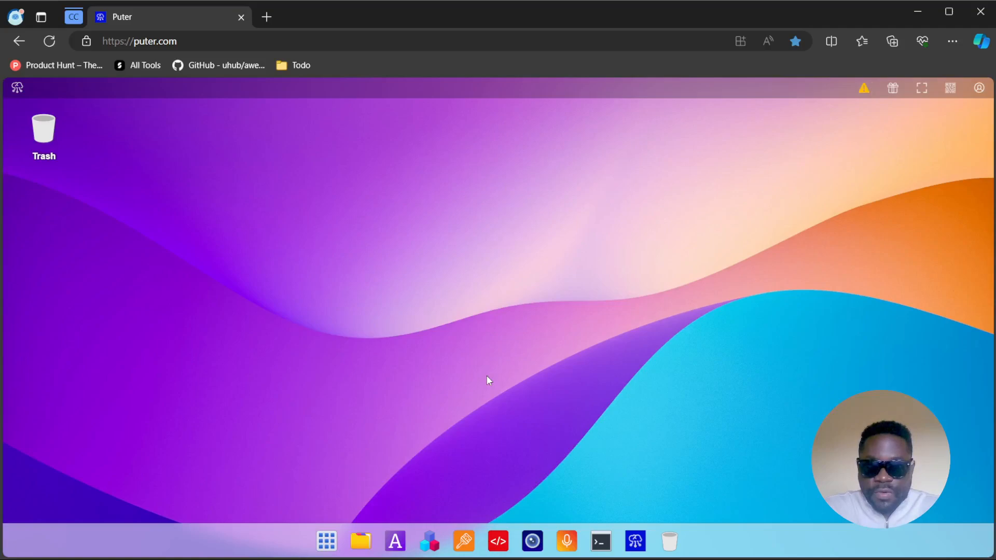
mouse_move(465, 333)
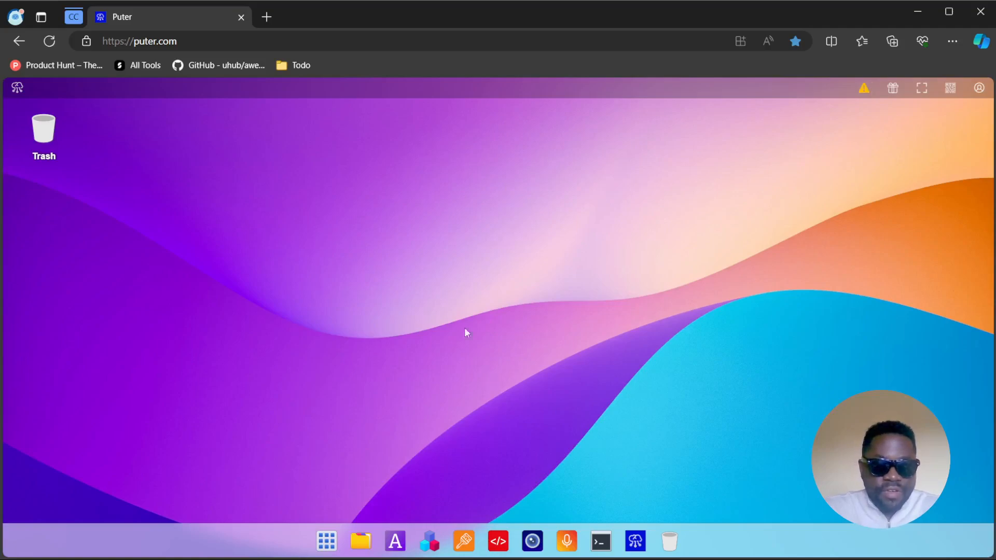
double_click(43, 128)
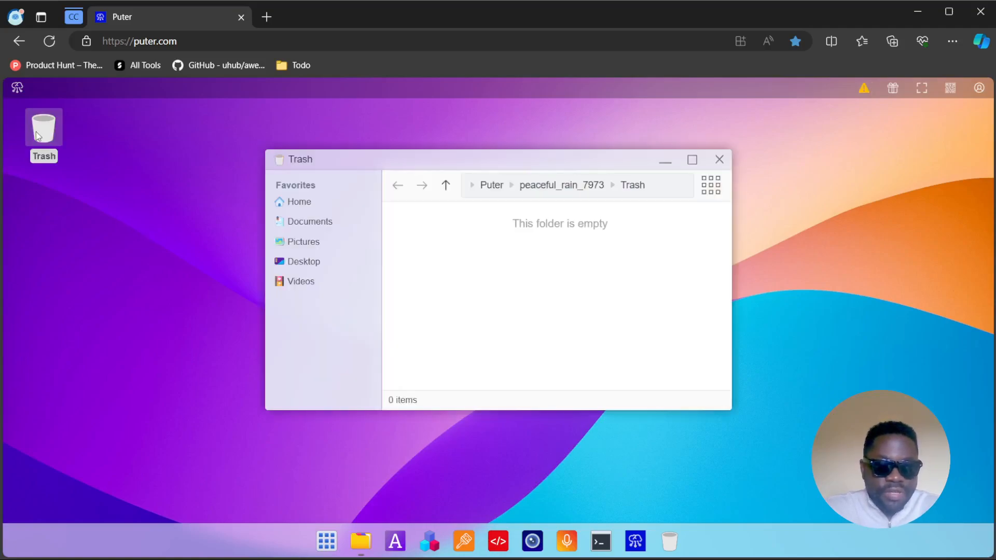
mouse_move(559, 344)
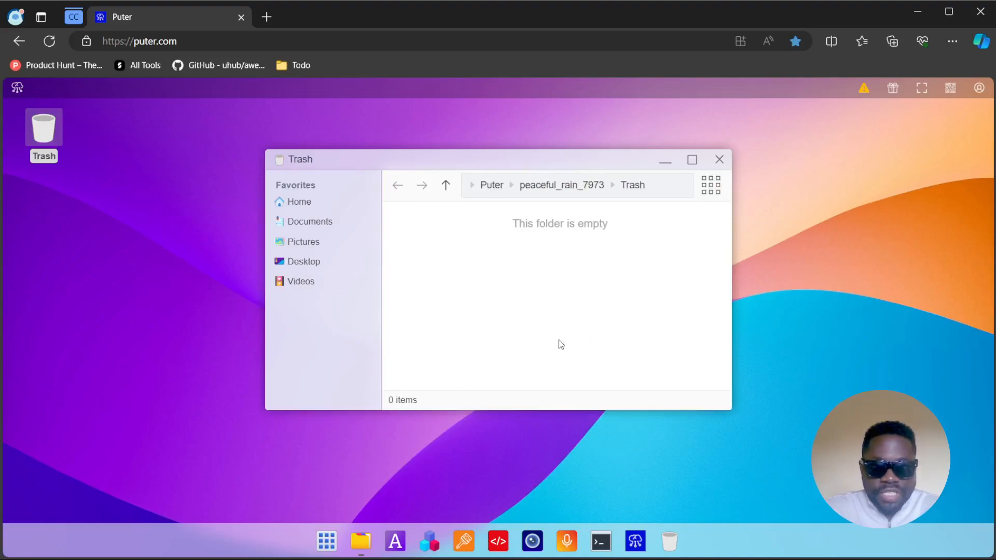
mouse_move(691, 160)
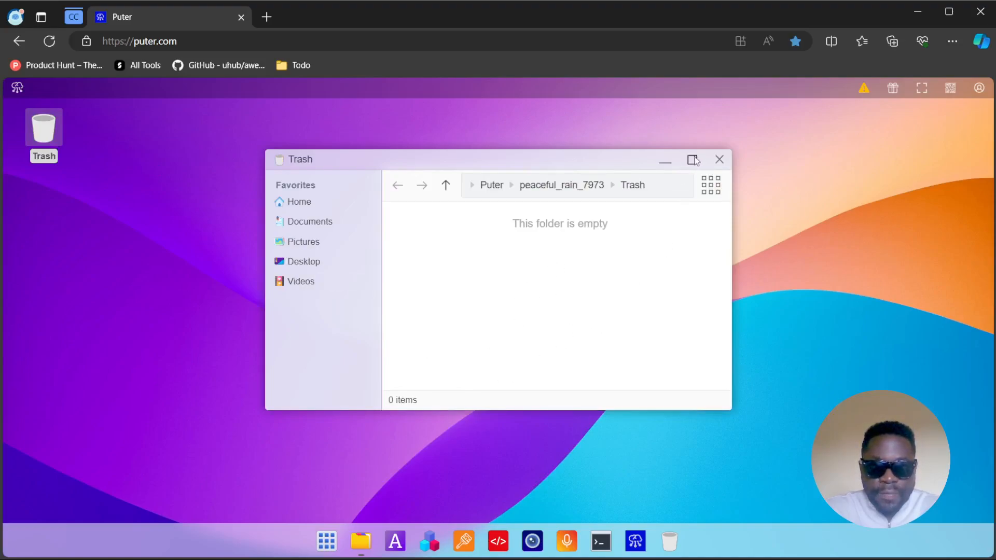
mouse_move(335, 200)
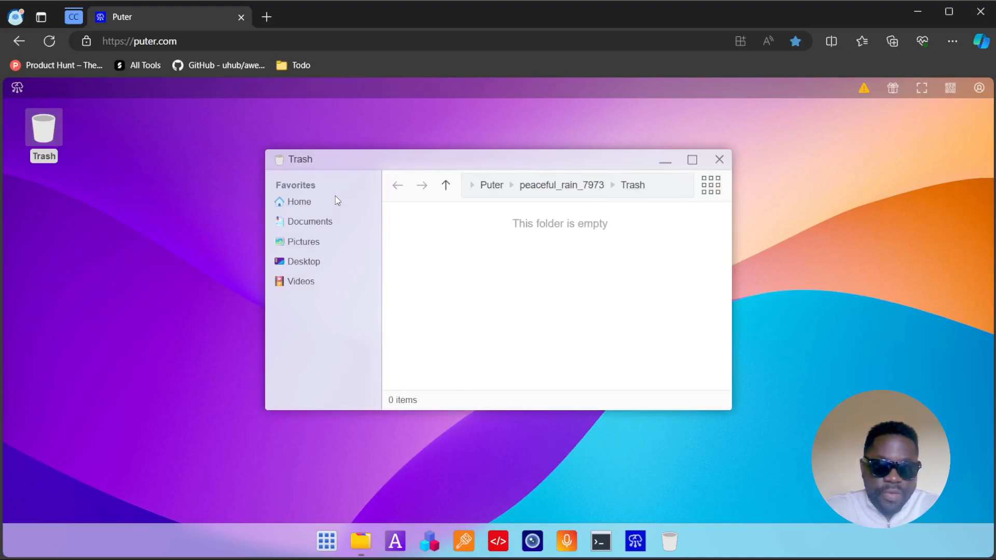
mouse_move(302, 281)
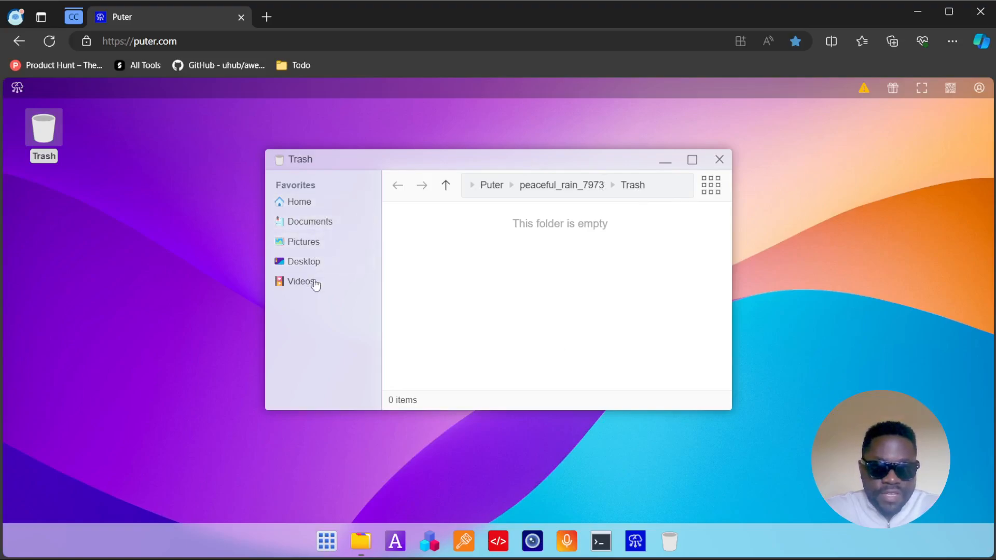
mouse_move(303, 242)
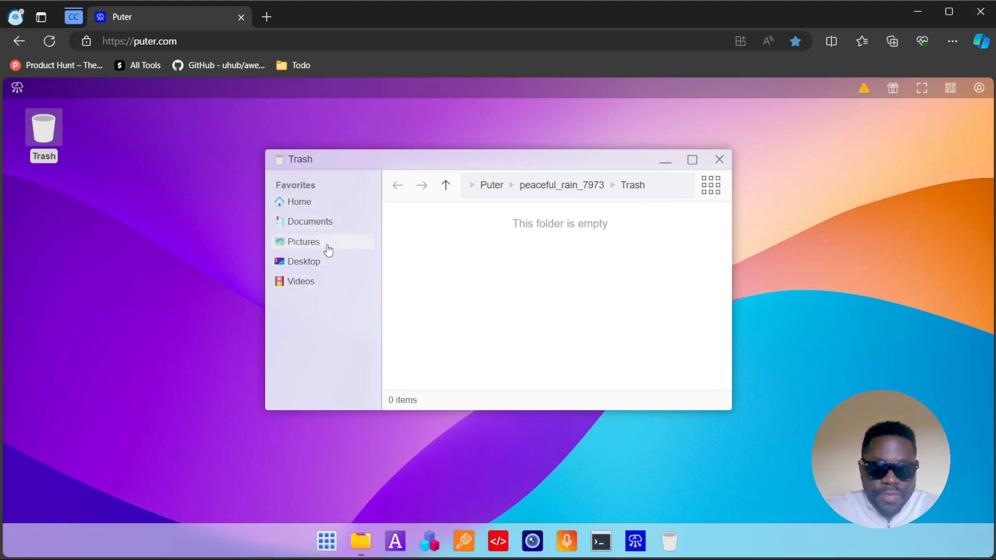
mouse_move(298, 201)
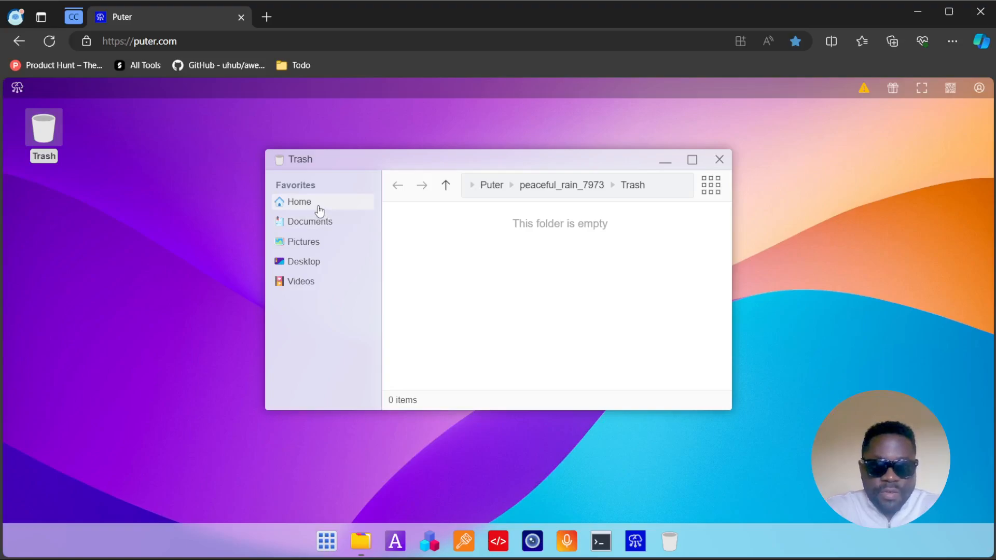
left_click(310, 221)
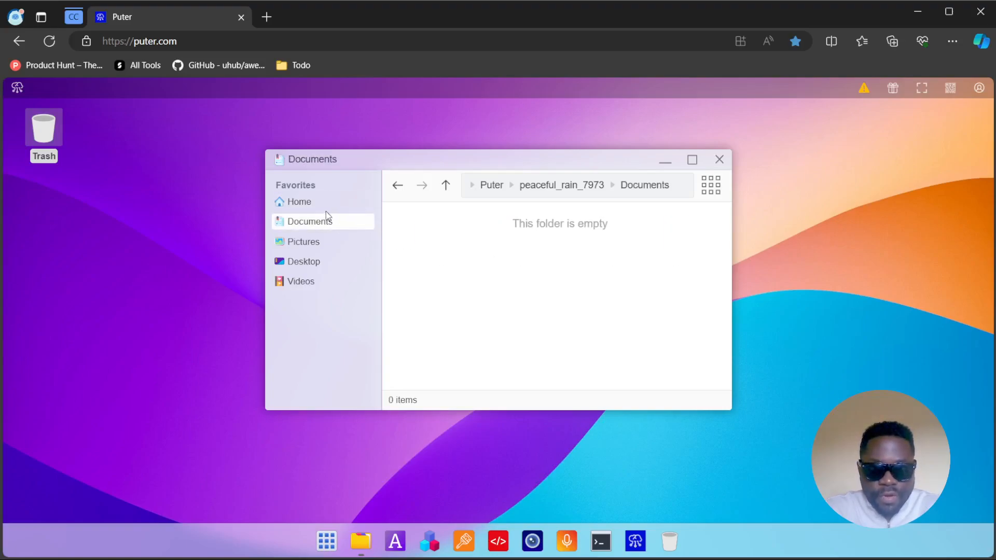
left_click(299, 201)
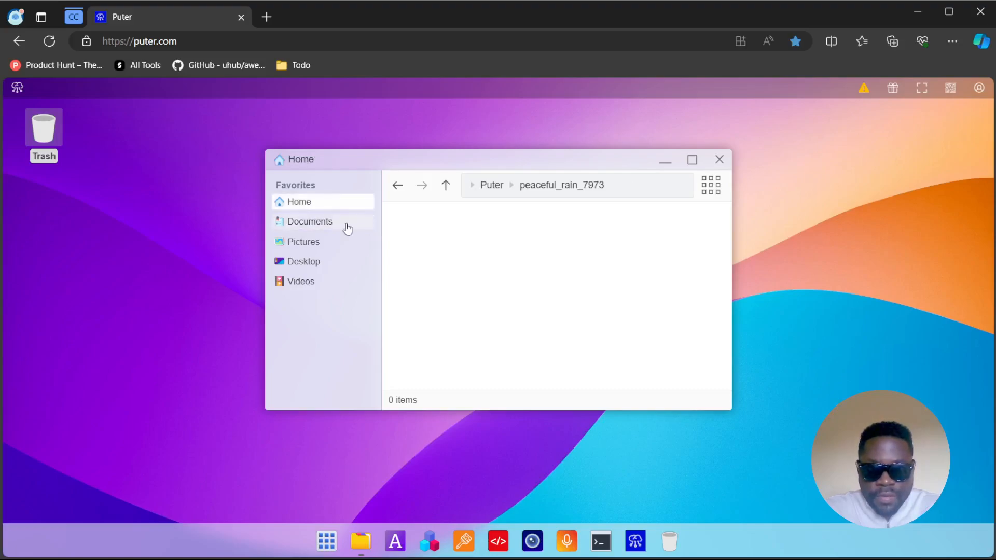
left_click(298, 202)
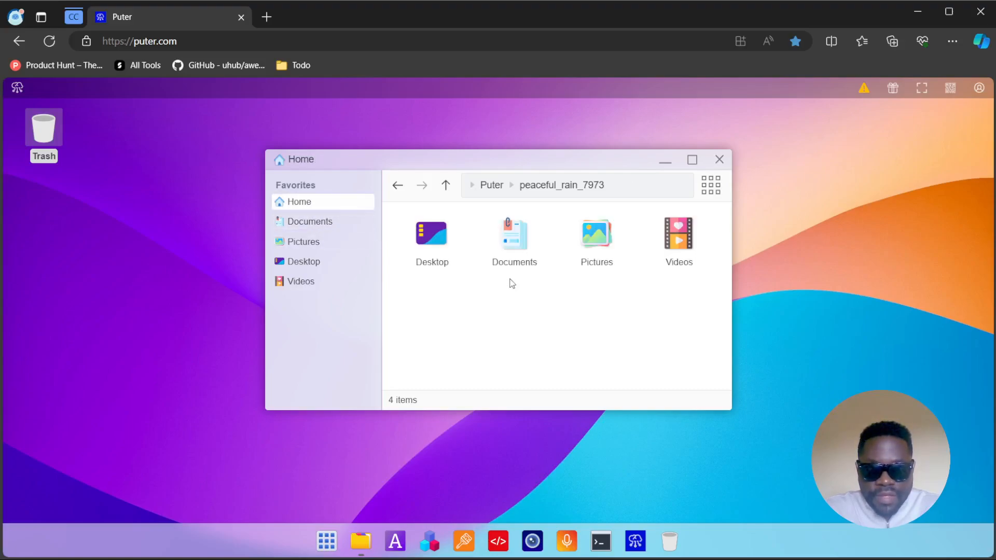
mouse_move(230, 279)
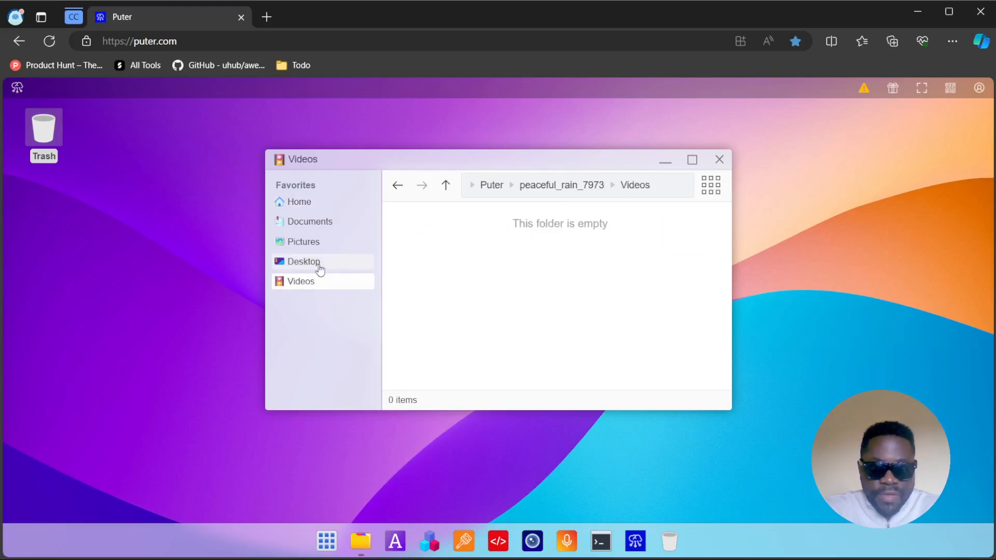
left_click(302, 261)
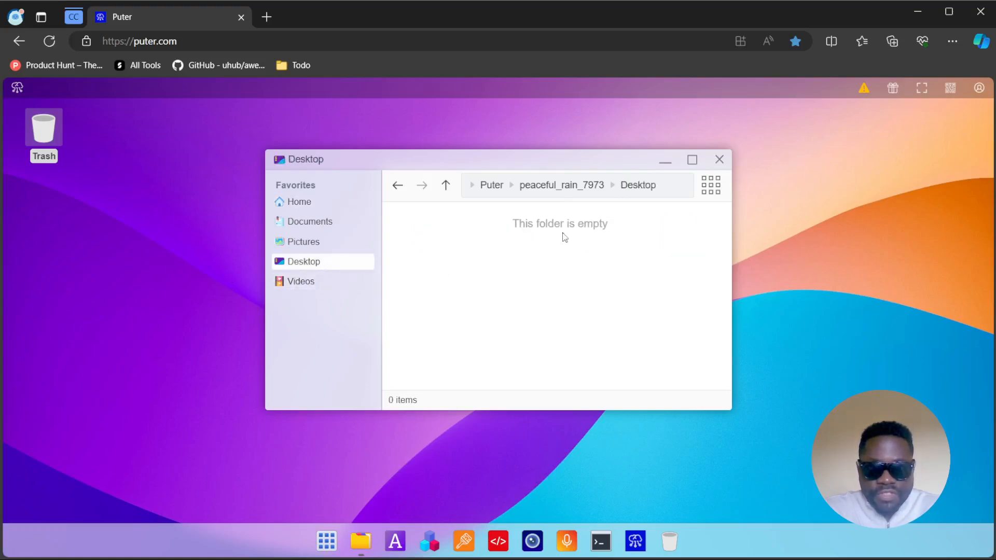
left_click(718, 160)
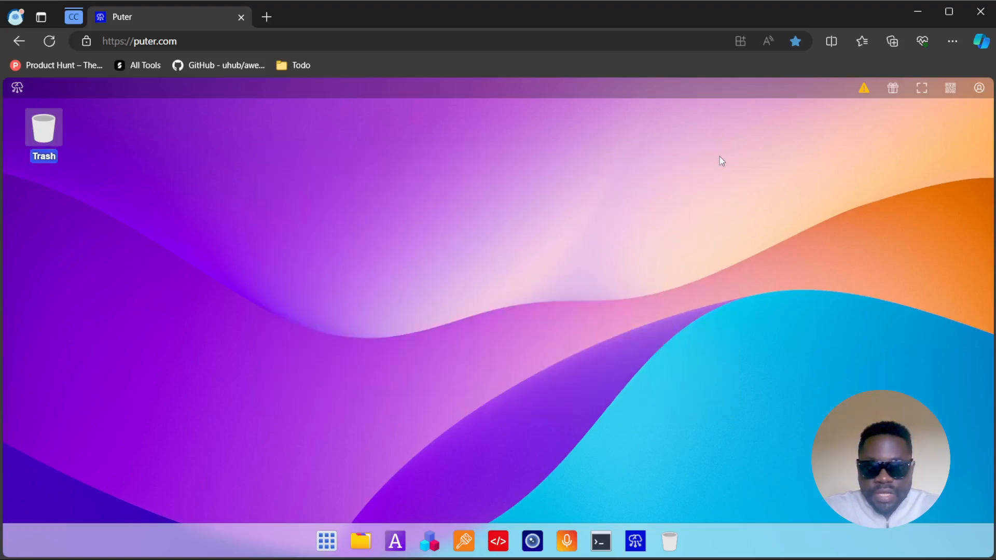
mouse_move(442, 276)
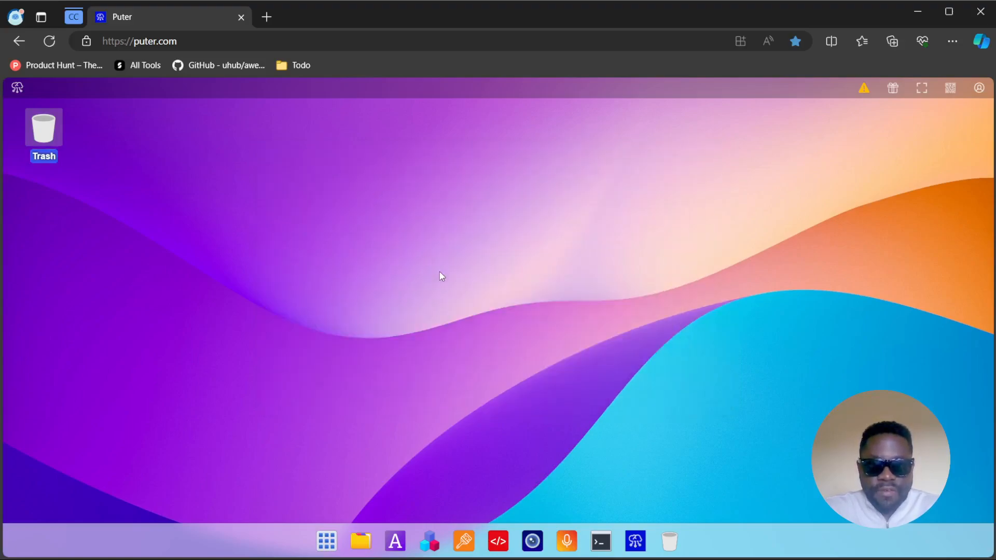
- Create a new text document, New File.txt, from the desktop context menu
right_click(442, 275)
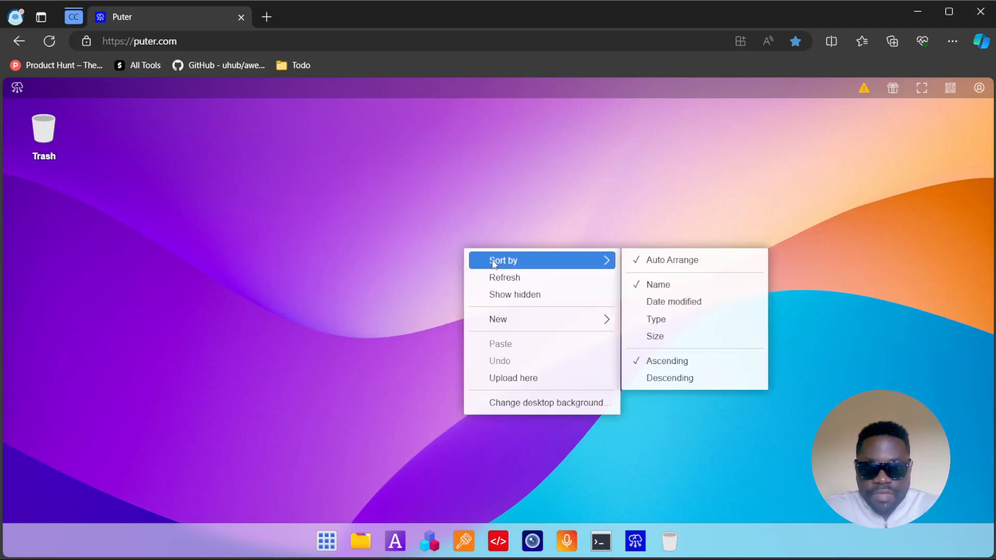
mouse_move(499, 318)
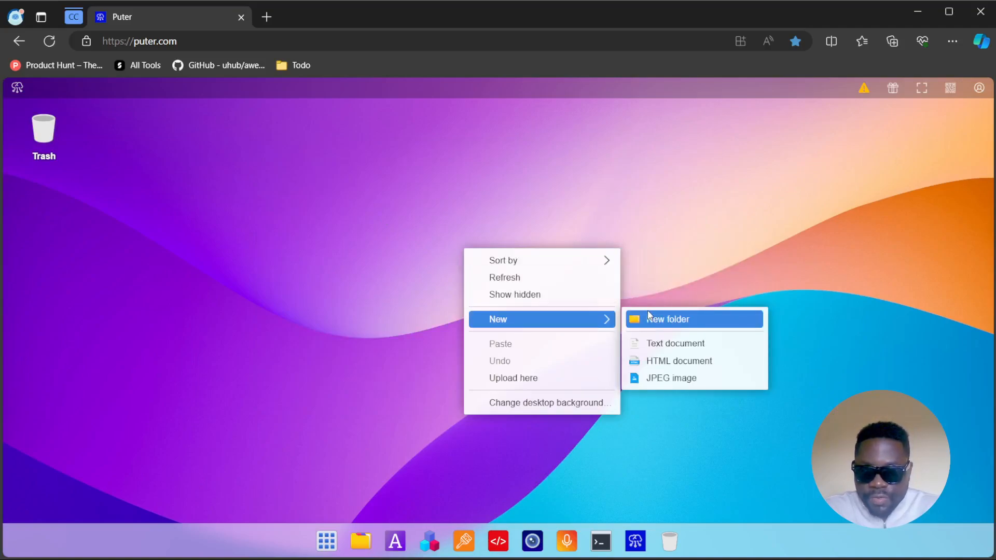
mouse_move(676, 343)
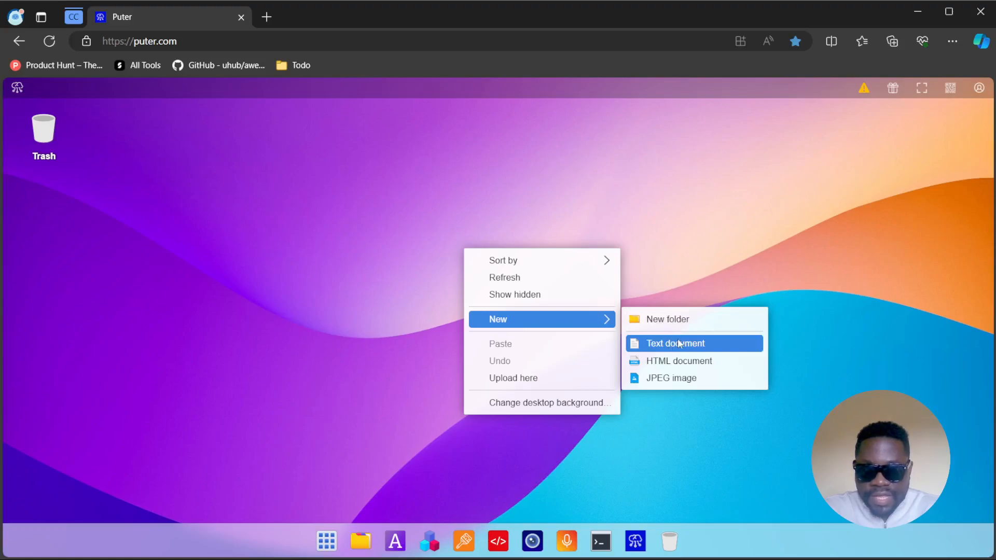
left_click(674, 343)
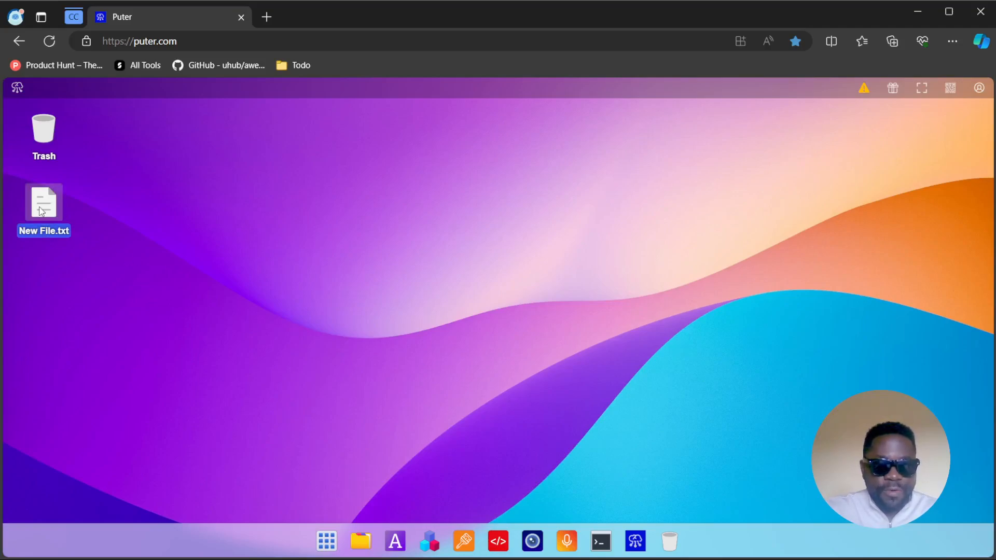
- Write 'Hello world!sdfasfd' in New File.txt, save it, and close Notepad
double_click(43, 204)
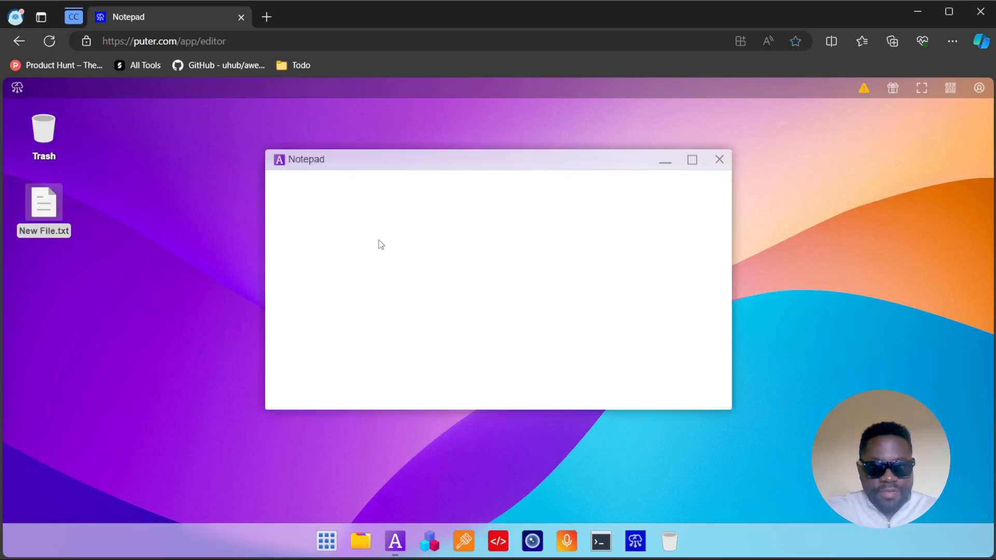
left_click(418, 218)
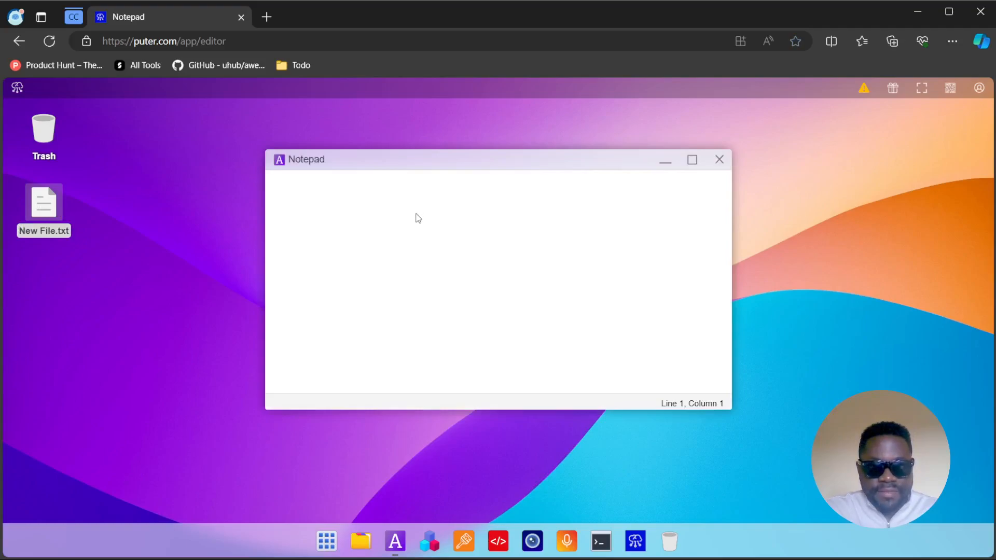
mouse_move(366, 214)
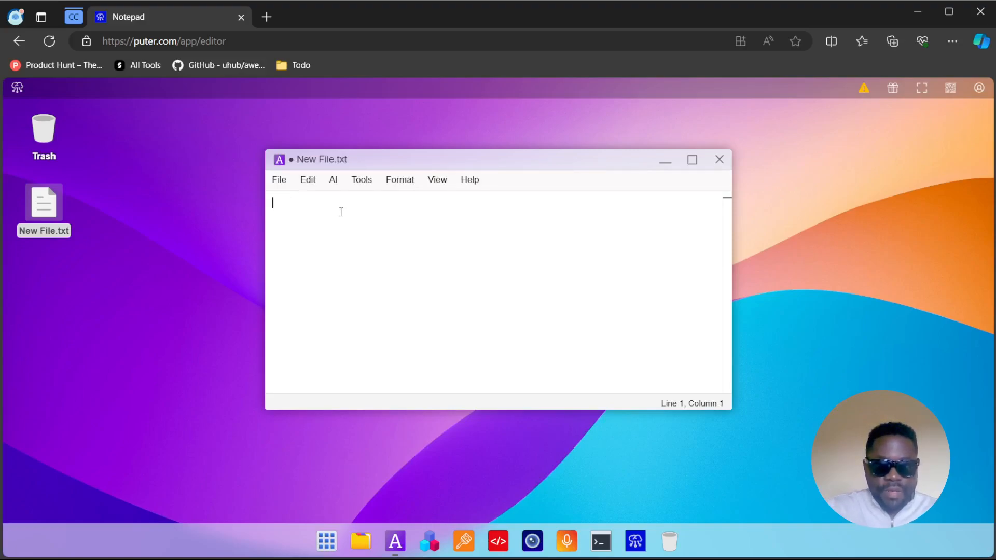
type("Hello world")
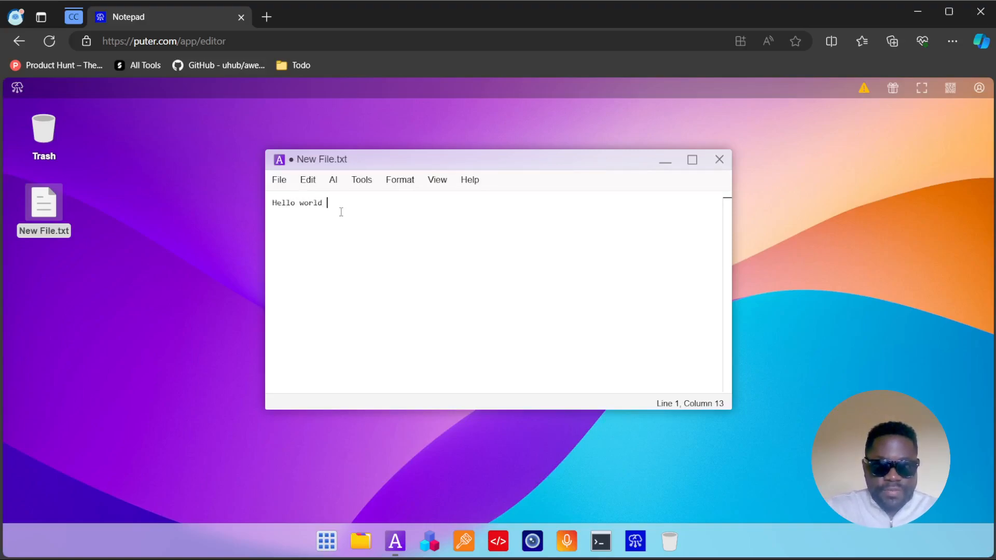
type("!")
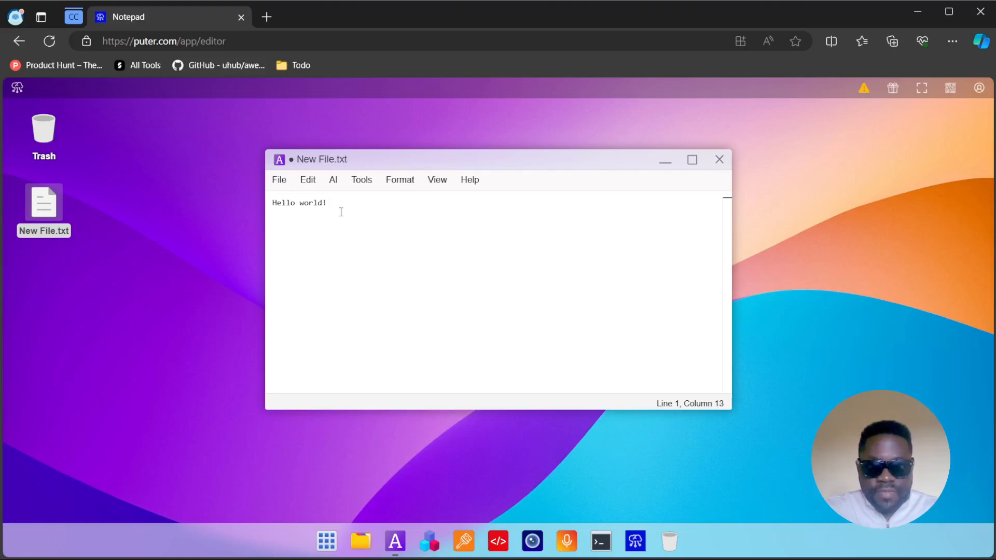
mouse_move(397, 210)
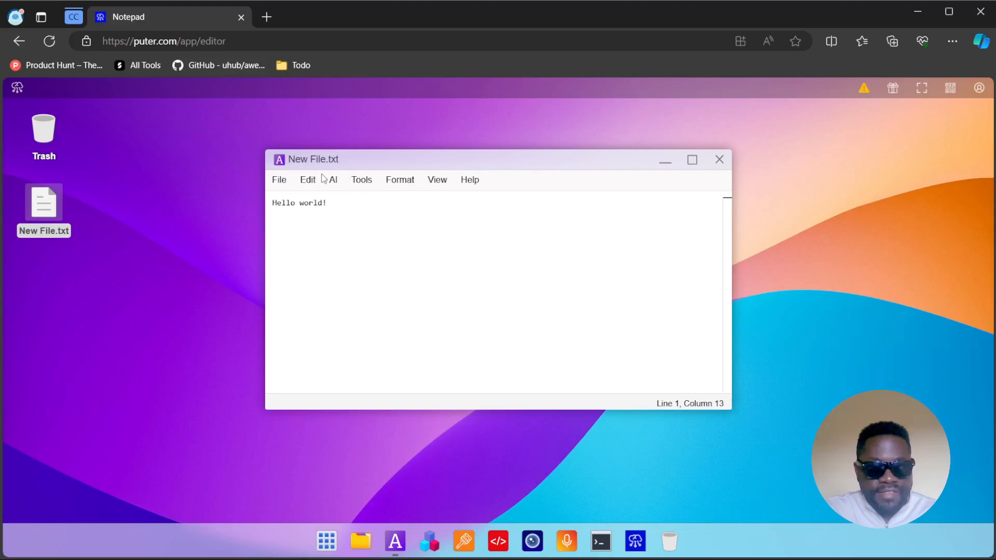
type("sdfasf")
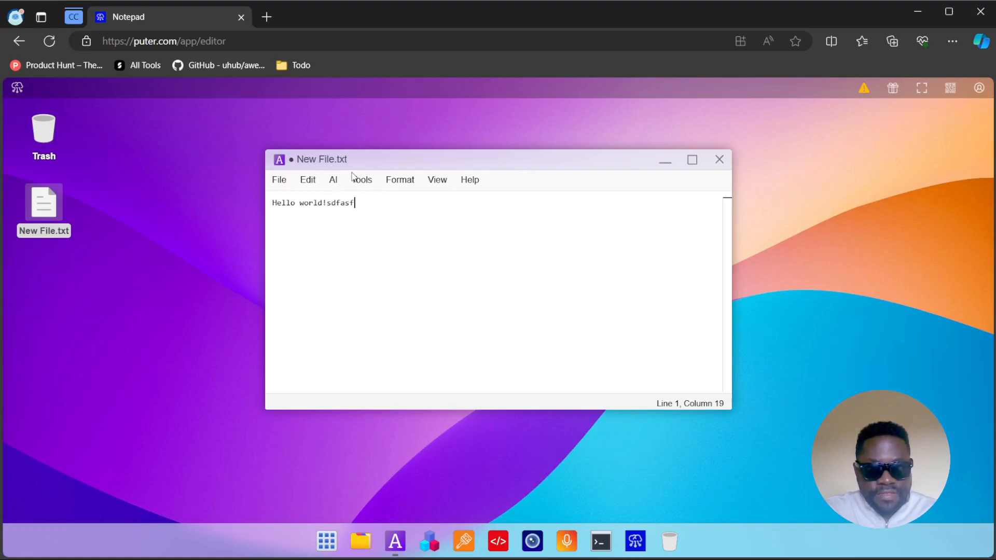
type("d")
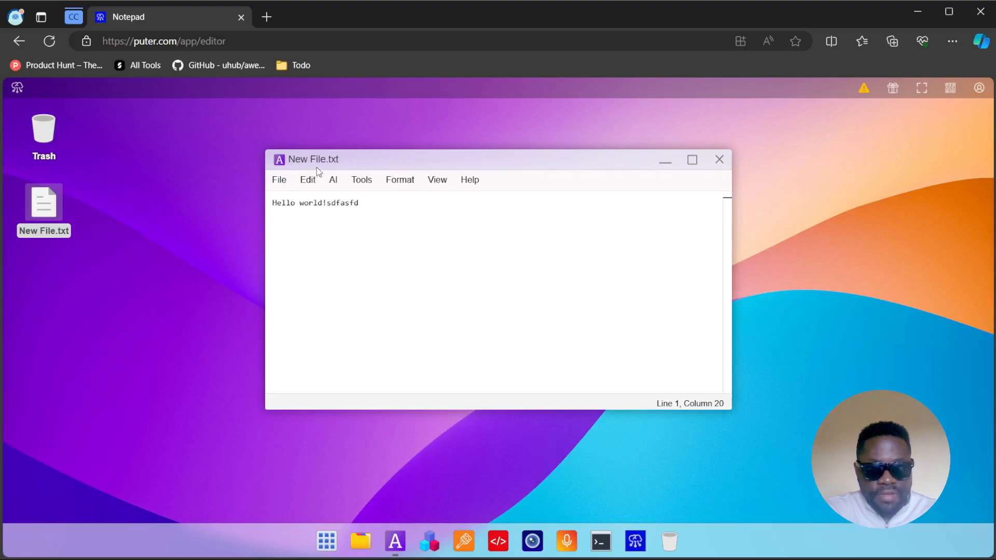
mouse_move(565, 198)
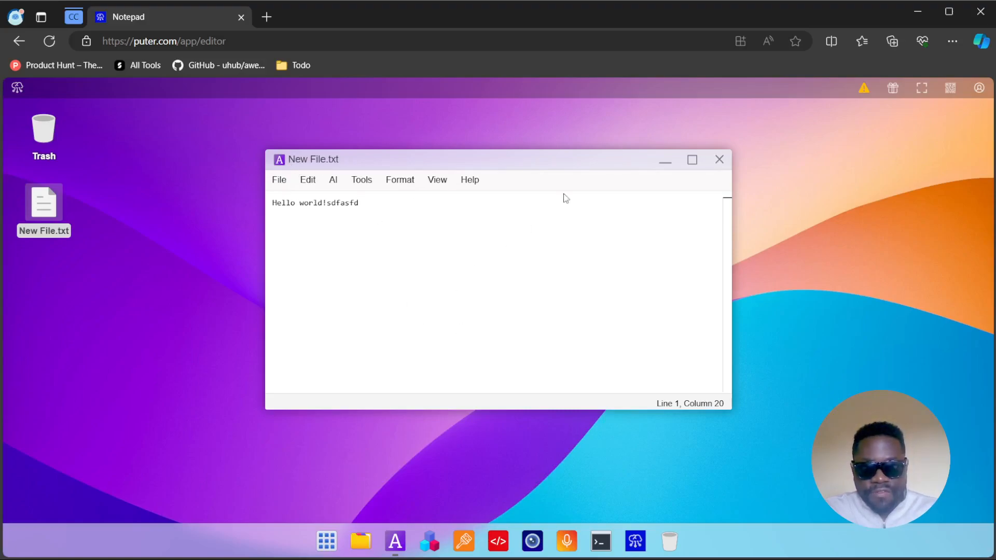
left_click(718, 160)
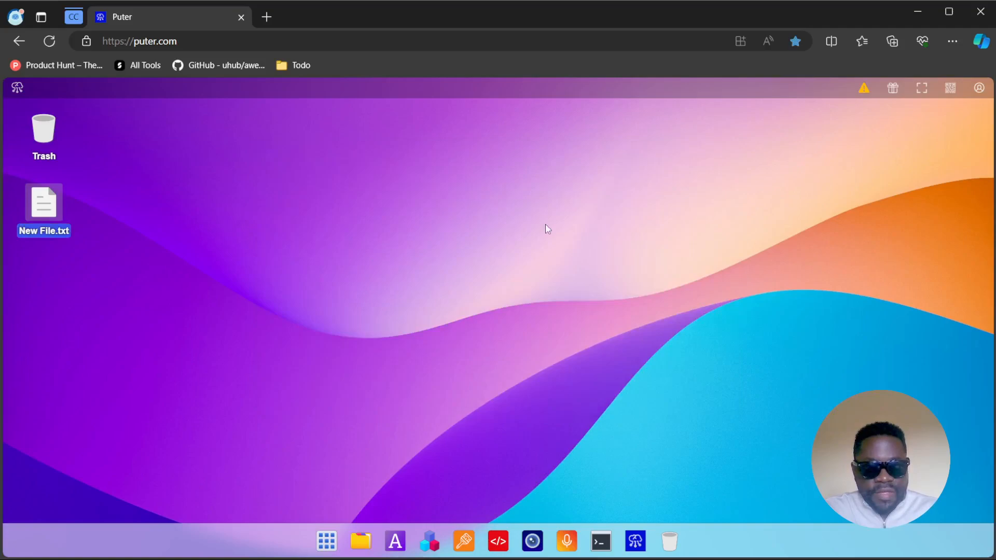
left_click(262, 194)
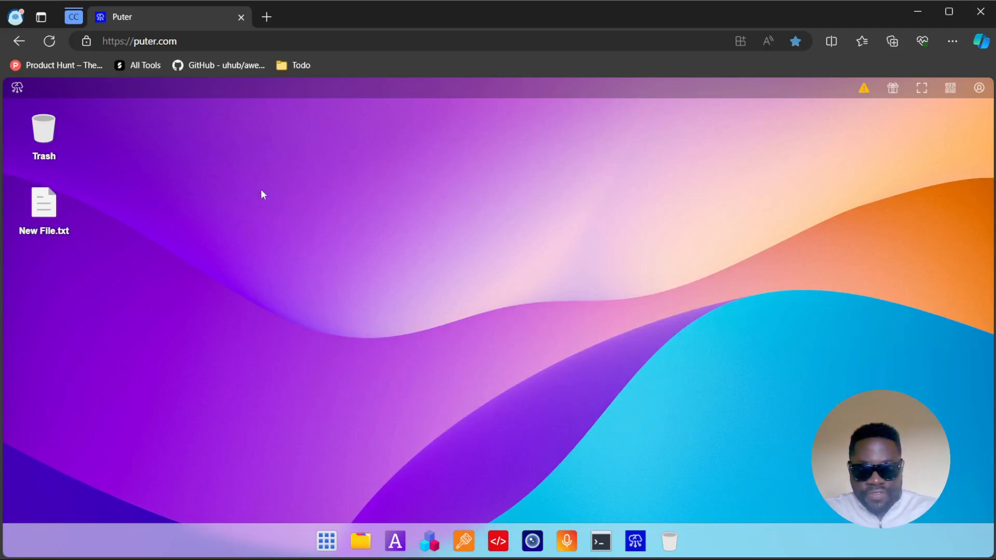
mouse_move(634, 542)
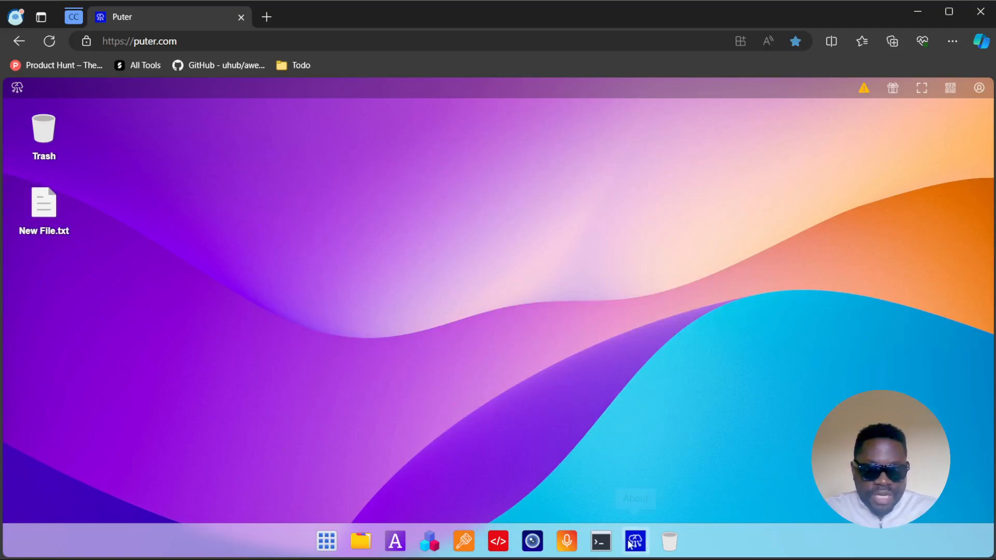
mouse_move(360, 542)
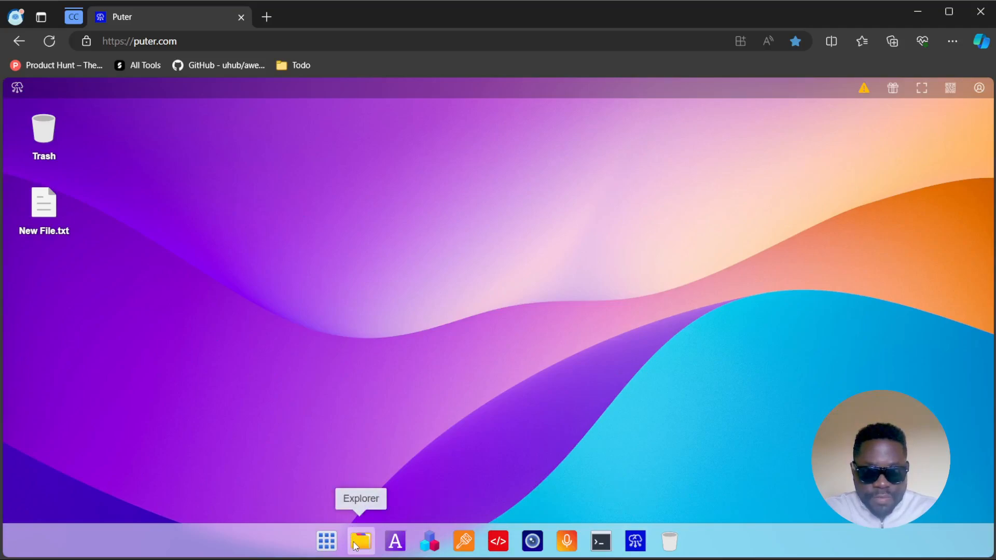
mouse_move(394, 541)
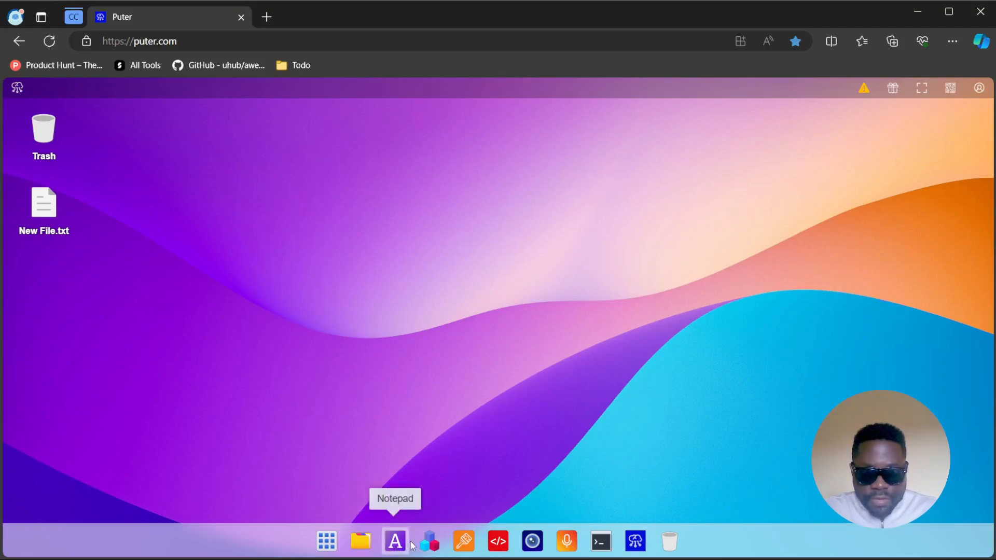
mouse_move(463, 542)
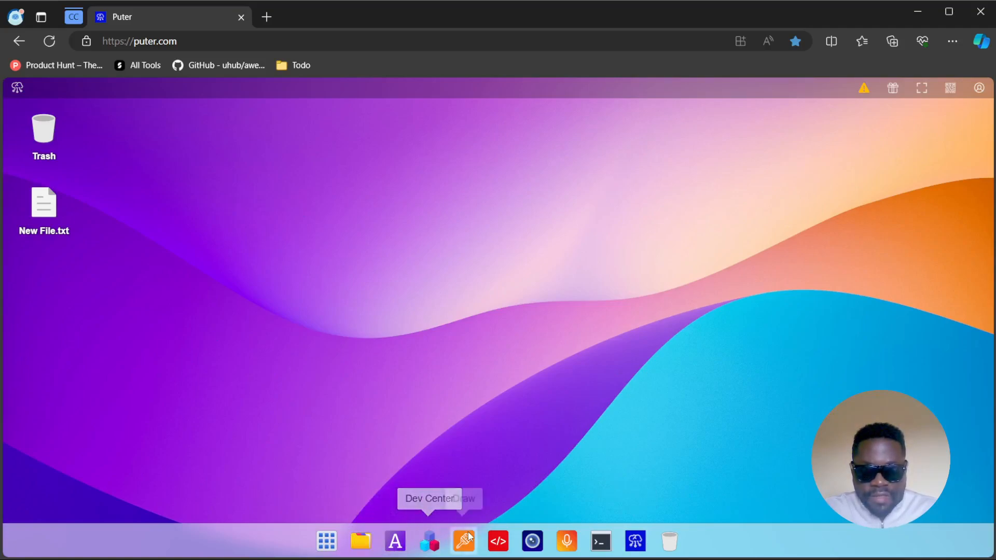
mouse_move(498, 541)
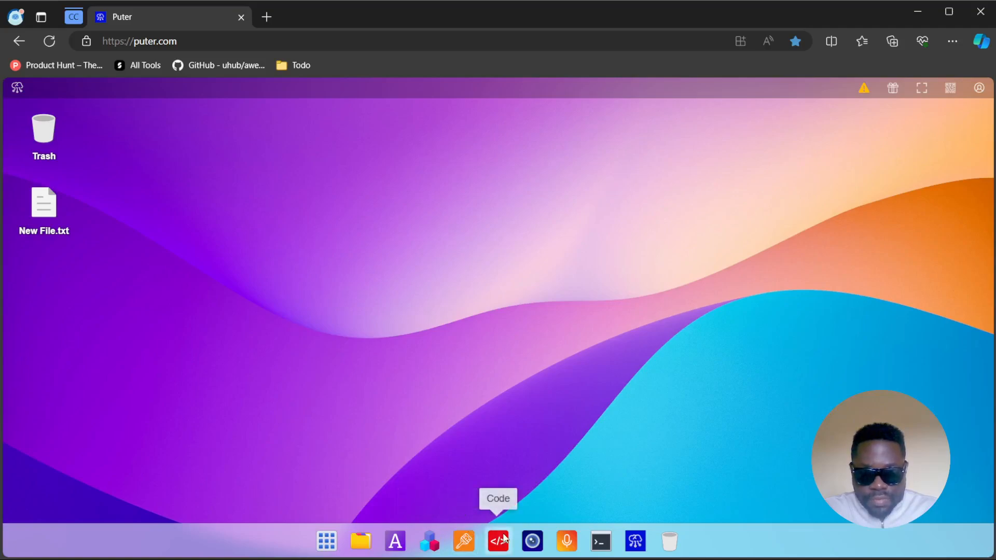
mouse_move(531, 542)
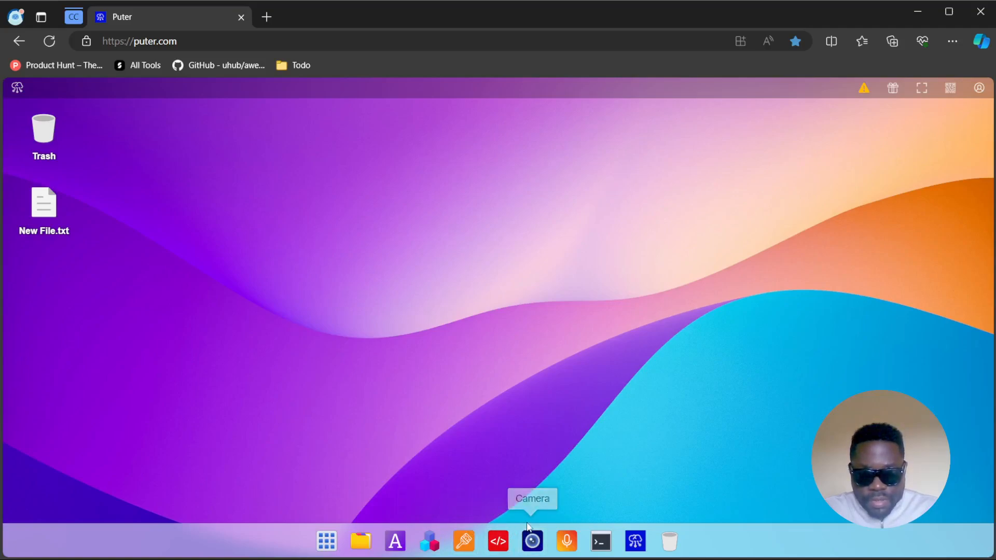
mouse_move(565, 542)
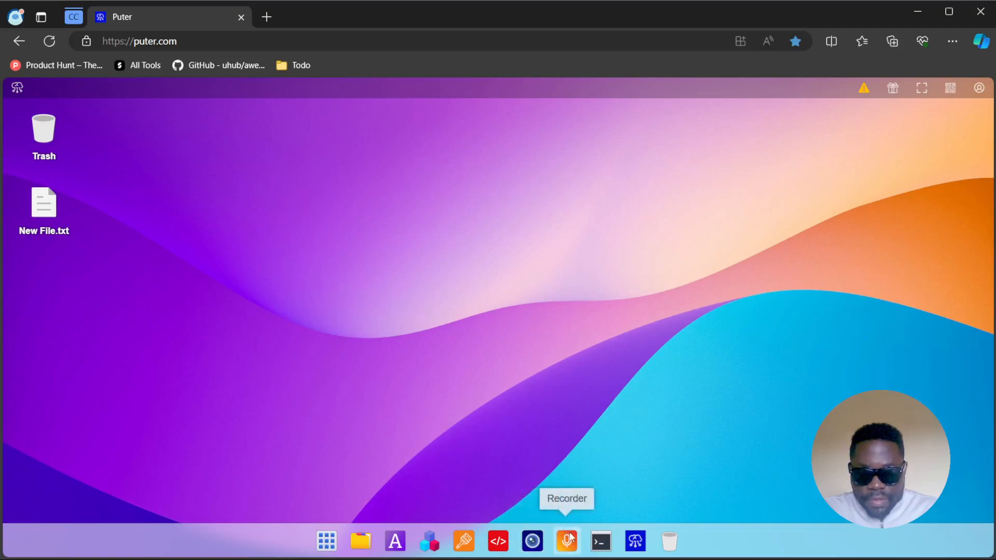
mouse_move(599, 541)
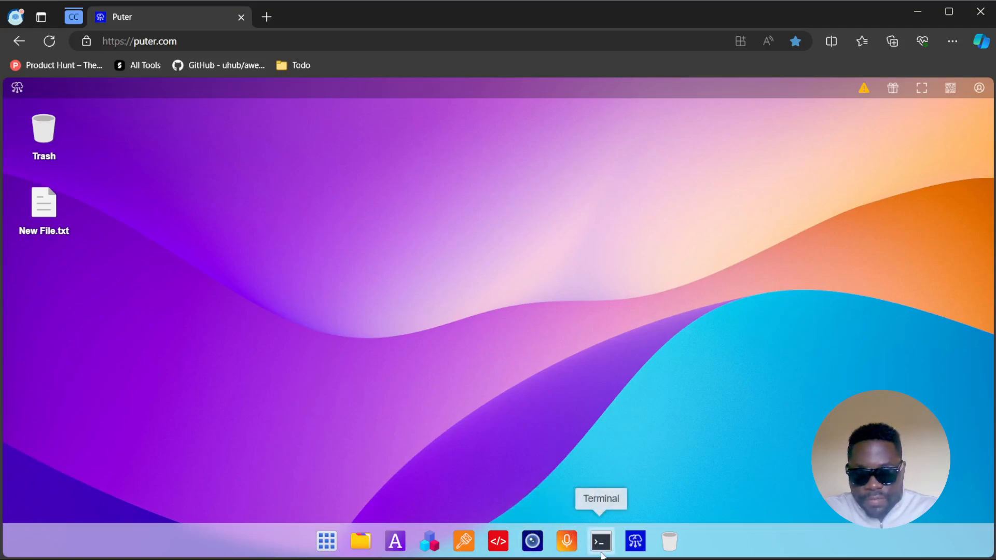
mouse_move(635, 541)
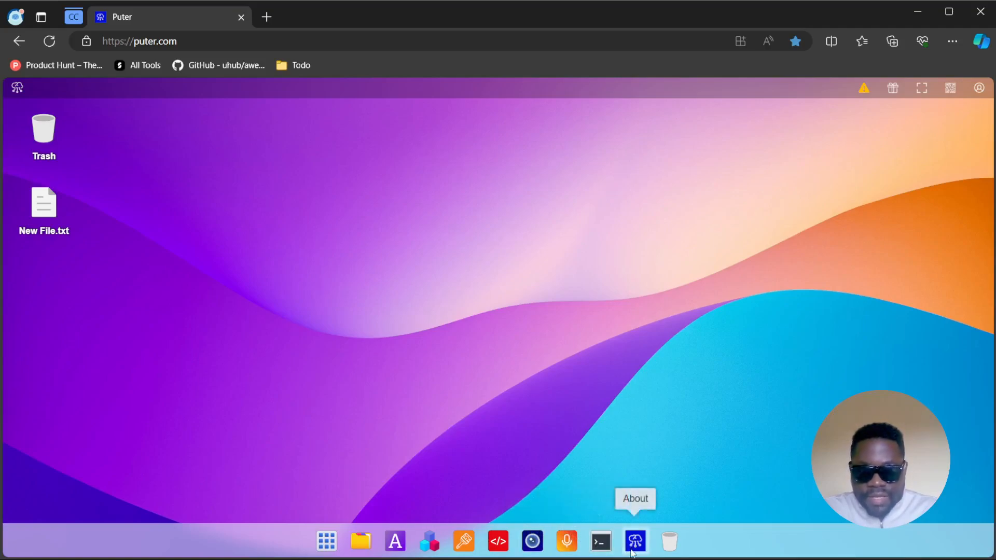
mouse_move(418, 518)
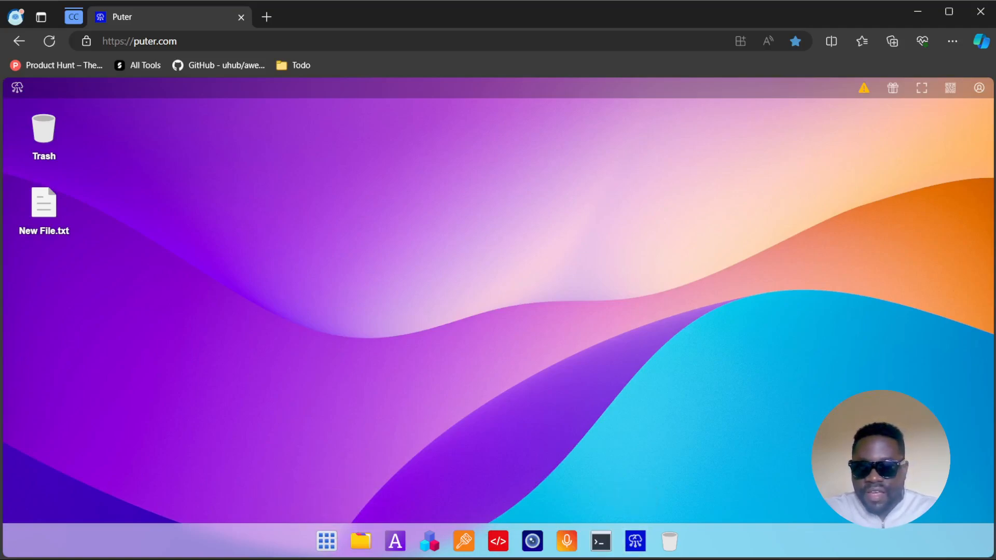
mouse_move(360, 542)
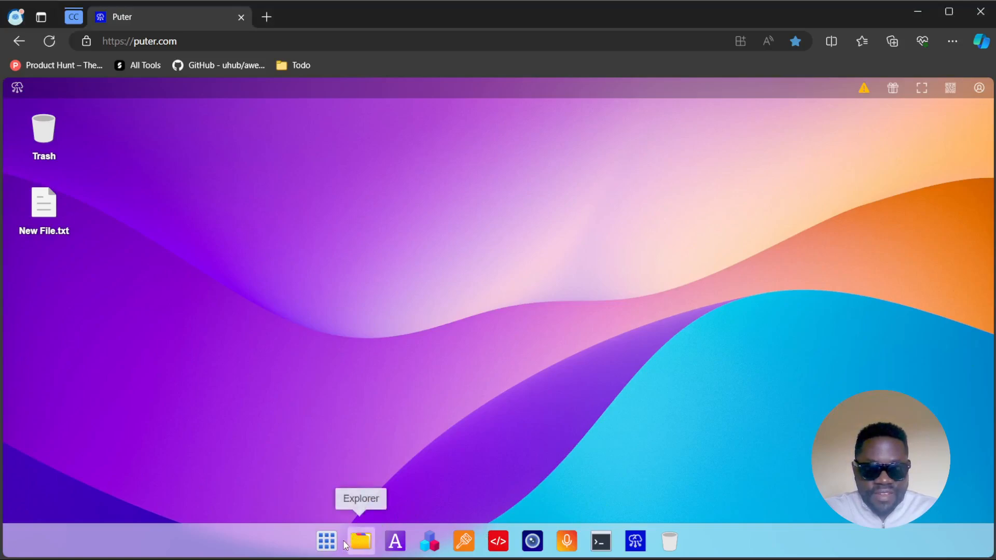
- Open the app launcher from the grid icon in the dock
left_click(326, 542)
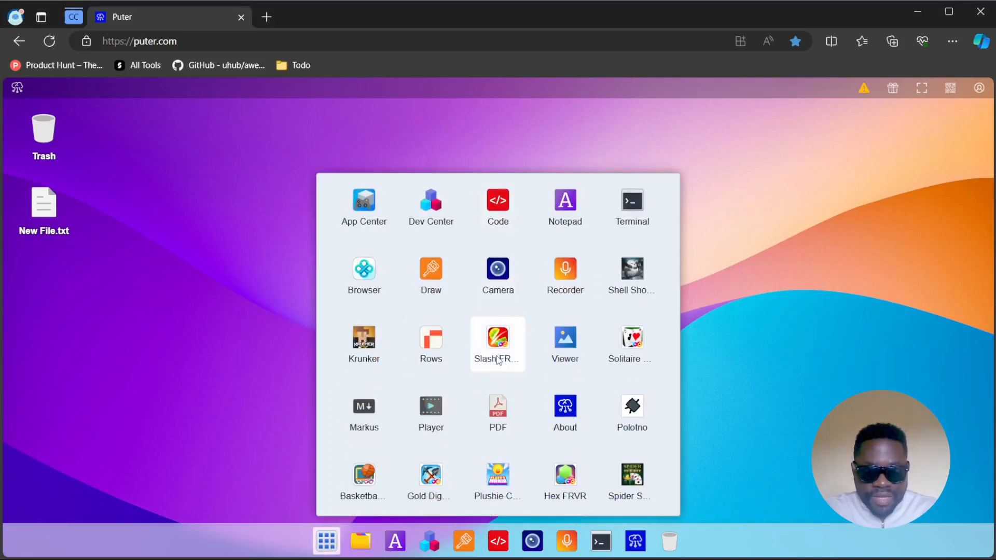
mouse_move(530, 290)
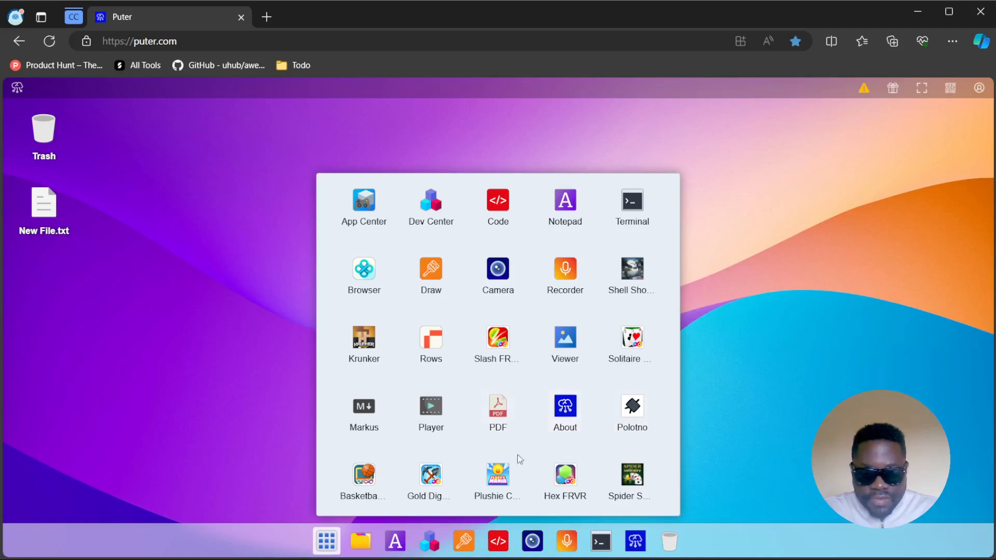
mouse_move(414, 278)
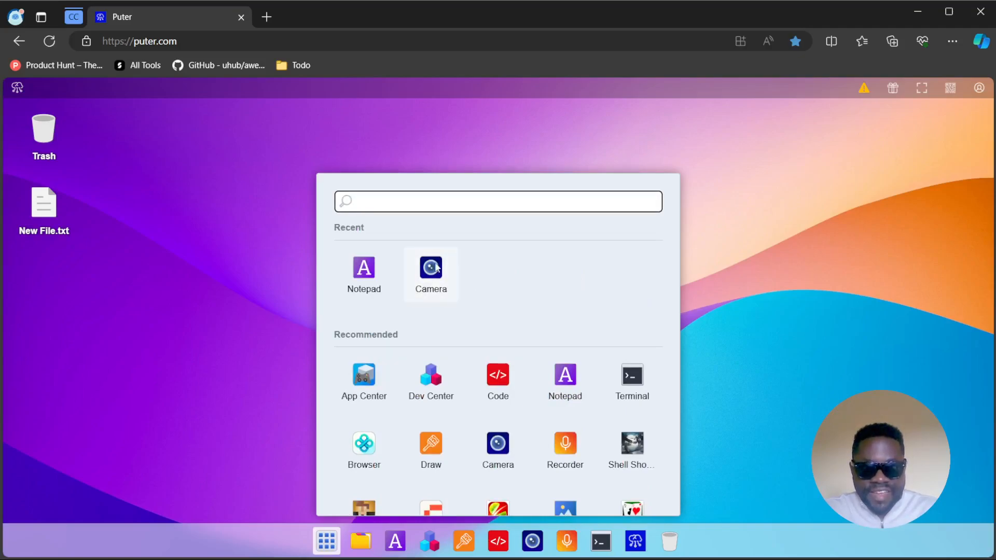
- Launch the Player app, see its empty video player, then close it
left_click(497, 201)
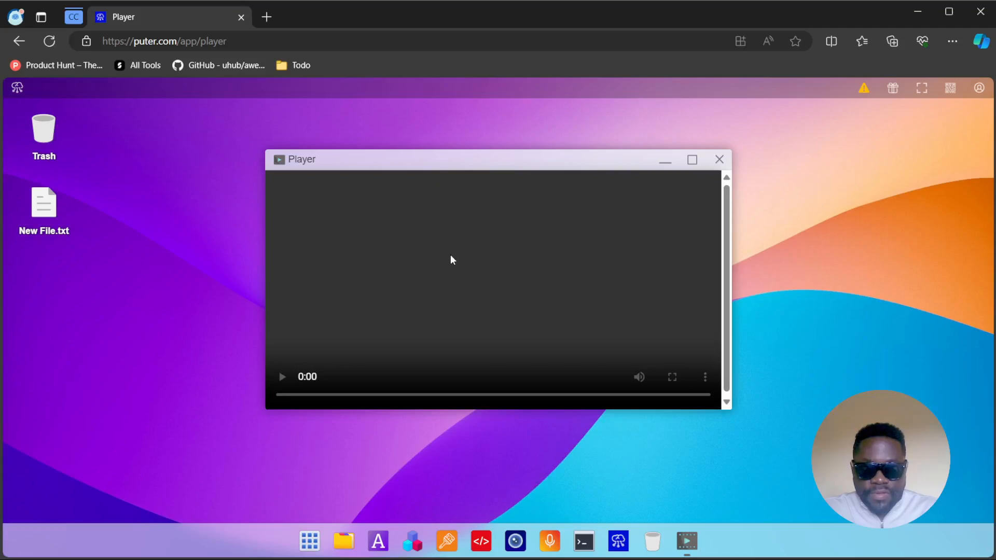
mouse_move(412, 171)
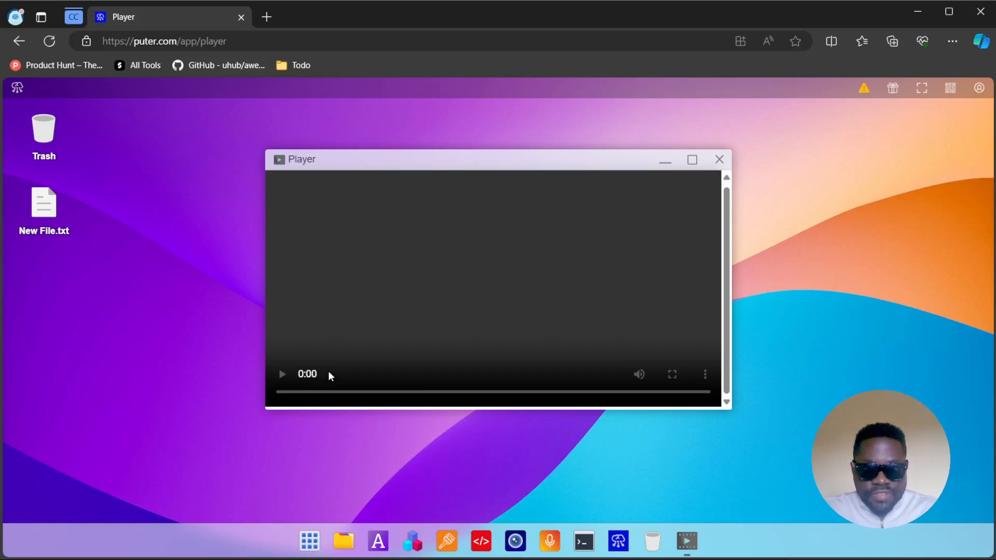
mouse_move(343, 541)
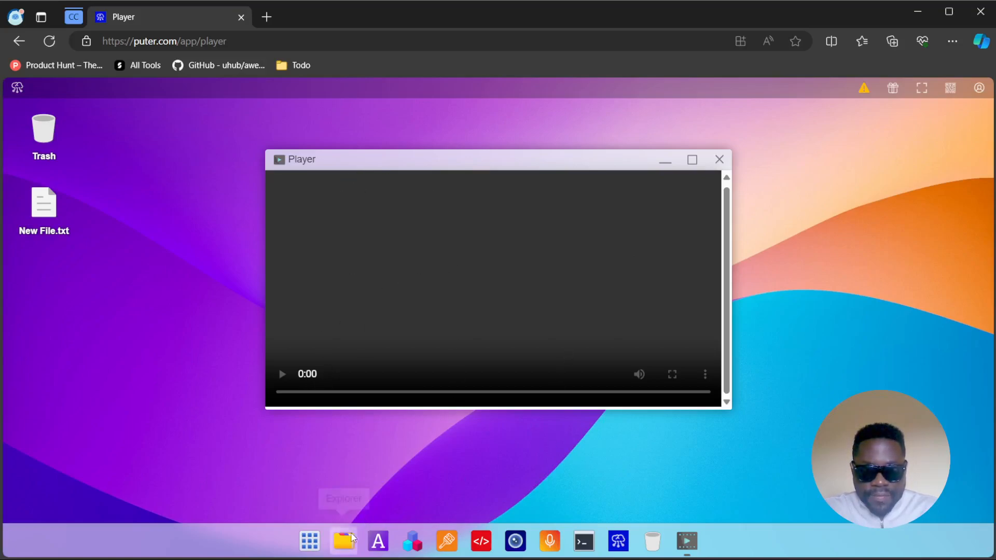
mouse_move(617, 542)
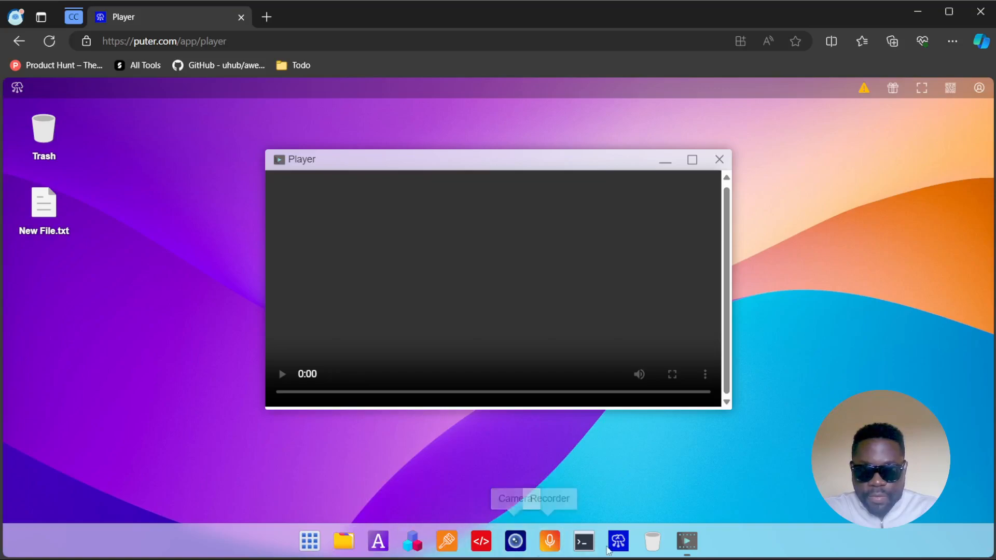
mouse_move(763, 262)
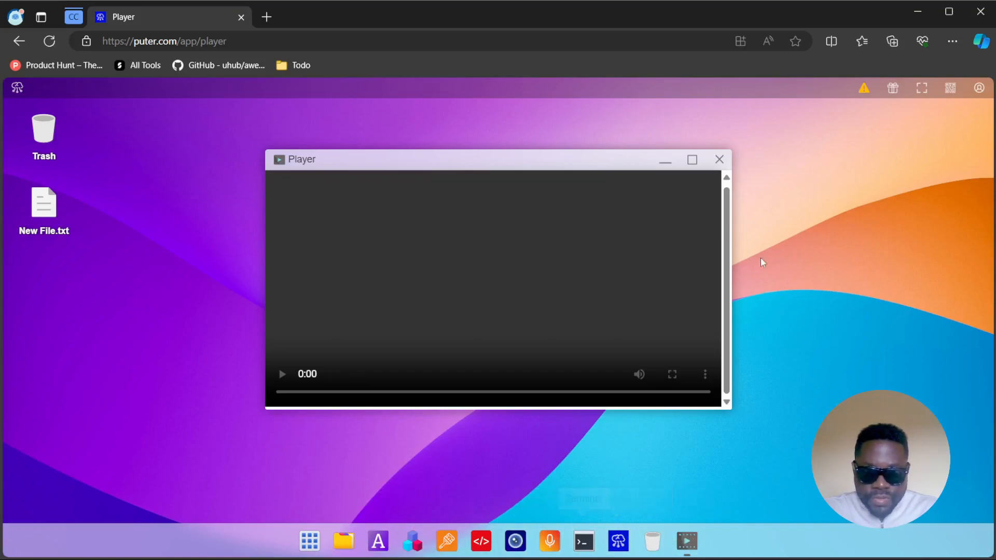
left_click(719, 159)
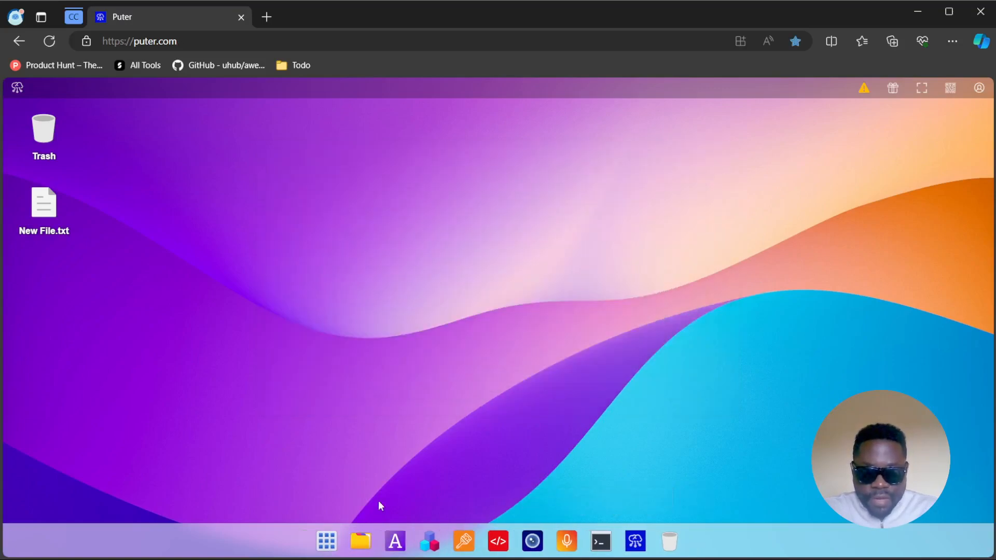
left_click(325, 542)
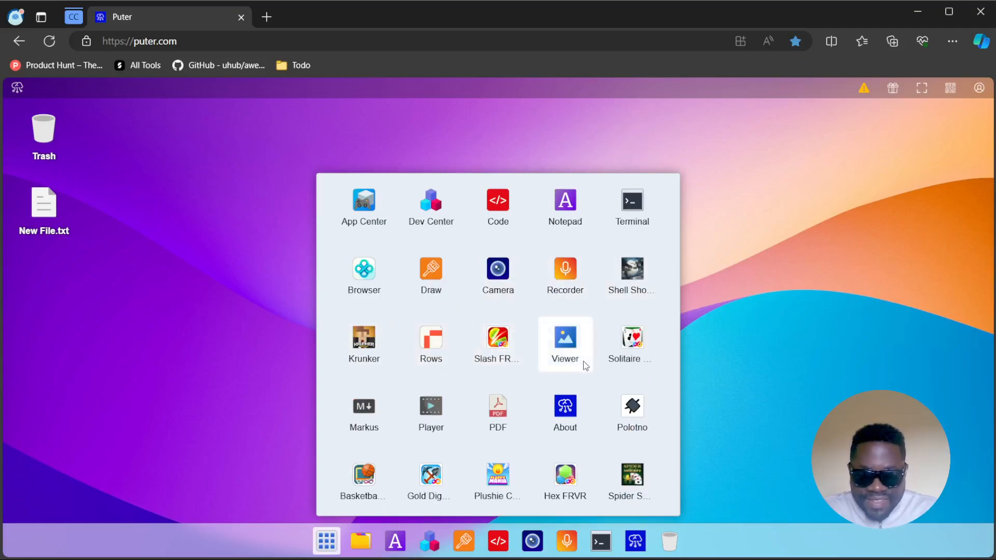
mouse_move(485, 372)
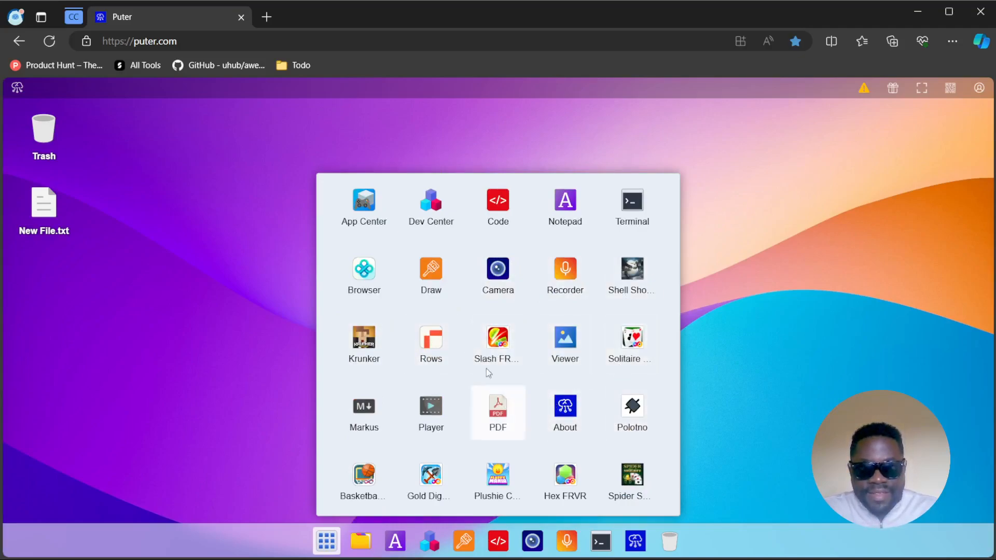
mouse_move(628, 476)
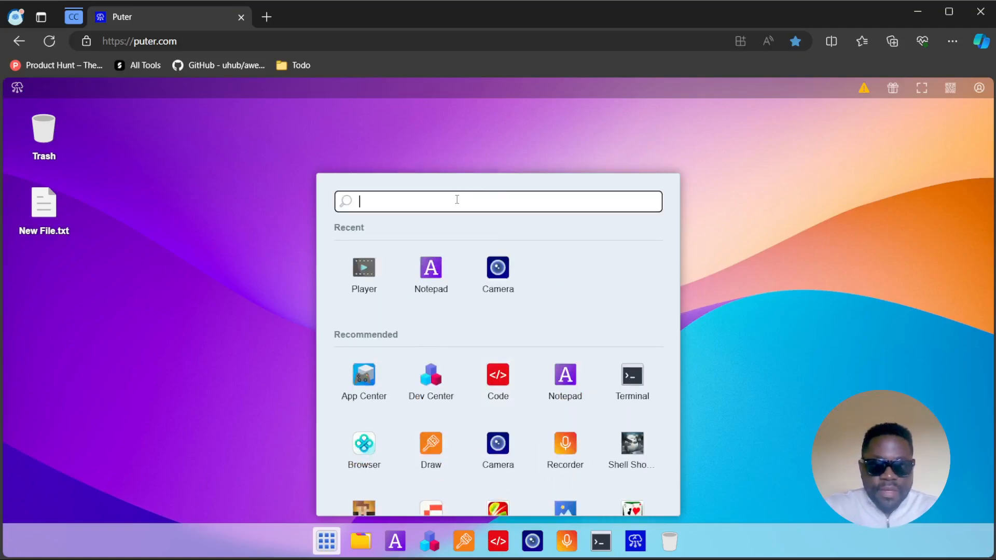
type("b")
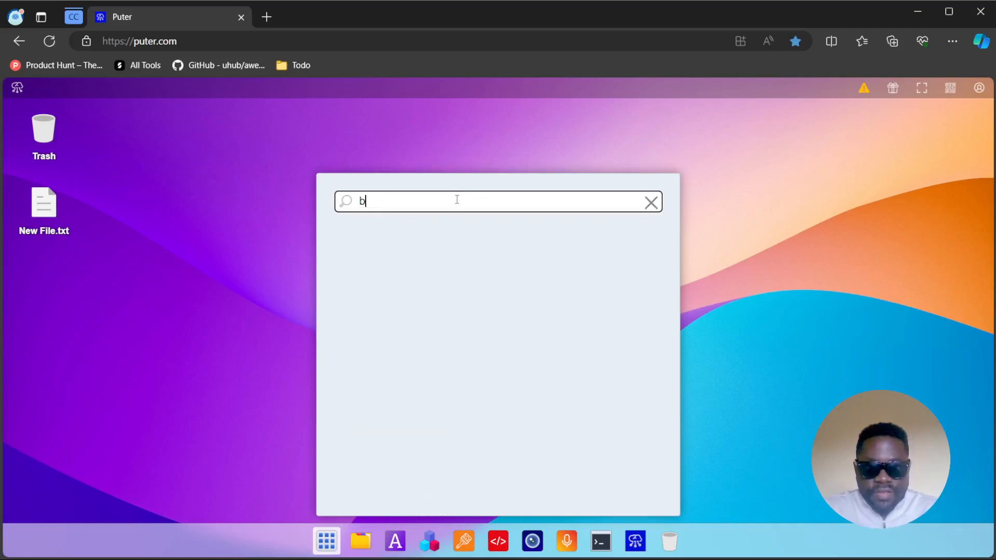
type("row")
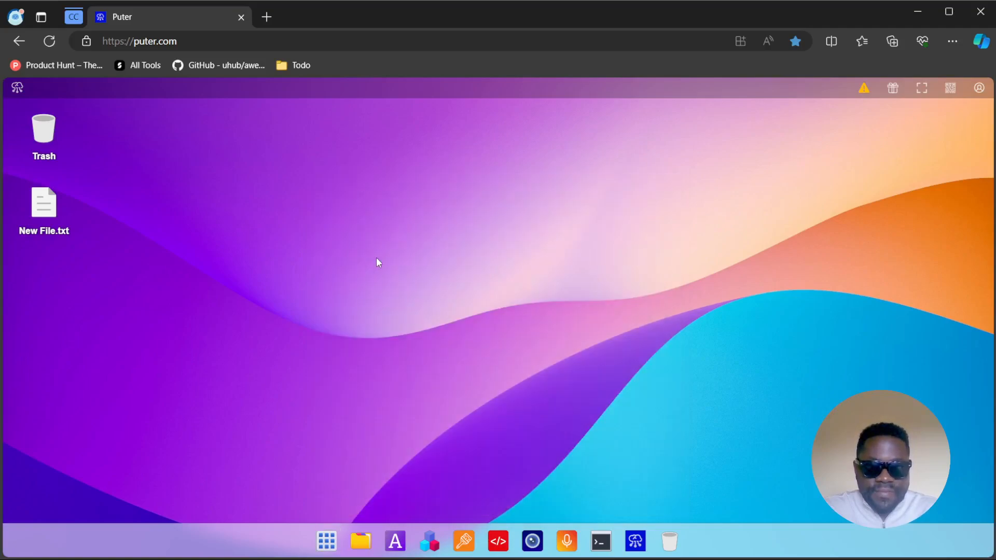
mouse_move(314, 286)
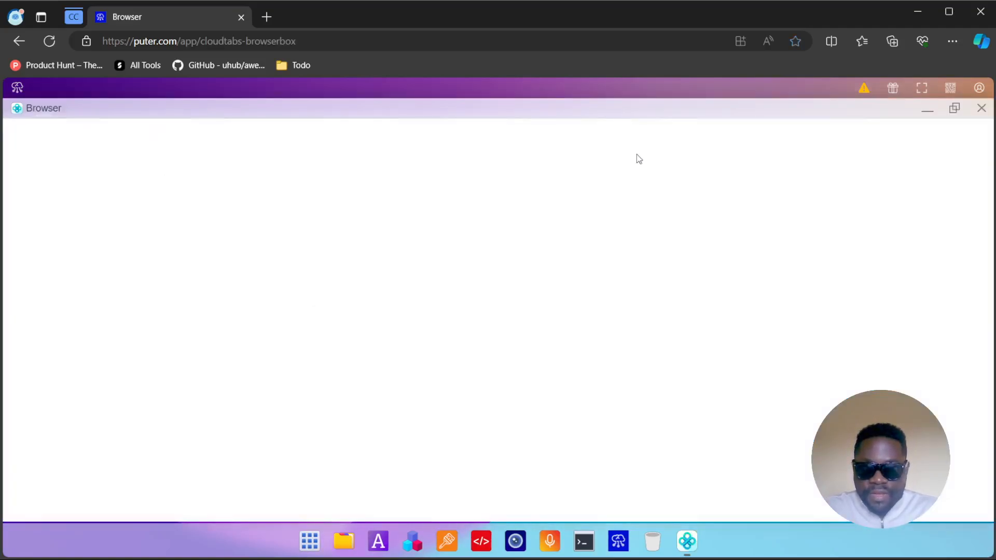
mouse_move(669, 293)
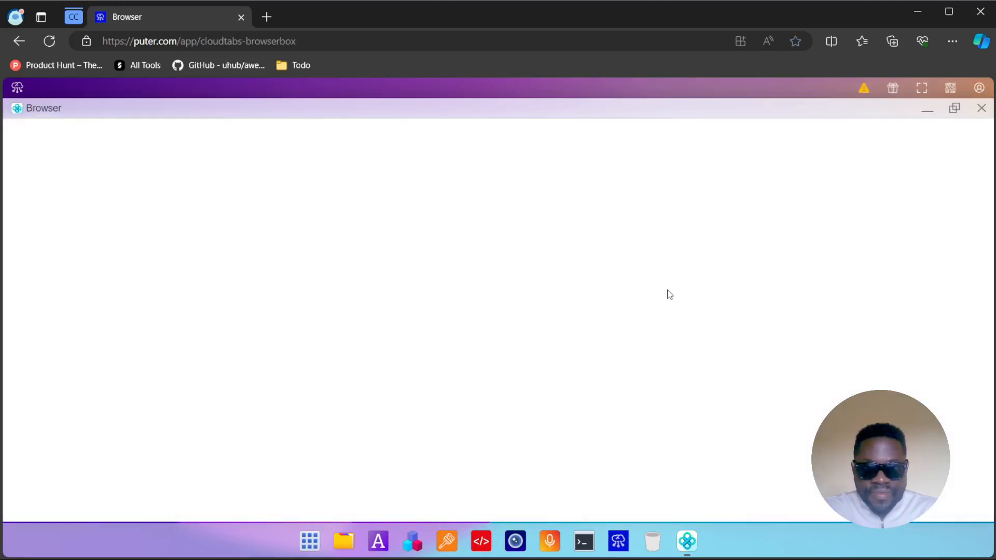
mouse_move(663, 350)
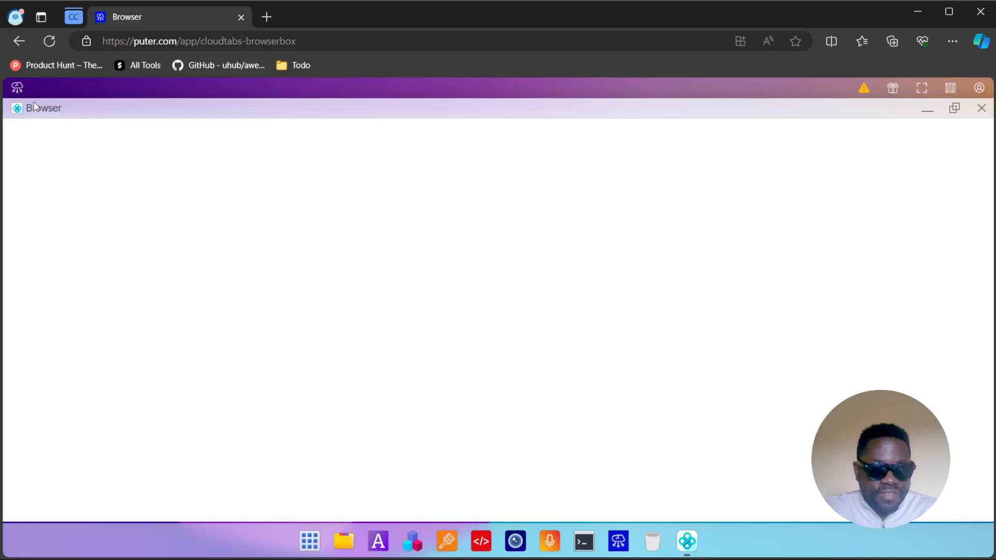
mouse_move(116, 145)
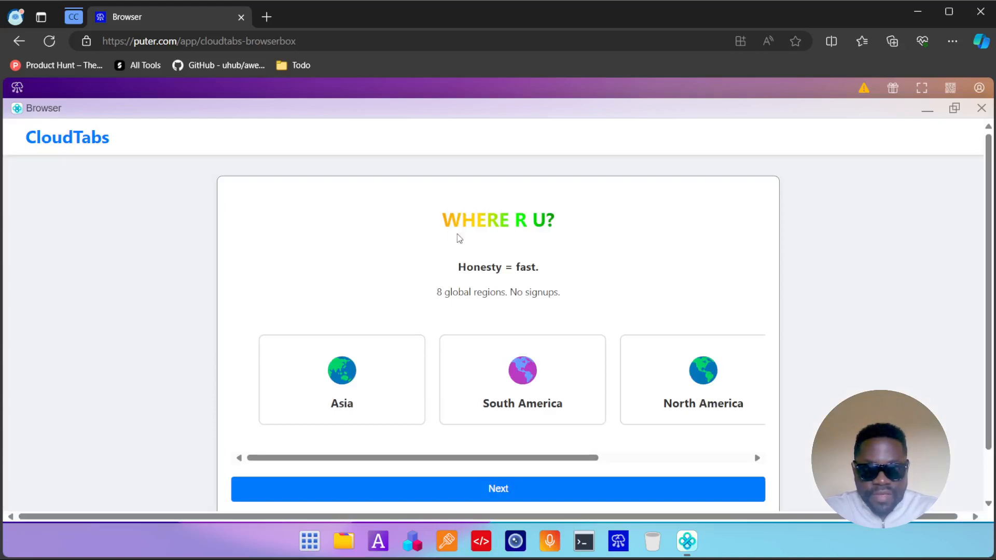
- Confirm the chosen CloudTabs region with Next and let the browser load
left_click(498, 488)
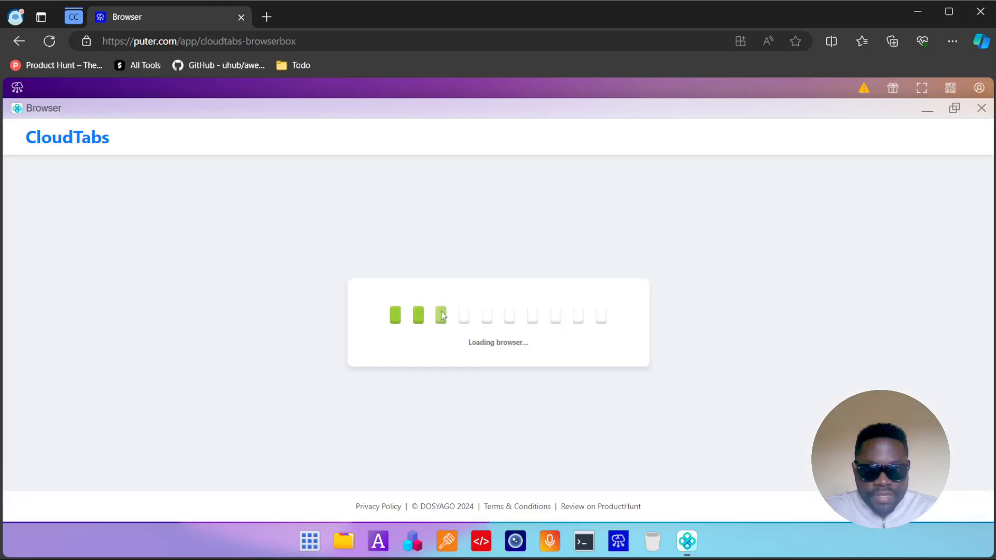
mouse_move(773, 323)
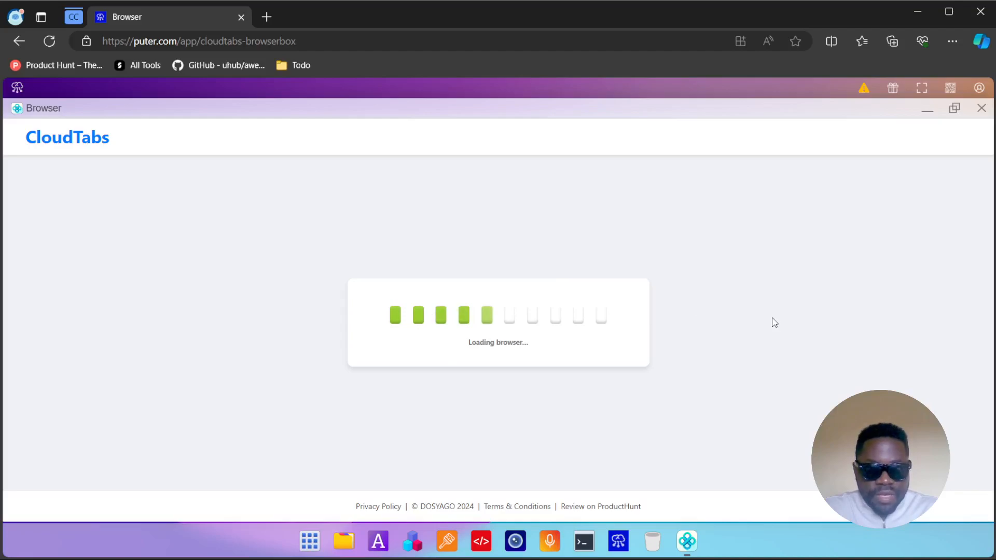
mouse_move(517, 320)
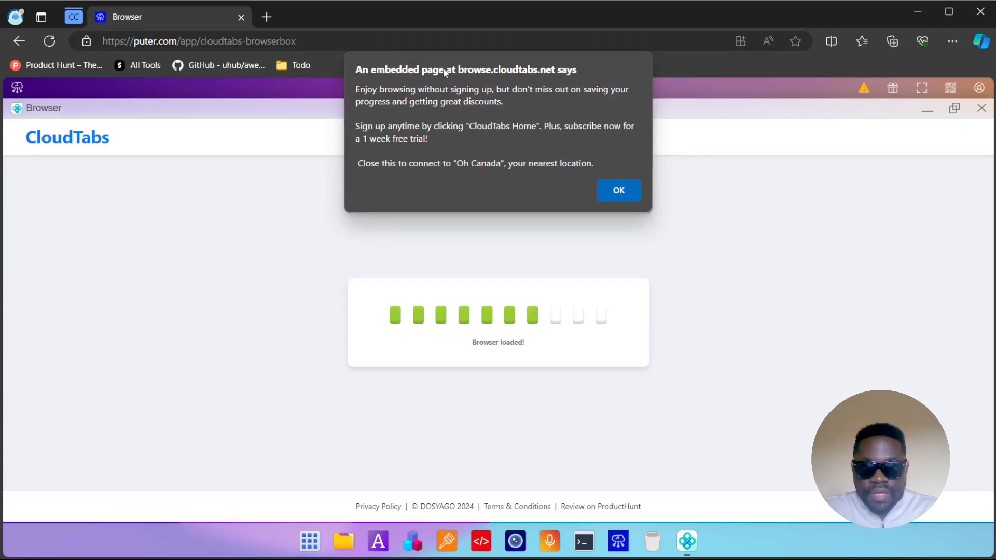
- Dismiss the CloudTabs notice so the remote browsing session starts loading, then bring up the Browser dock menu
left_click(618, 190)
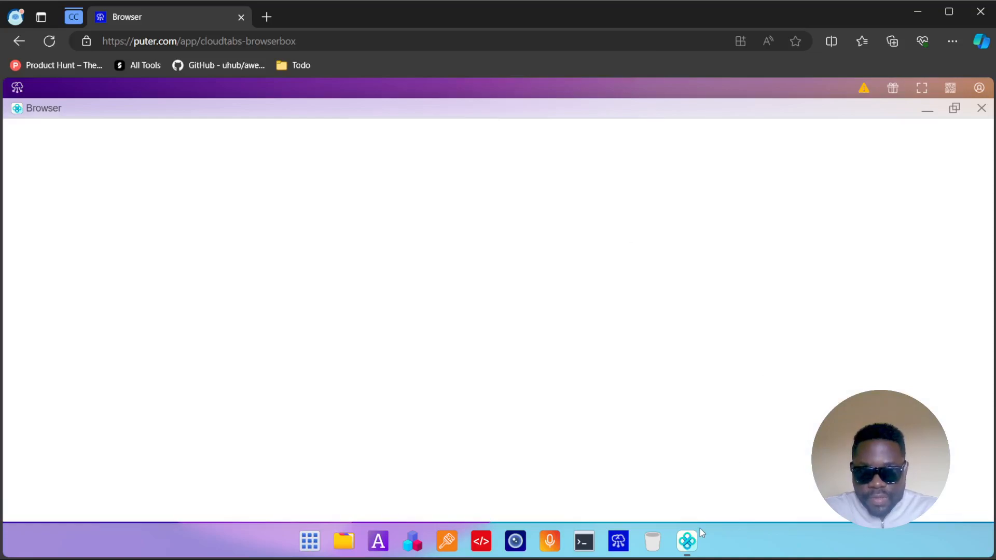
right_click(687, 540)
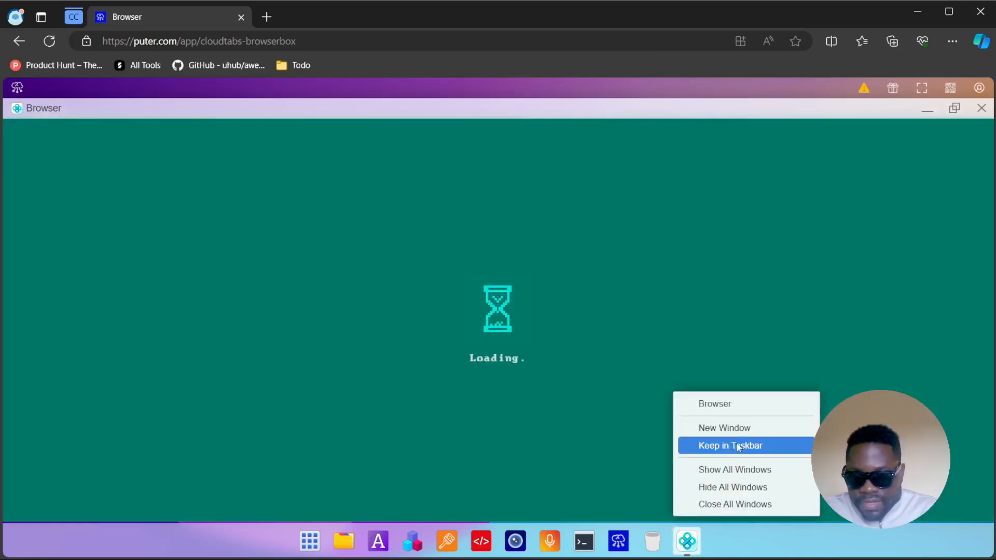
mouse_move(745, 488)
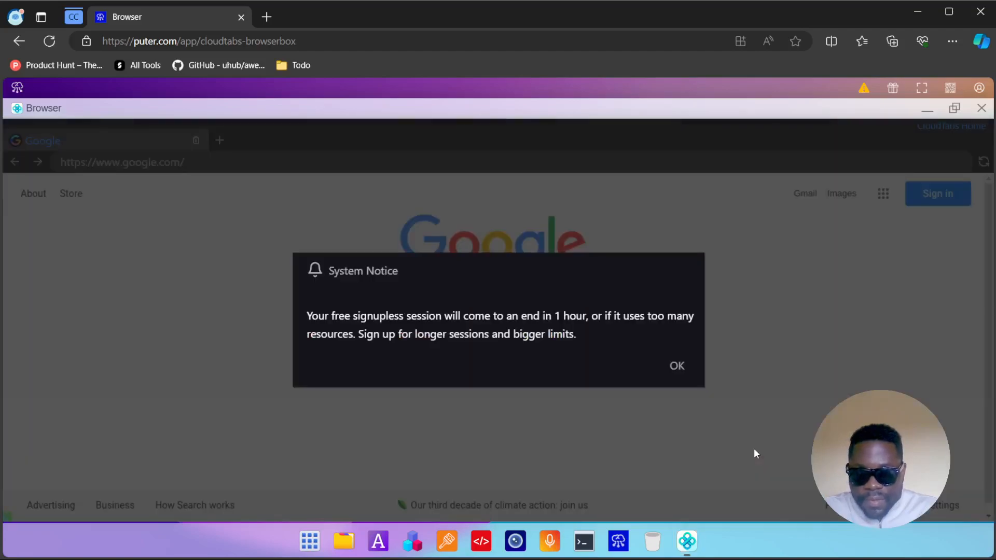
mouse_move(343, 325)
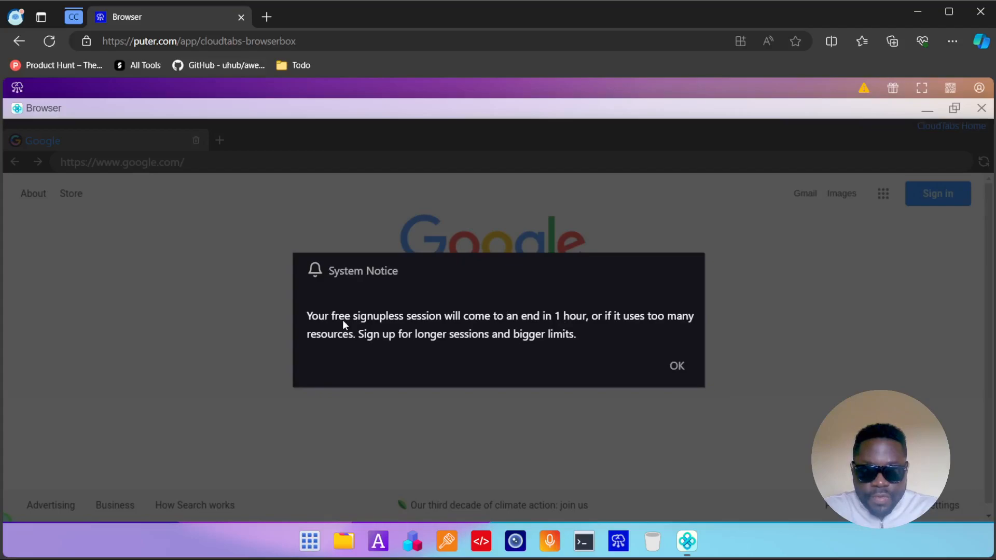
mouse_move(473, 333)
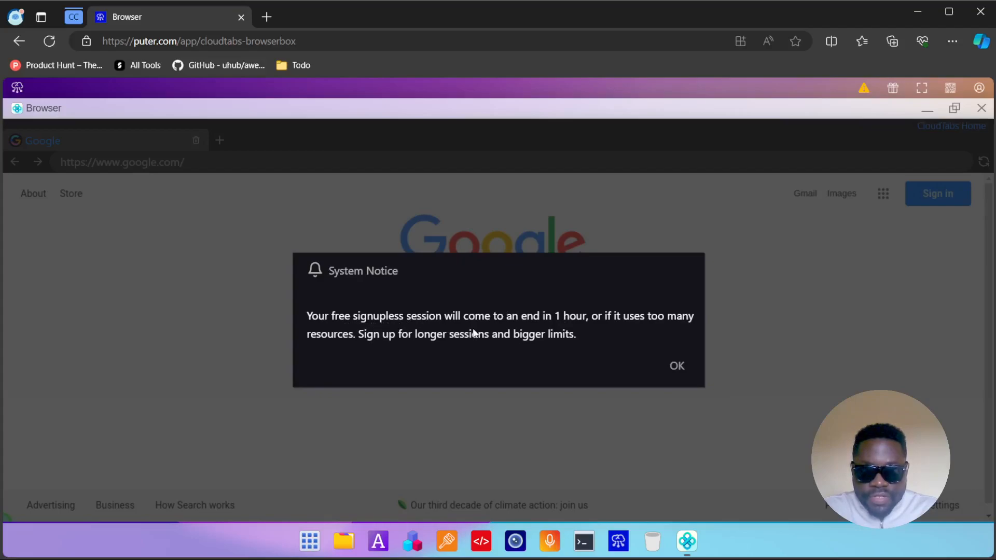
mouse_move(615, 330)
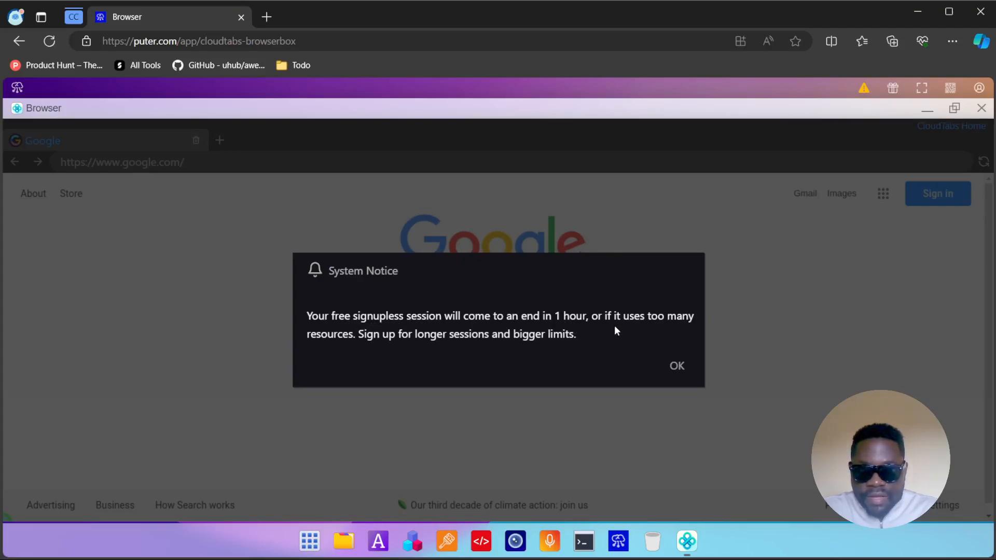
mouse_move(357, 341)
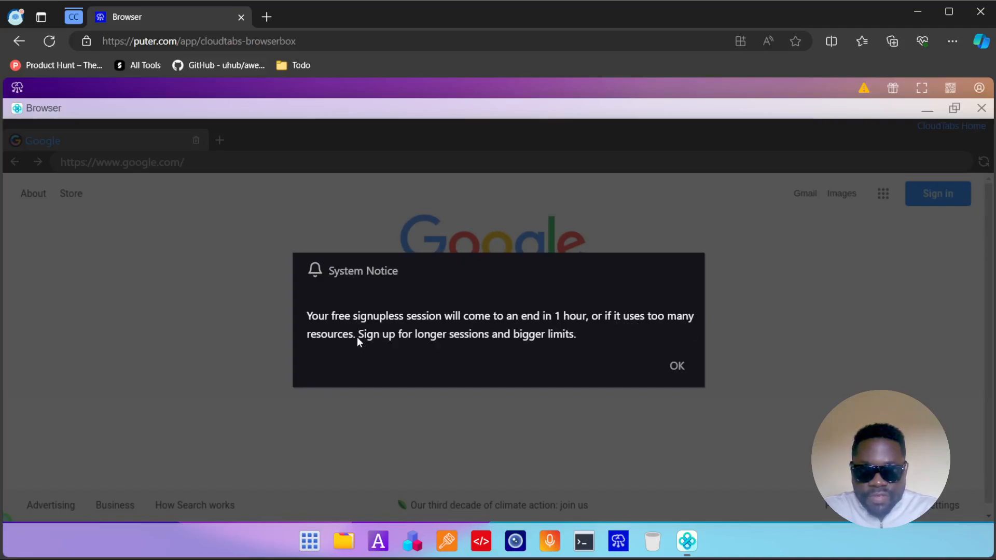
mouse_move(581, 327)
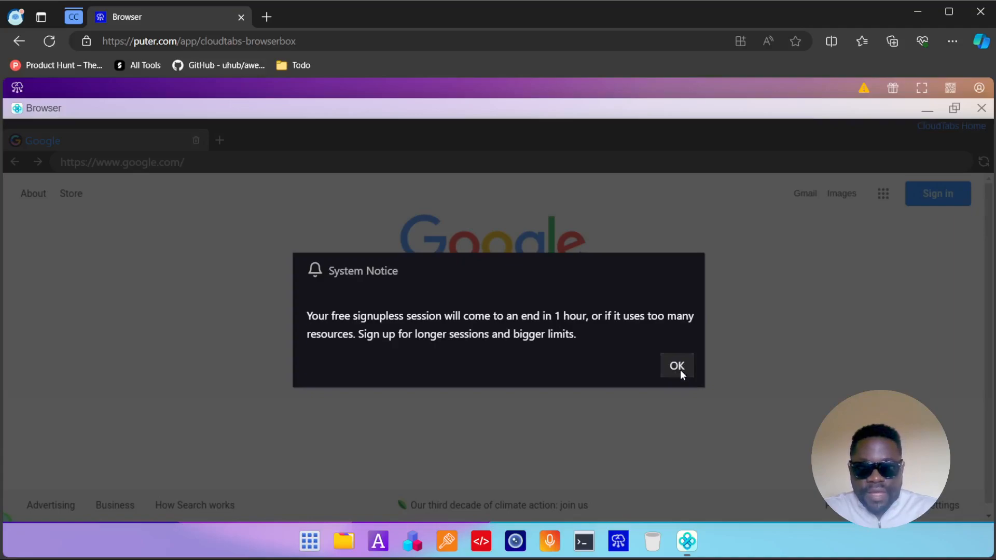
- Dismiss the free one-hour signupless session notice, leaving Google loaded in the remote browser
left_click(676, 367)
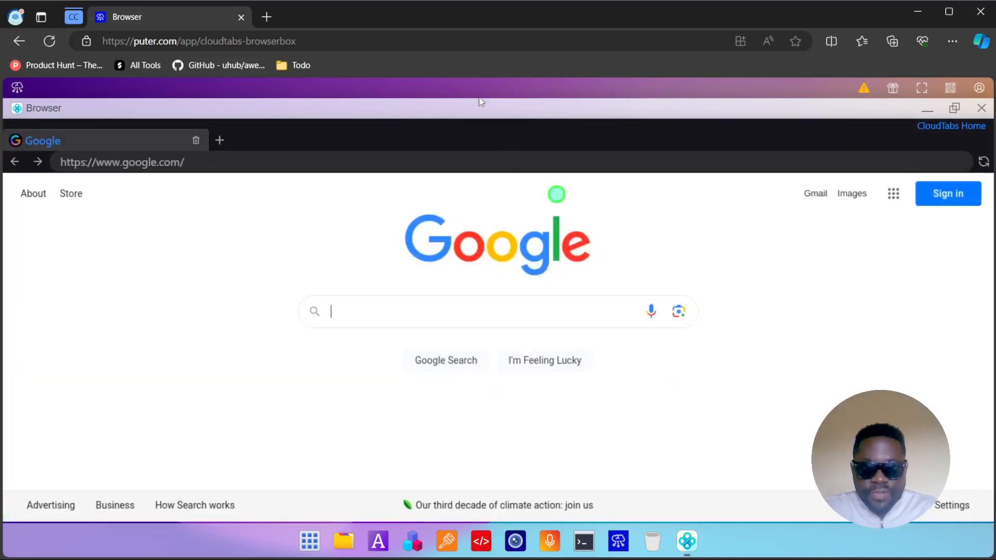
mouse_move(461, 122)
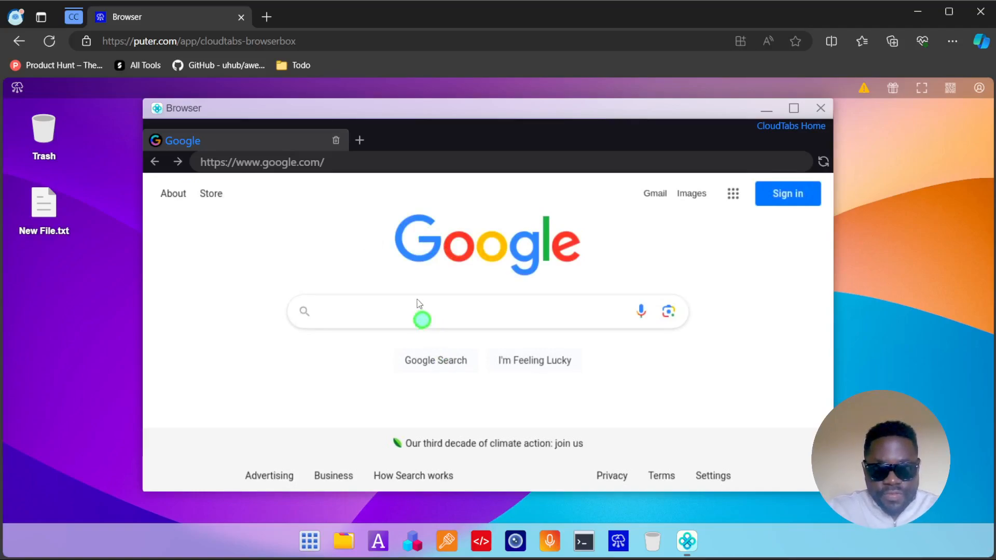
- Search Google for 'news' and scroll through the results
left_click(419, 311)
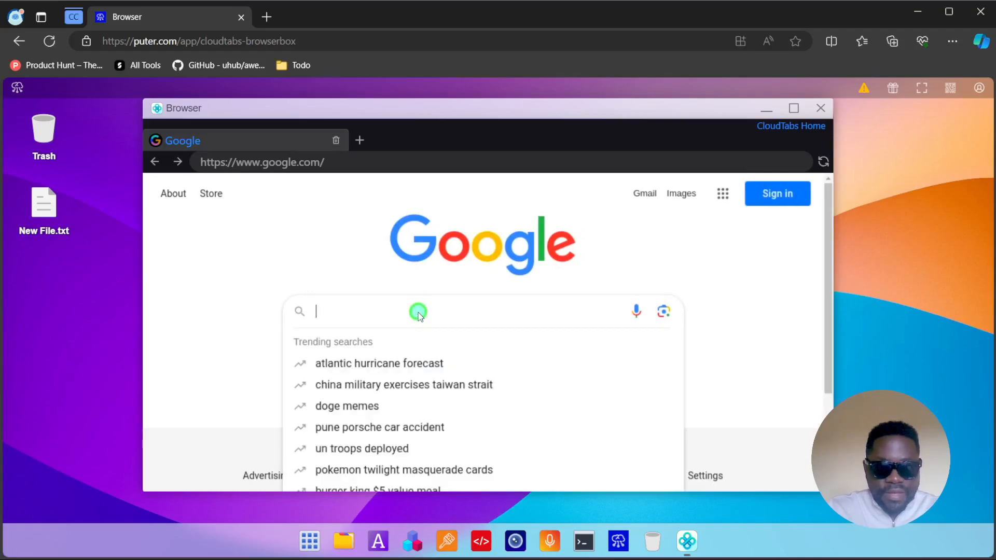
type("new")
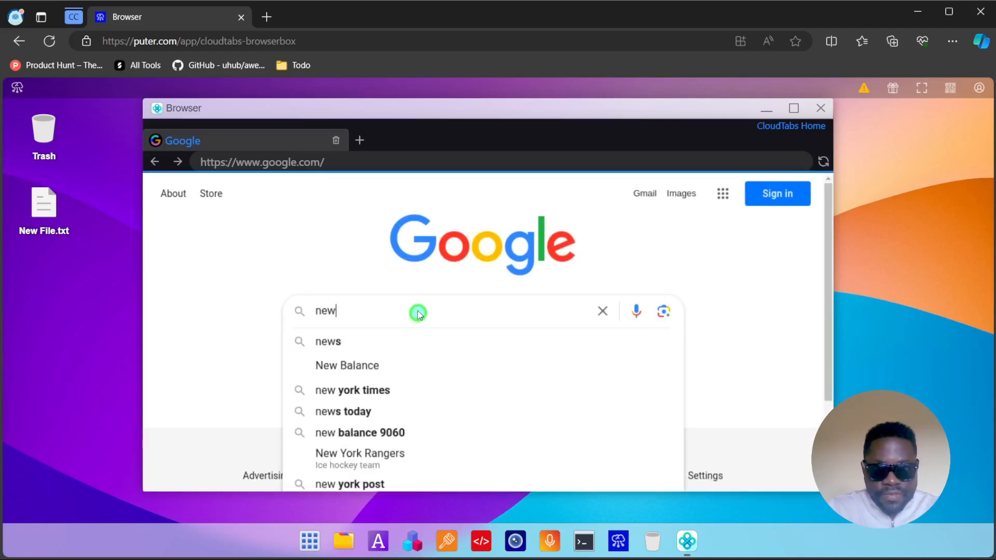
left_click(328, 342)
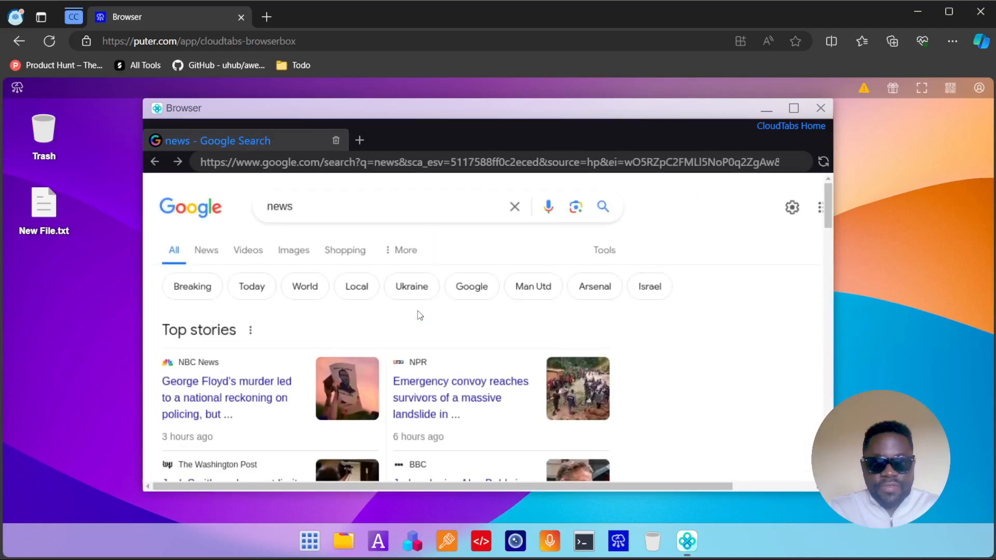
scroll("down", 3)
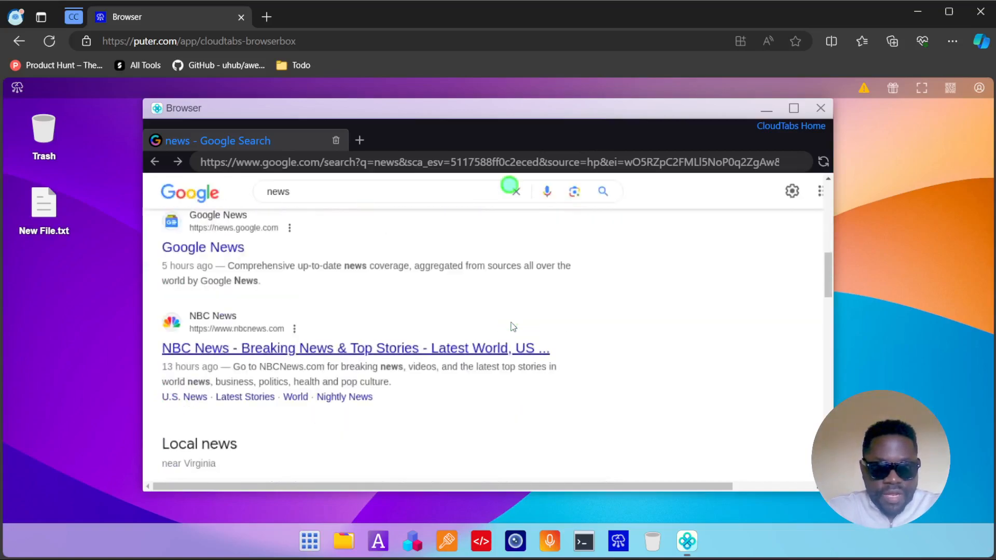
scroll("down", 3)
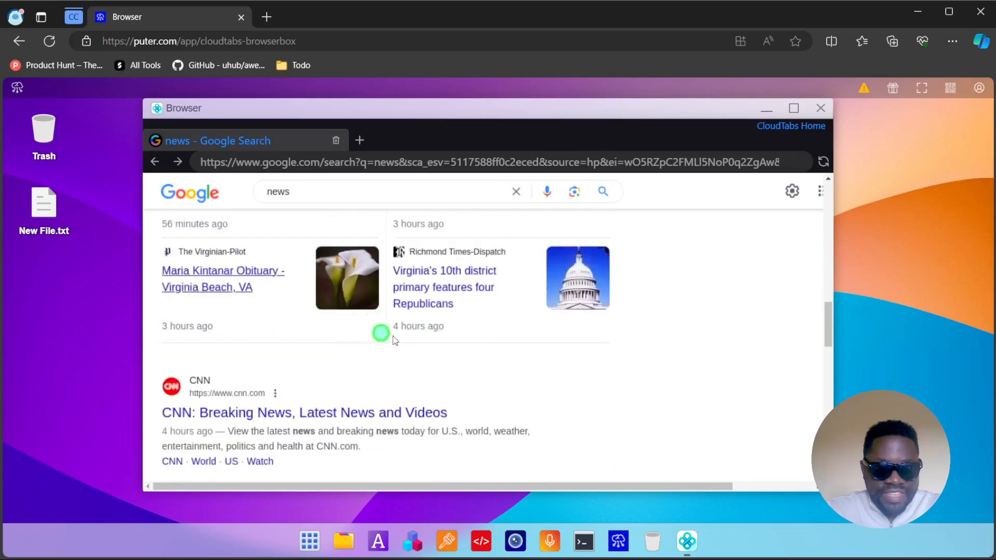
scroll("down", 3)
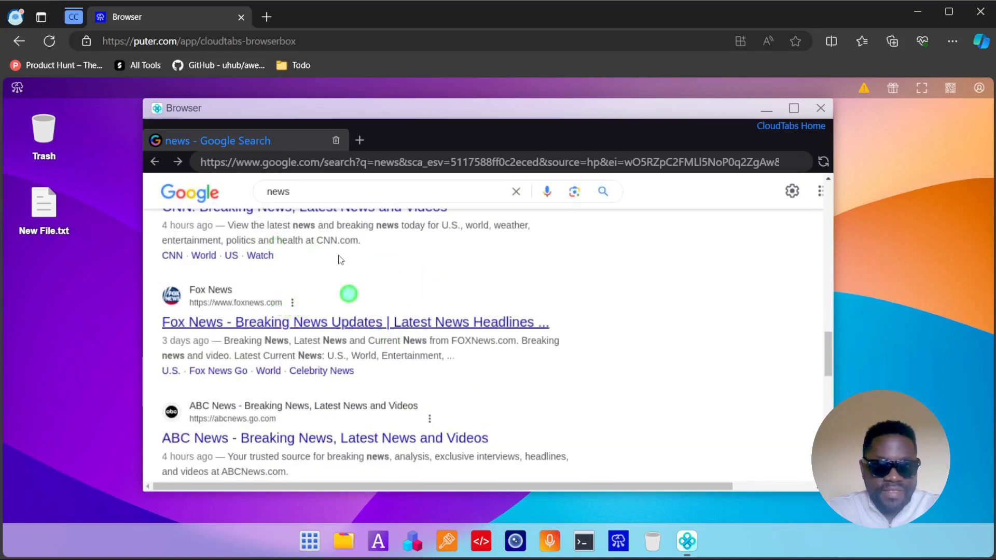
scroll("up", 3)
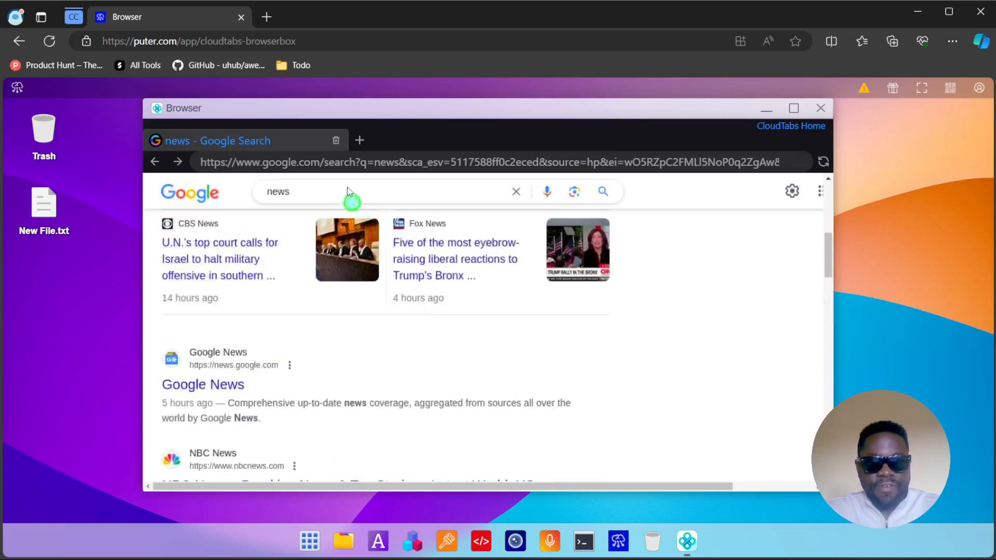
- Replace the query with 'unsplash' and run the search, with the Unsplash site as top result
left_click(349, 191)
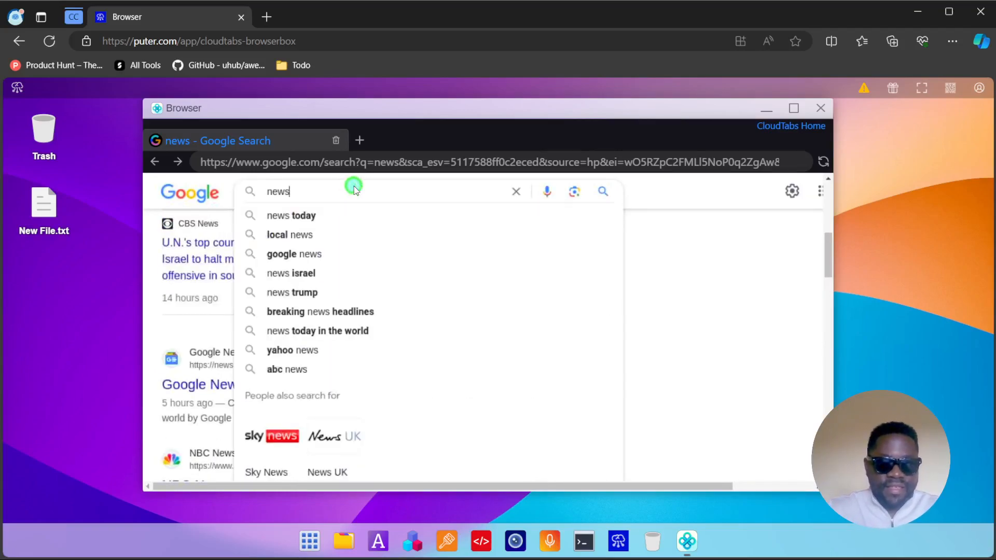
type("unsp")
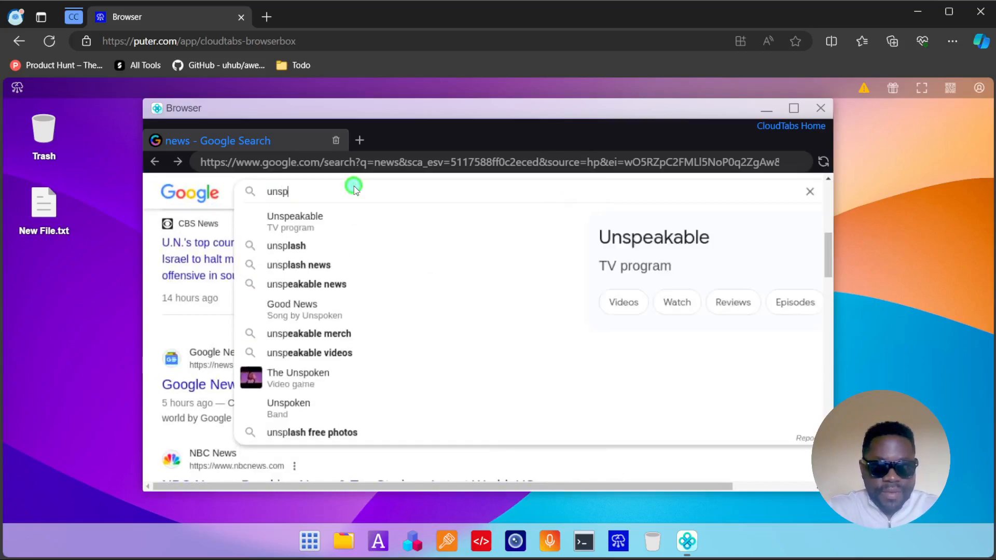
left_click(287, 246)
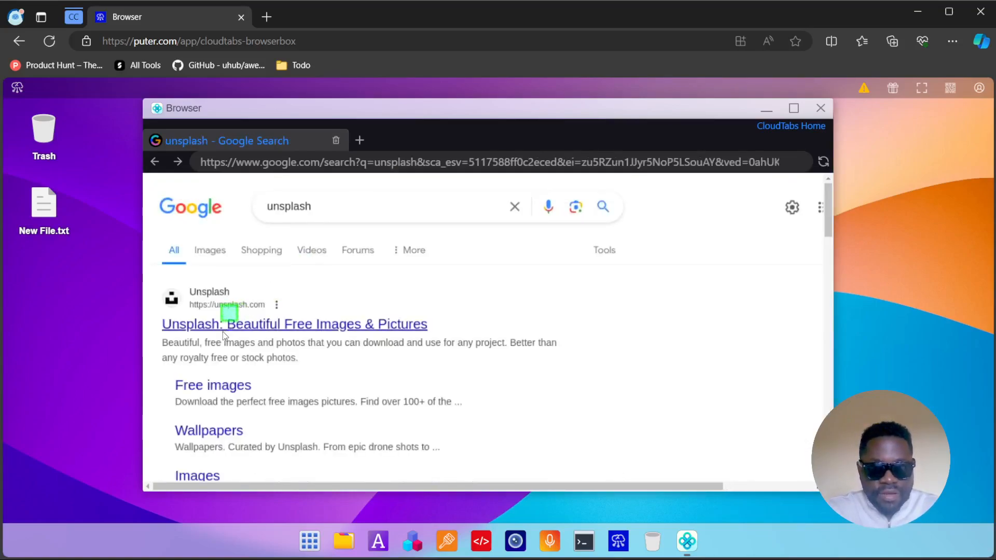
- Open Unsplash, download the green garage-door photo and view it in a View Document tab
left_click(294, 324)
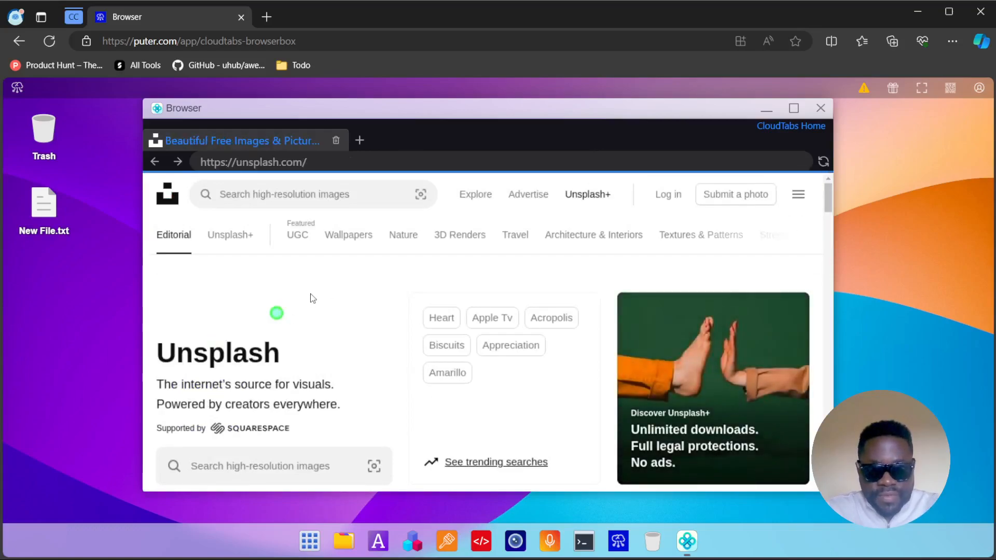
mouse_move(344, 240)
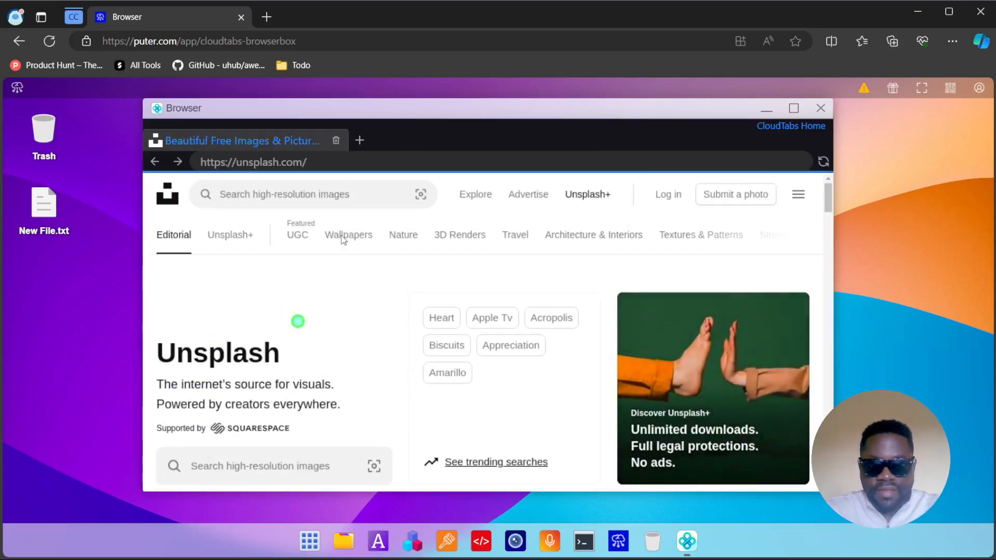
left_click(349, 235)
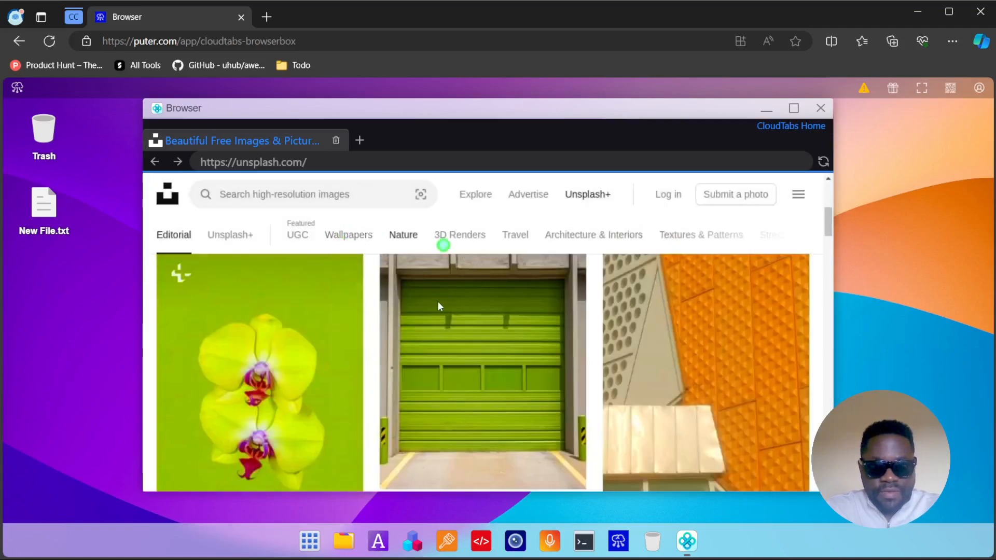
scroll("down", 3)
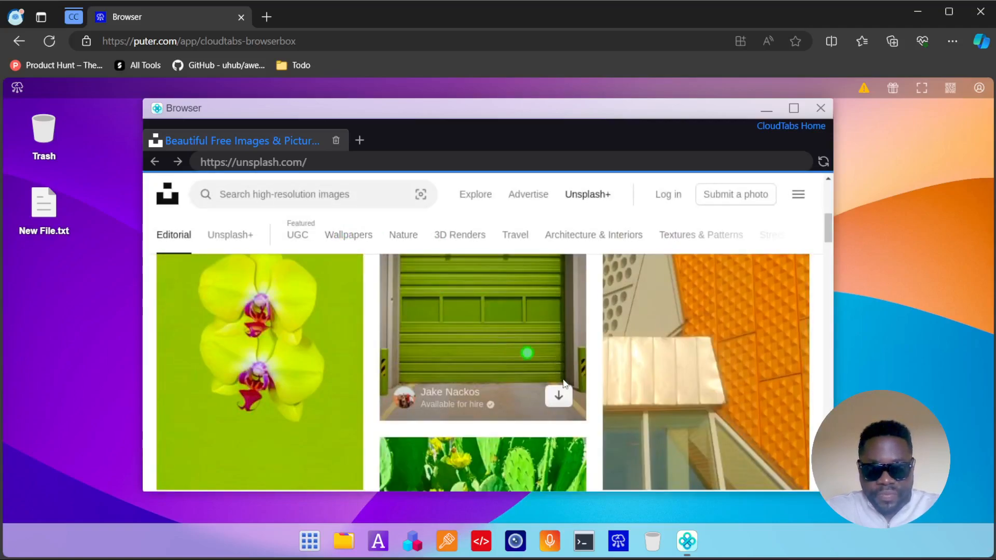
scroll("down", 3)
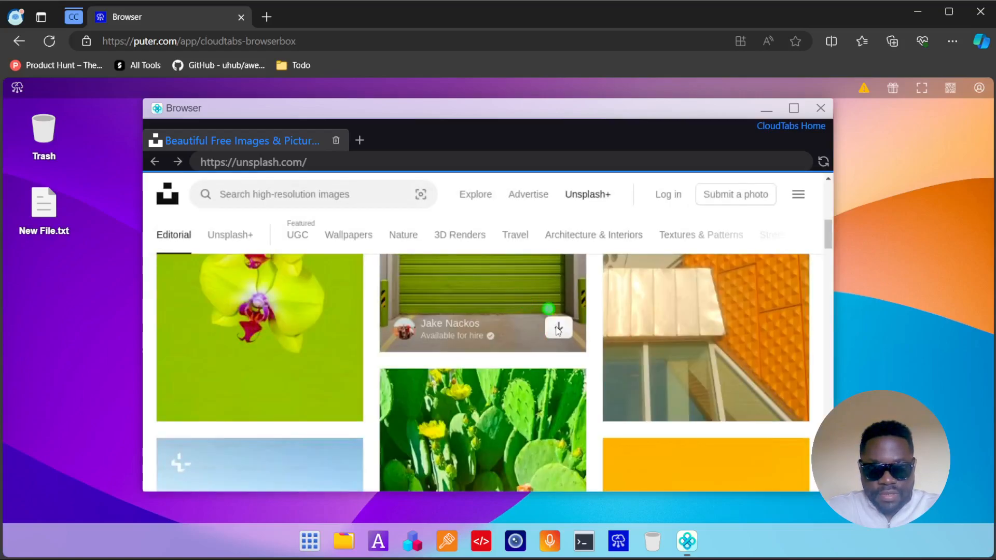
left_click(559, 328)
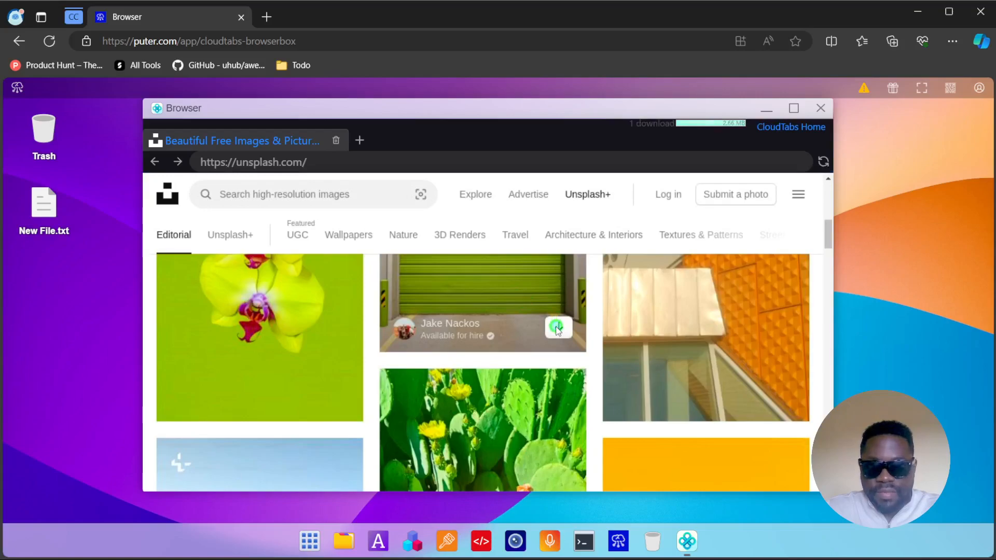
left_click(559, 328)
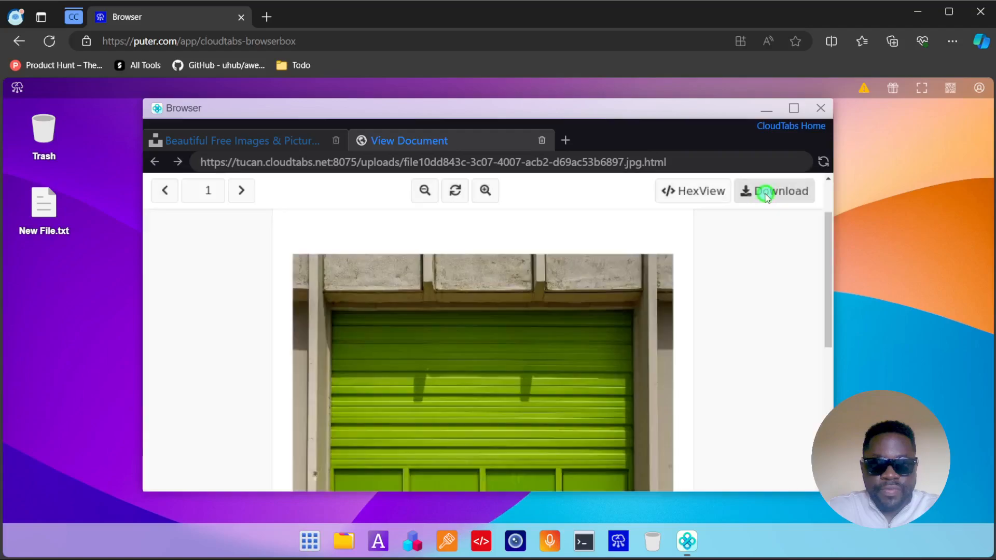
- Confirm downloading the 2.66 MB photo despite the harm warning, bringing up Puter's Save As dialog on Desktop
left_click(774, 191)
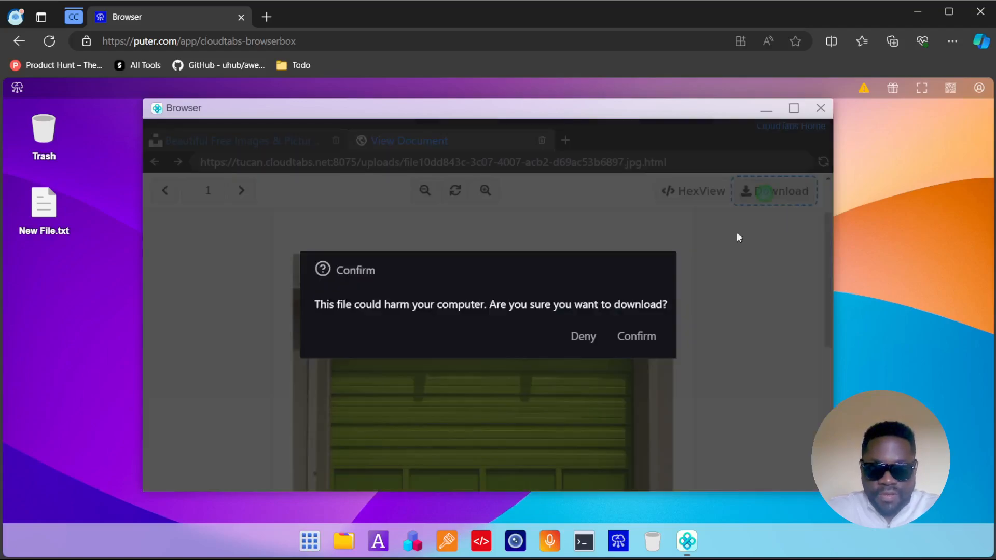
left_click(582, 336)
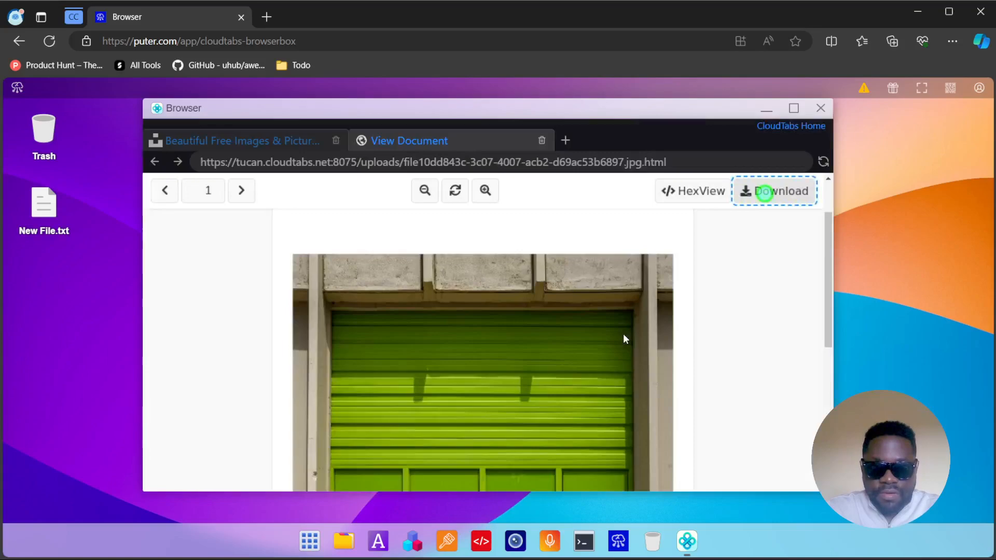
left_click(780, 190)
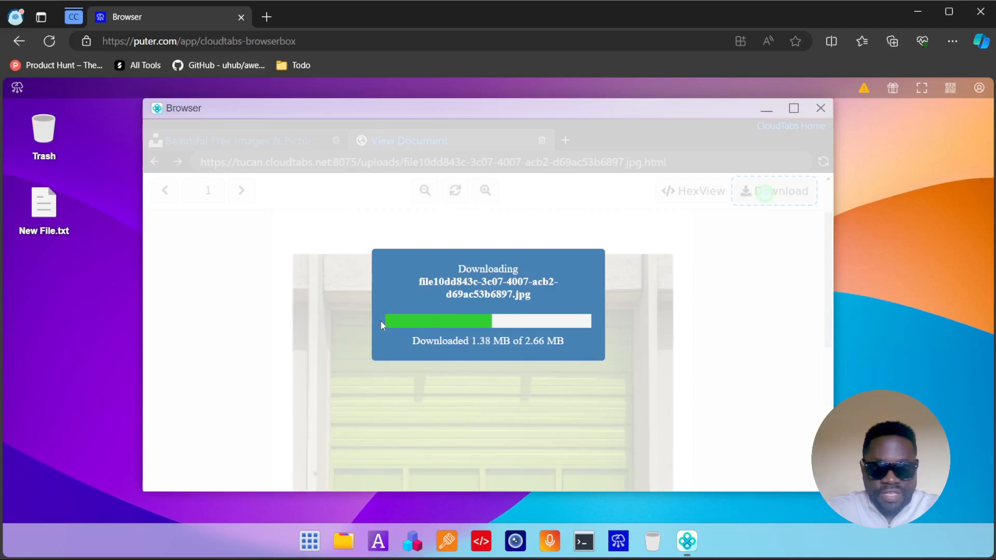
mouse_move(620, 211)
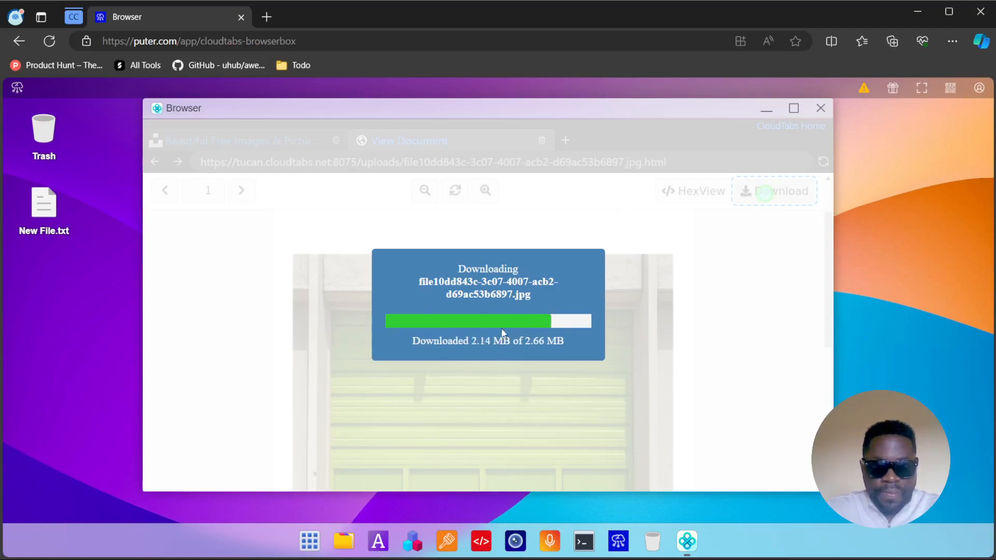
left_click(776, 191)
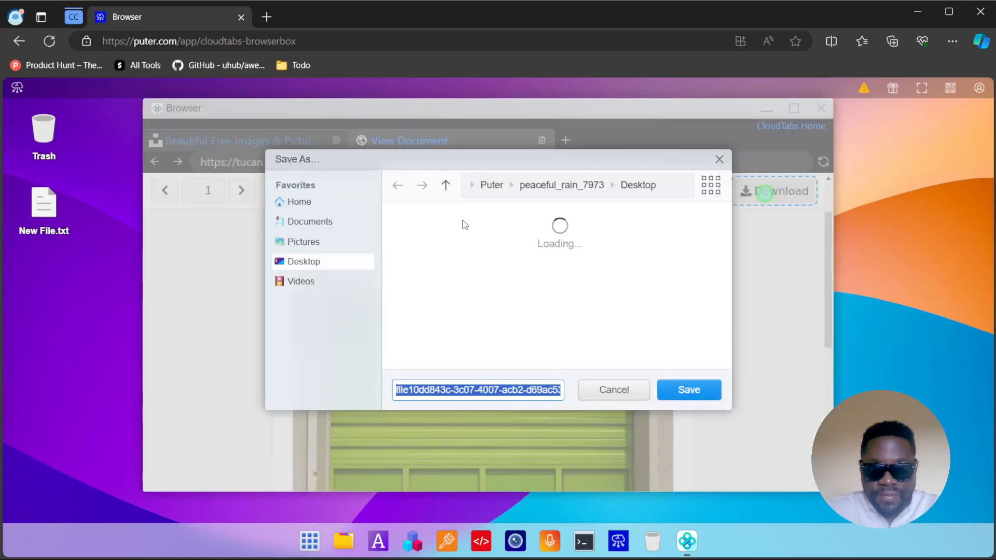
- Save the photo into the empty Documents folder, which hangs behind a spinner
left_click(310, 221)
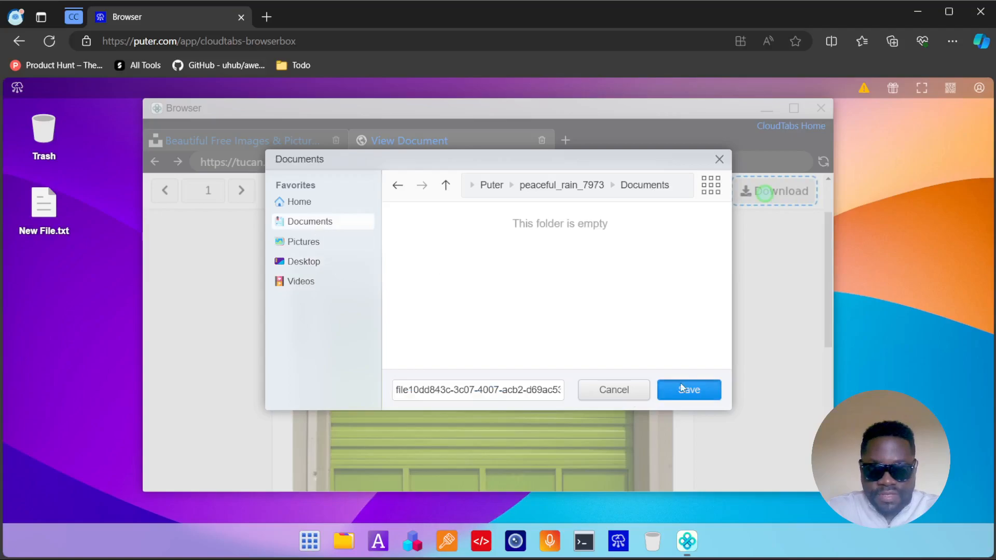
left_click(689, 389)
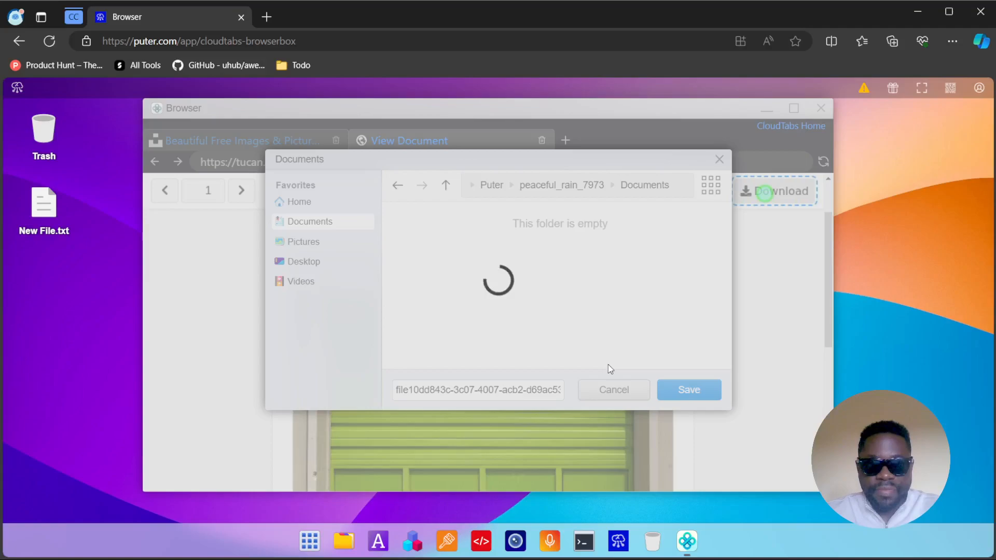
mouse_move(850, 122)
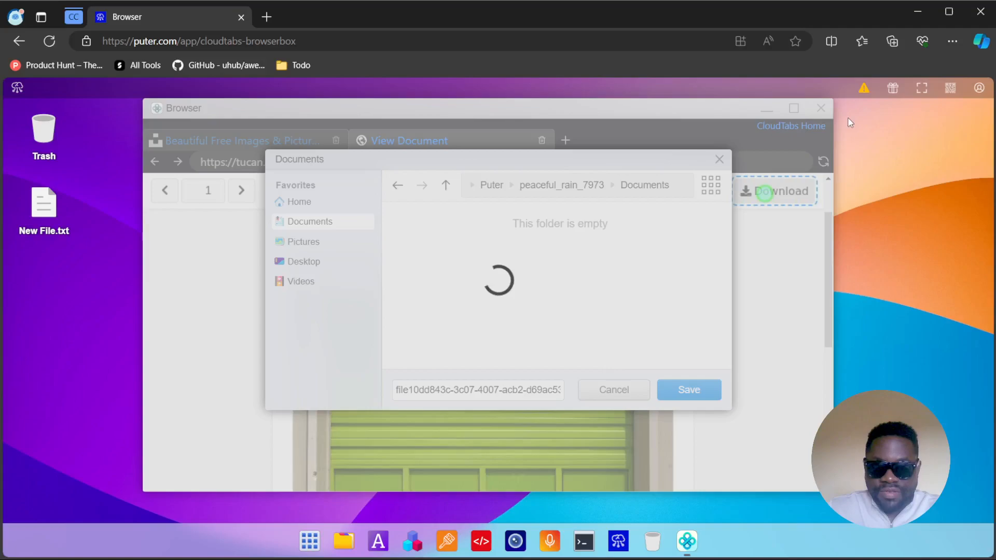
mouse_move(667, 148)
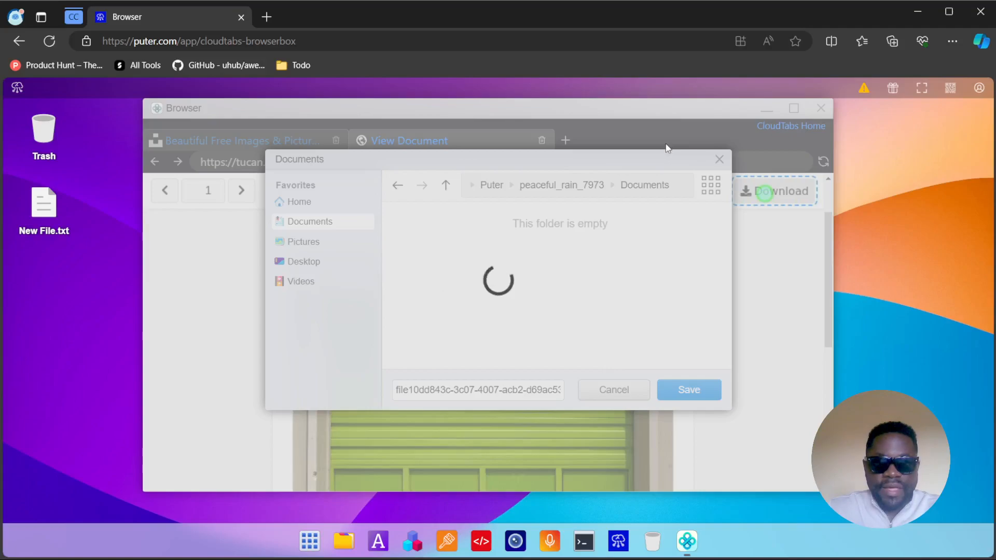
mouse_move(785, 154)
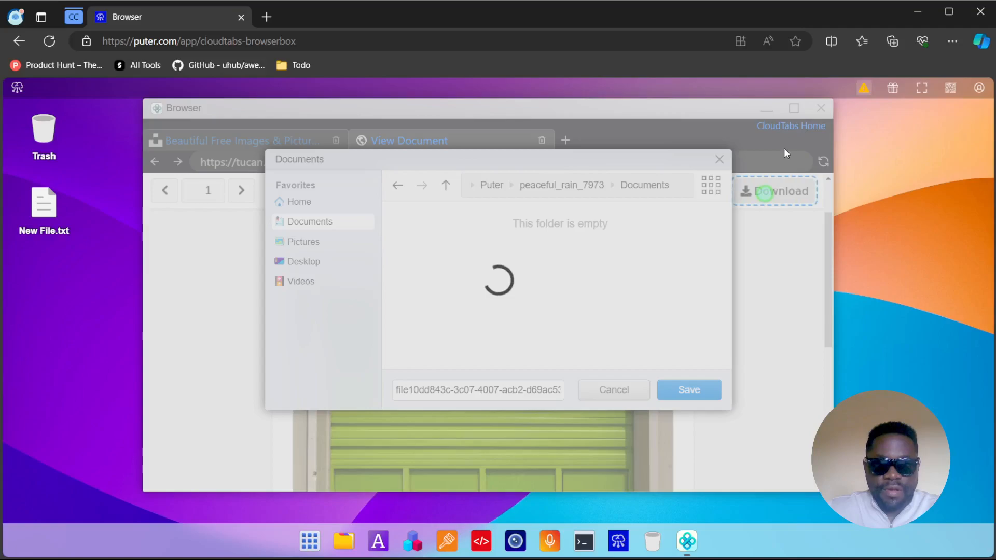
mouse_move(496, 312)
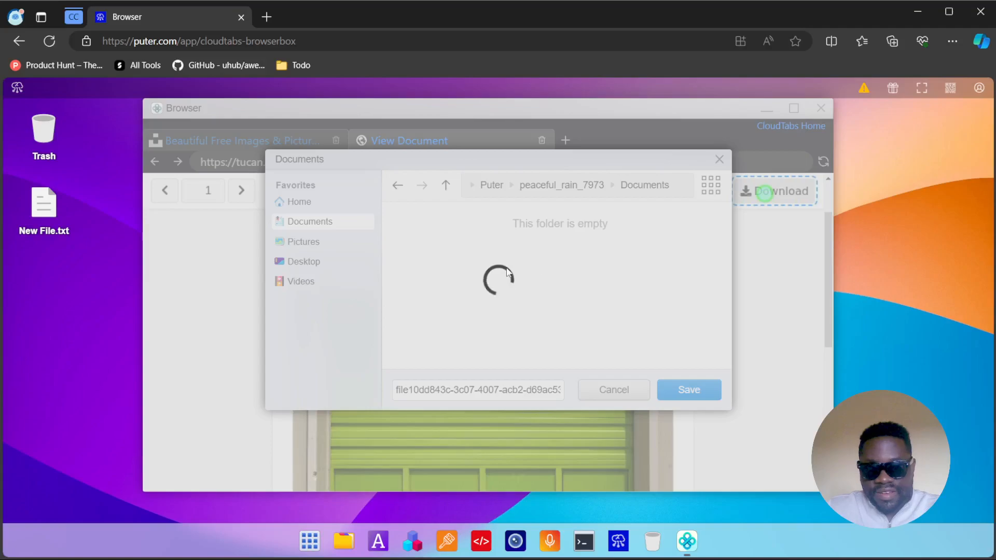
mouse_move(185, 249)
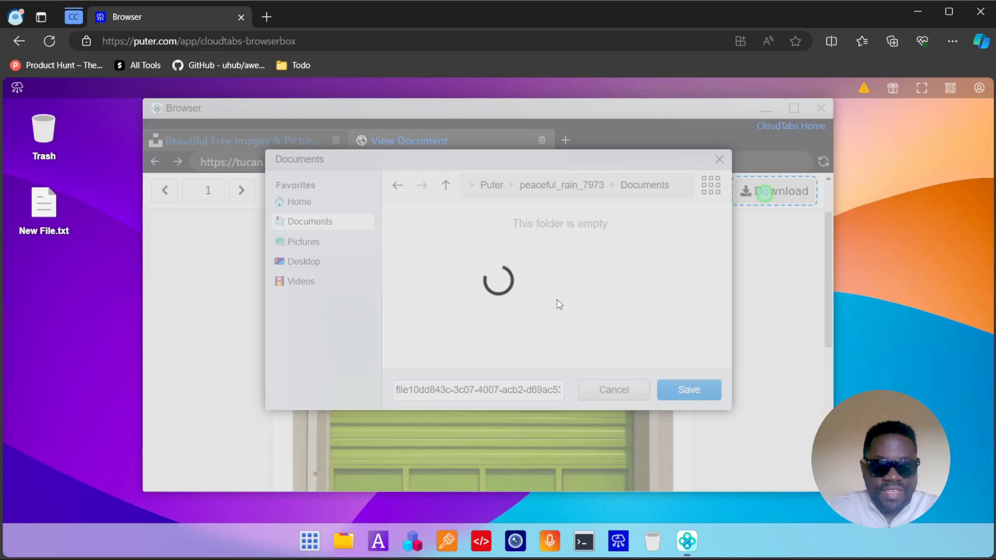
mouse_move(497, 279)
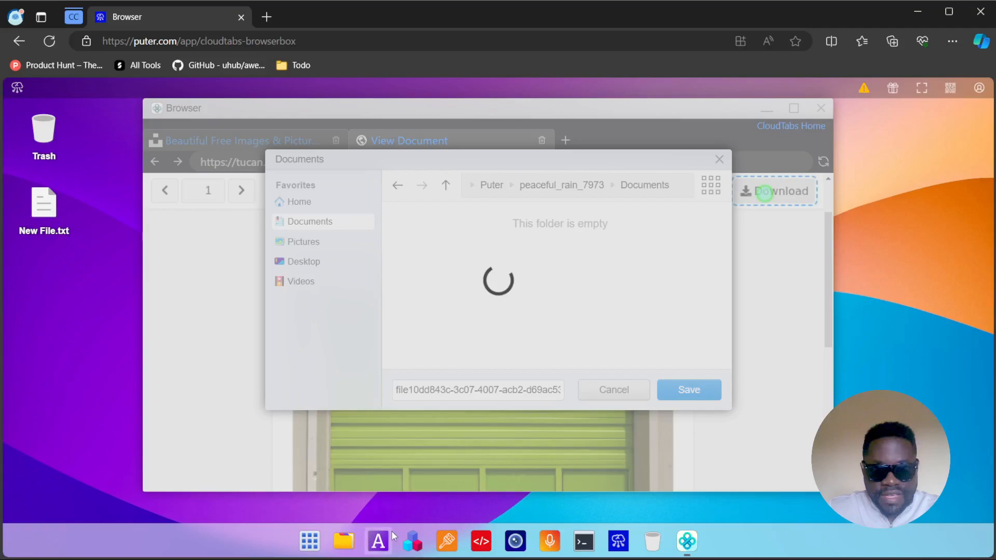
mouse_move(446, 542)
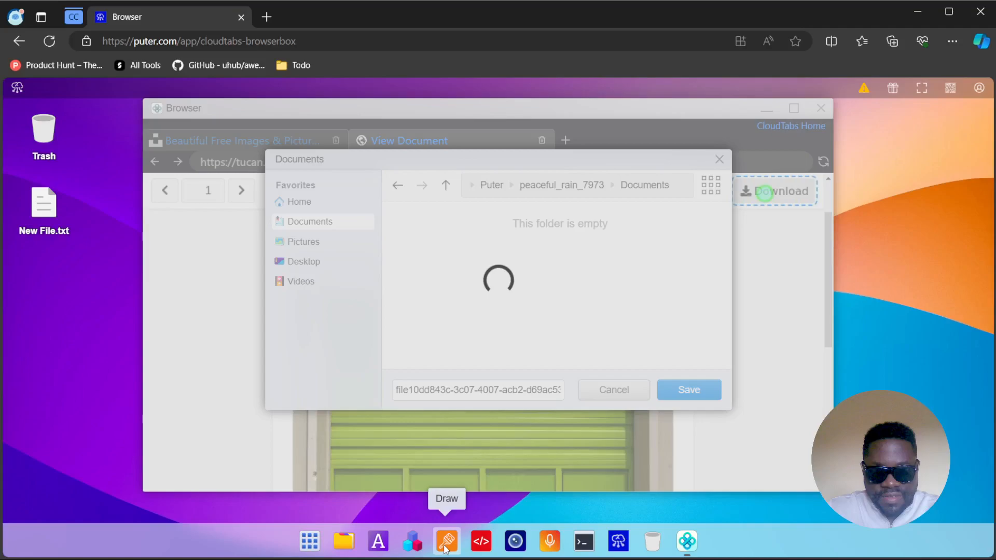
- Launch the Draw app with a blank Untitled.png canvas behind the stuck save dialog
left_click(446, 542)
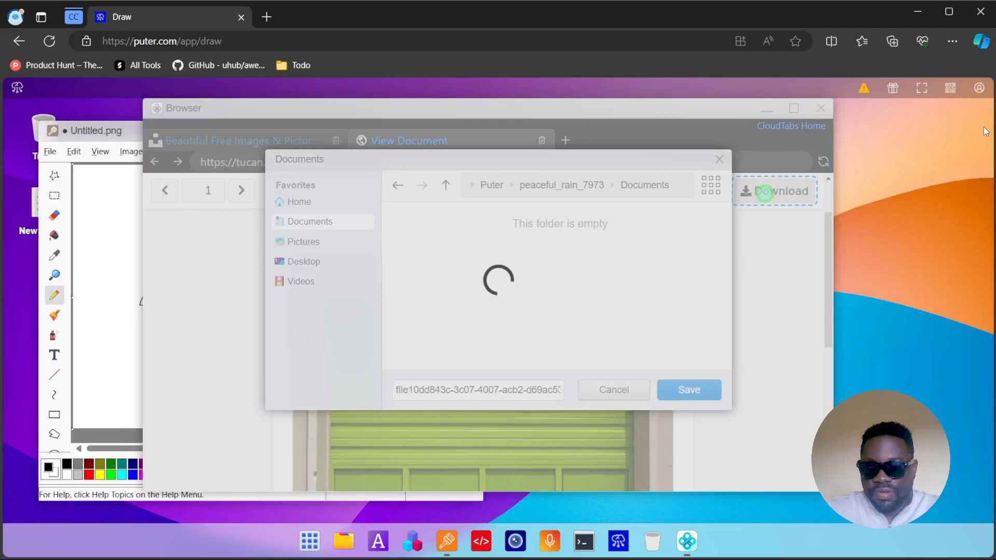
- Close the Draw window, leaving only the browser with the stuck save dialog on the desktop
left_click(978, 87)
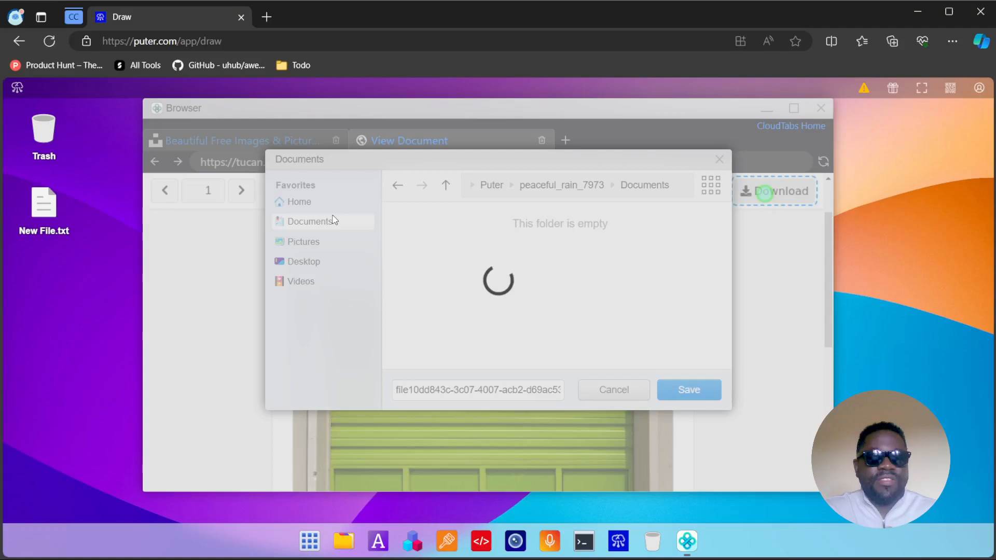
mouse_move(336, 430)
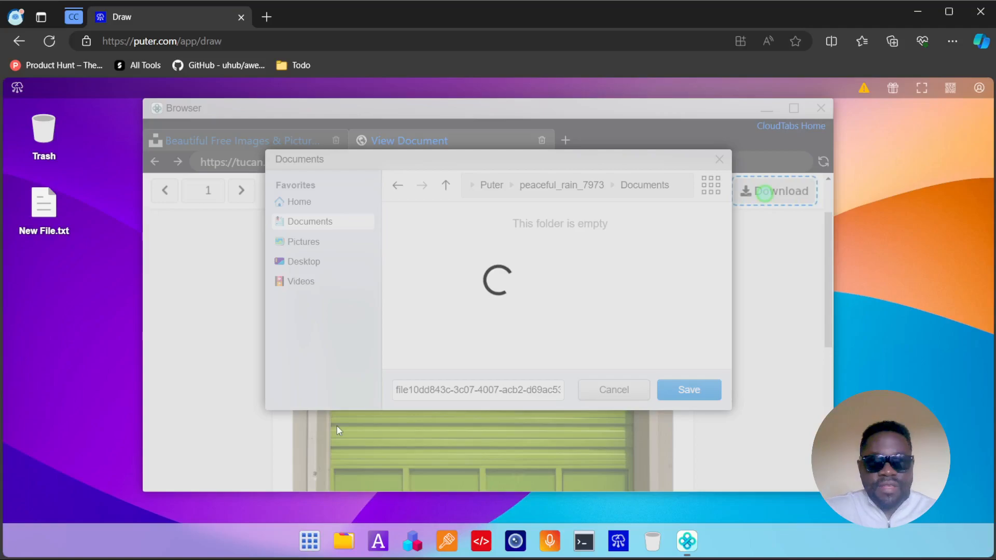